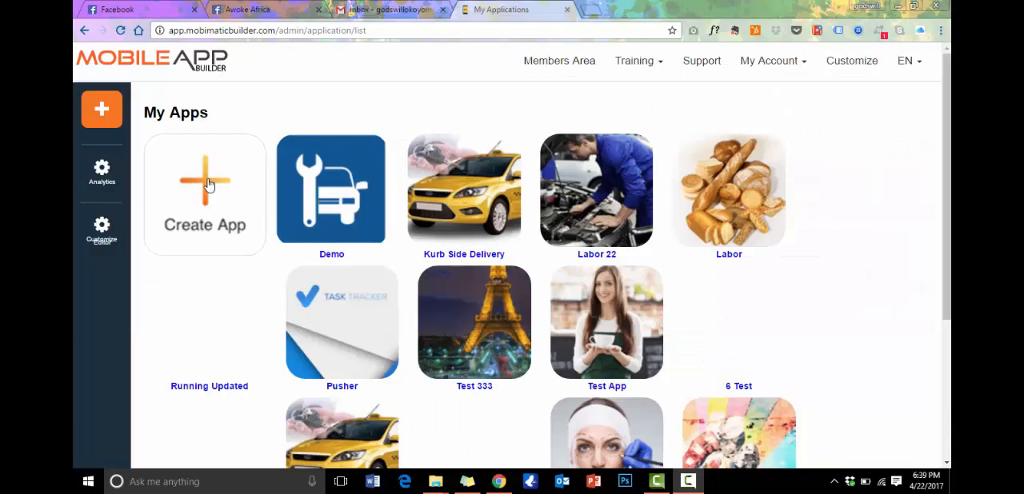
Create a new app named 'Jovit' from the My Apps list.
left_click(205, 192)
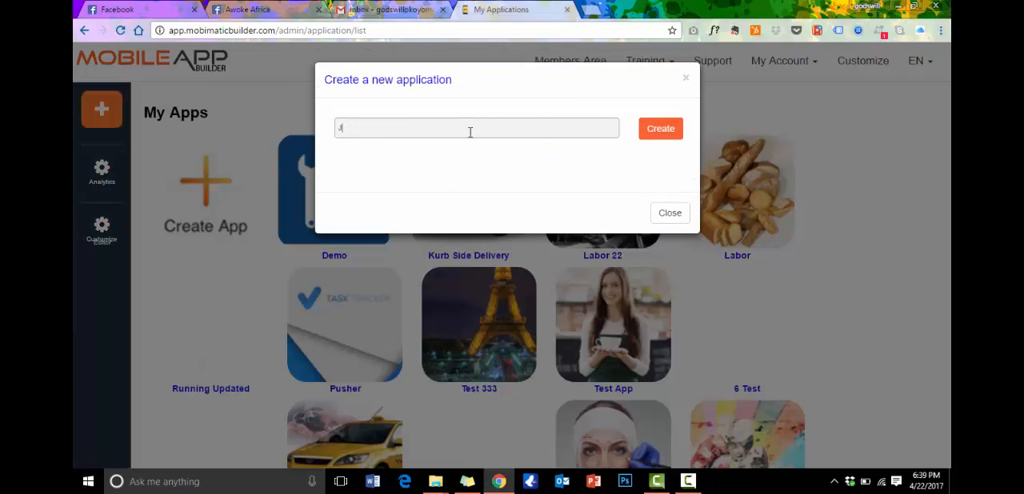
type("Jovit")
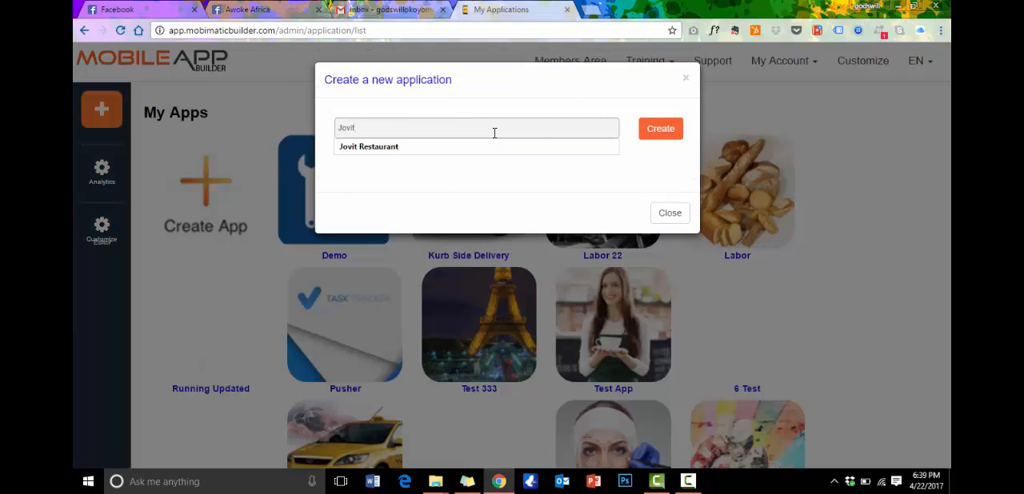
left_click(659, 128)
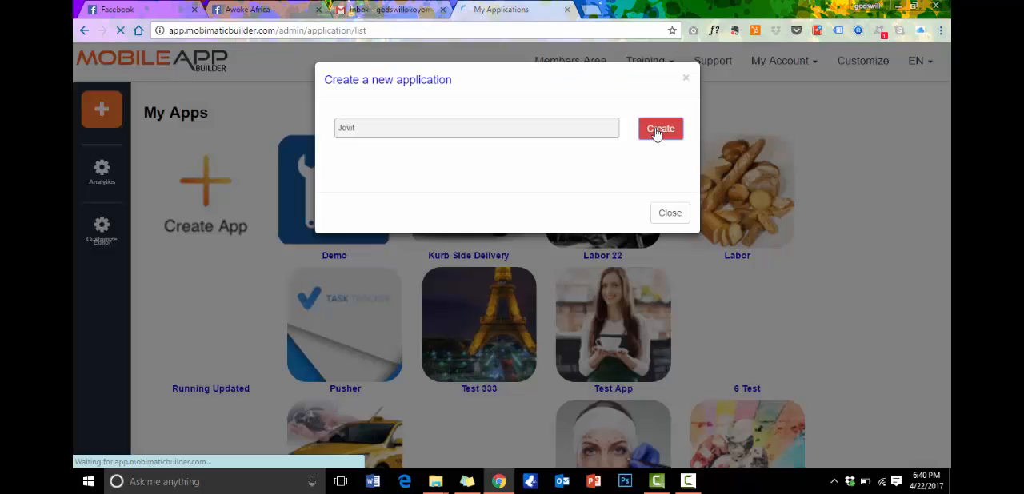
left_click(659, 128)
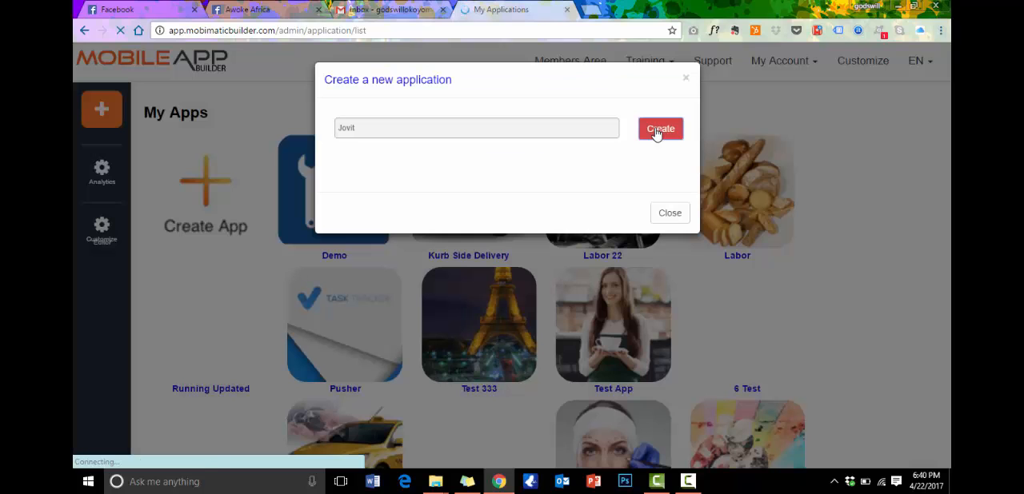
left_click(659, 128)
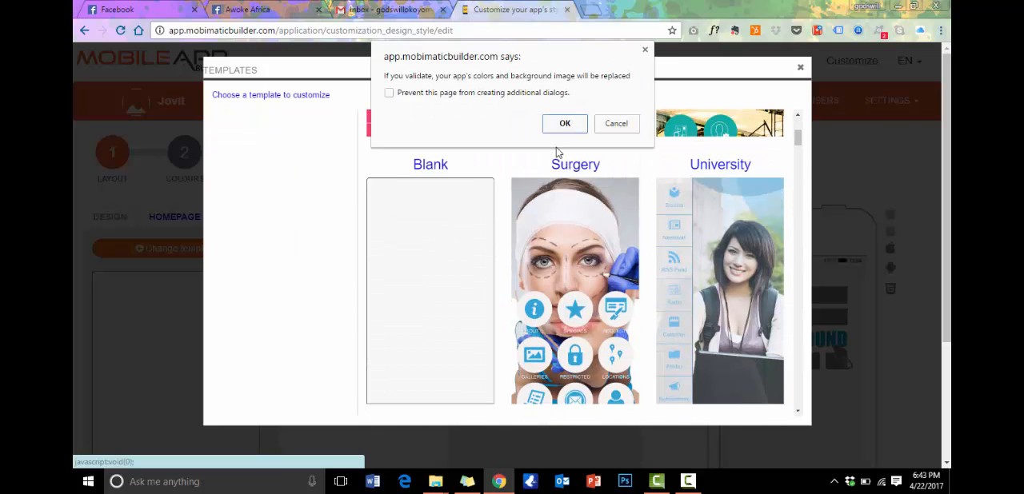
Accept replacing the app's colours and background, then show the homepage layout settings.
left_click(563, 123)
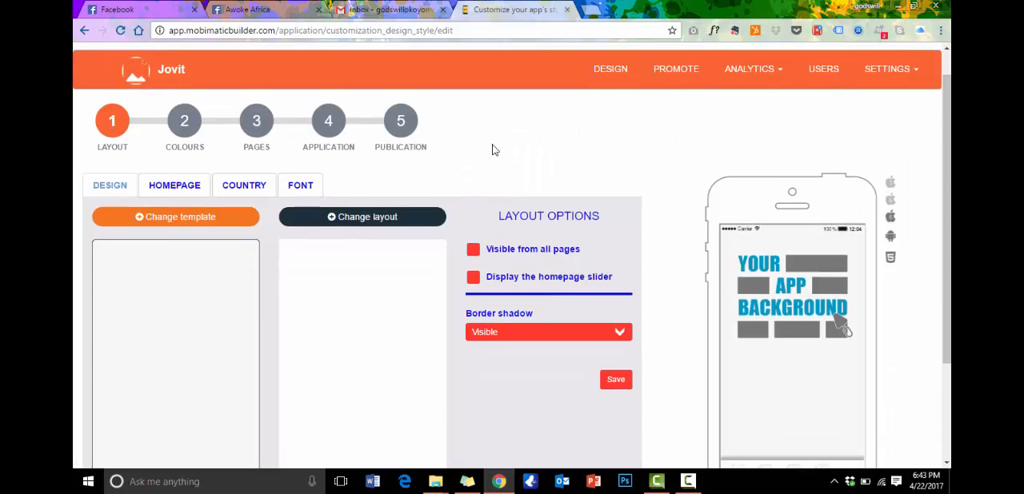
scroll("down", 3)
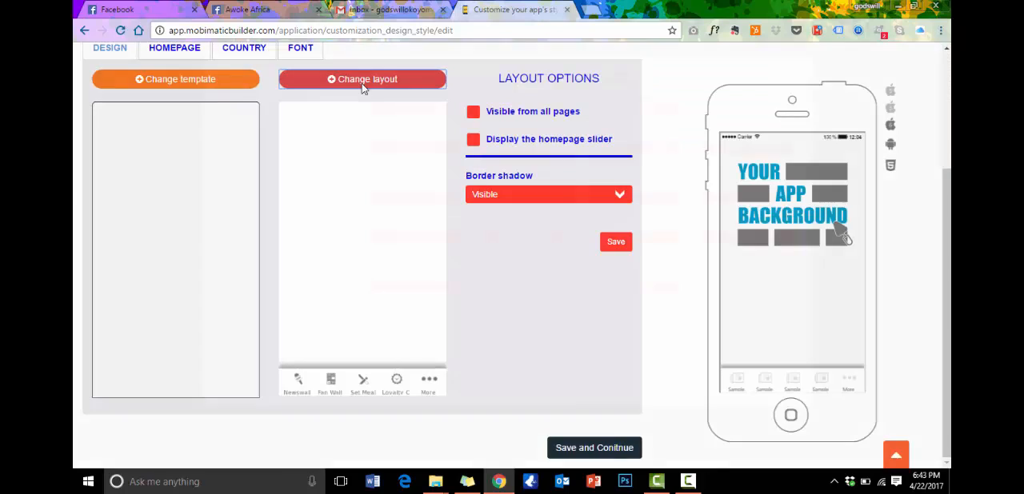
left_click(175, 87)
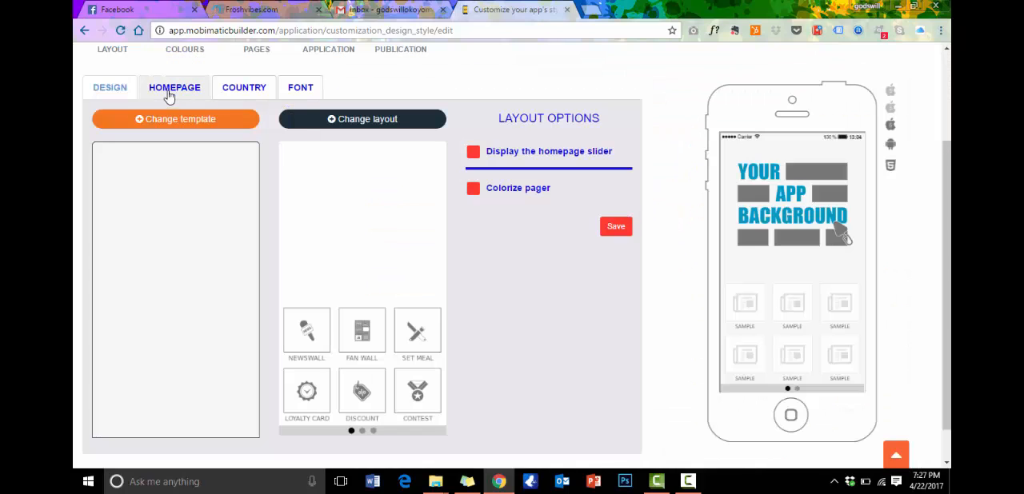
Set the cook photo from MobimaticEvolution > mama calabar as the smallest background size.
scroll("down", 3)
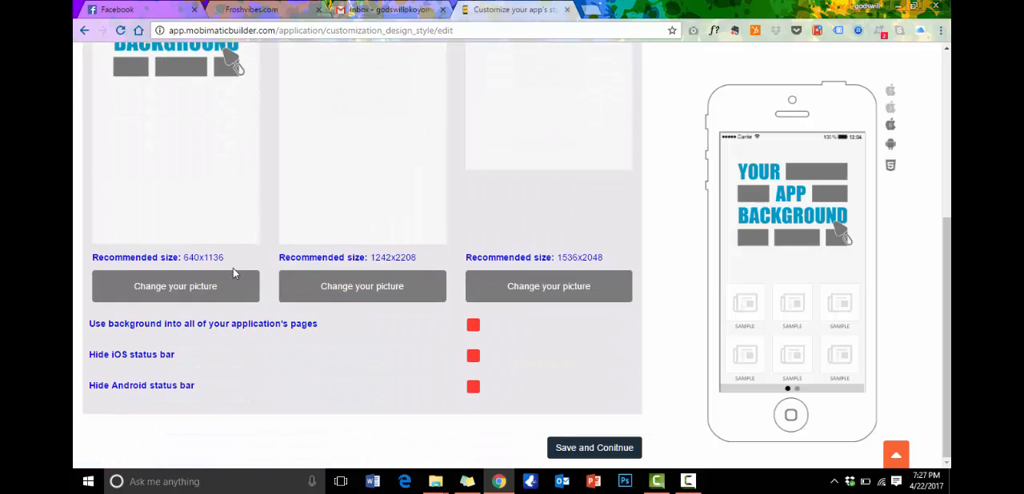
left_click(176, 285)
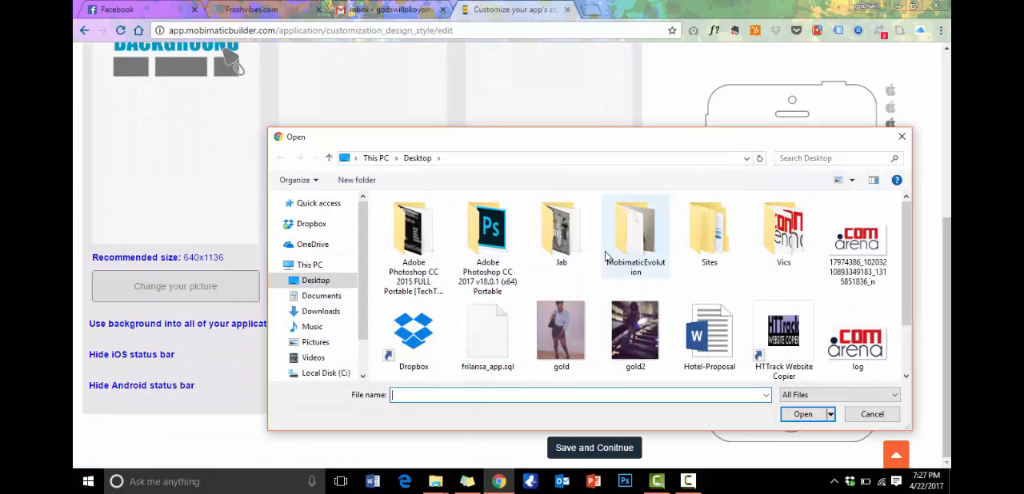
double_click(635, 232)
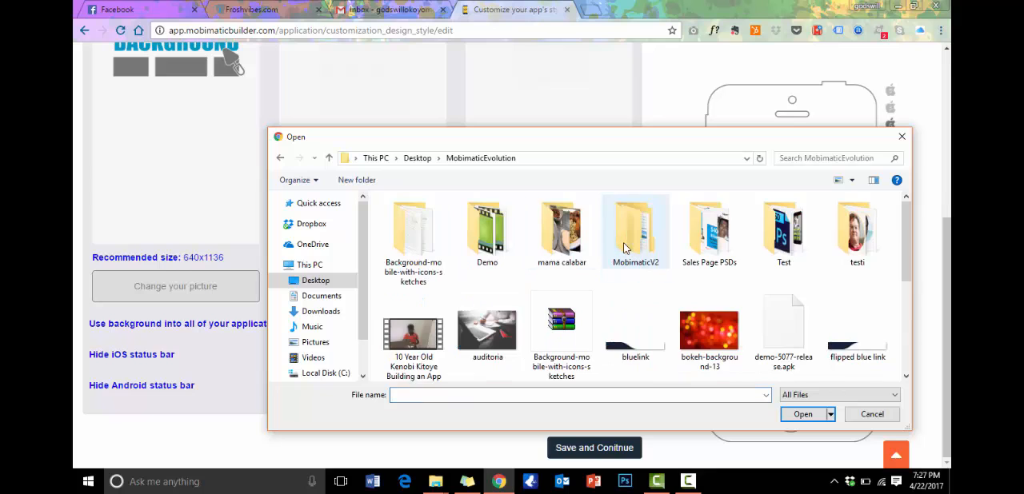
double_click(561, 232)
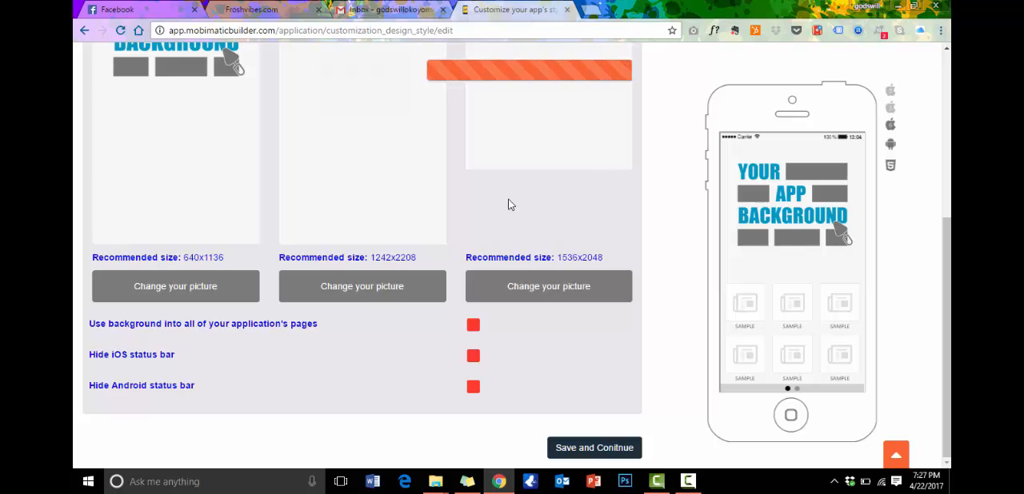
left_click(176, 285)
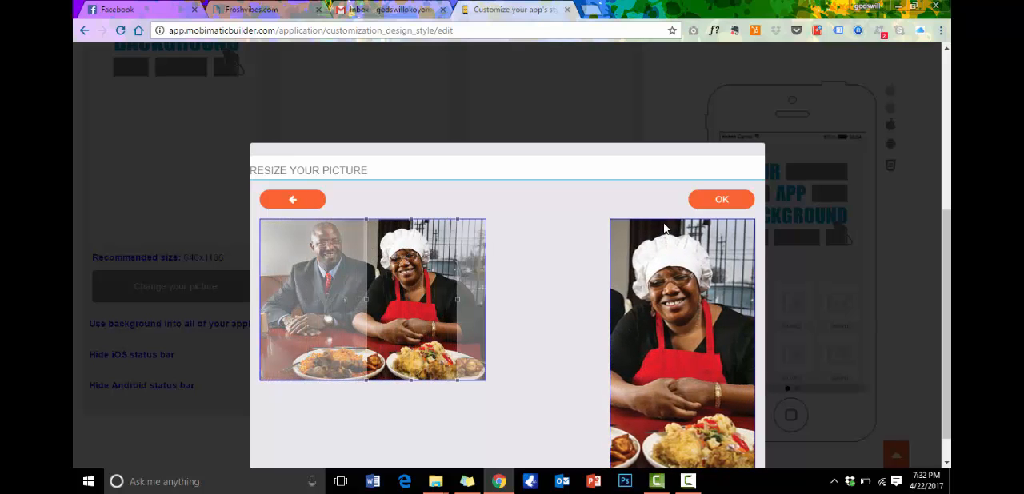
left_click(720, 198)
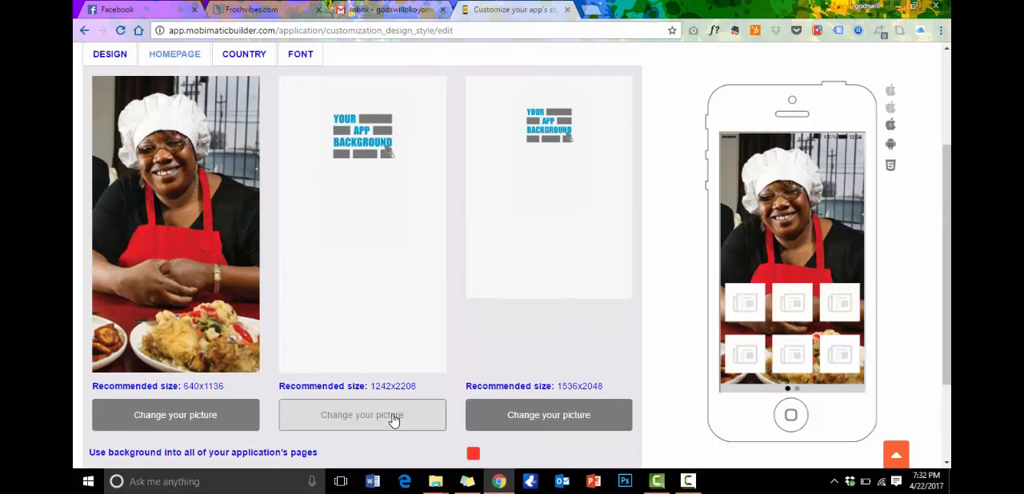
Set the same cook photo as the 1242x2208 and 1536x2048 backgrounds, confirming each crop.
left_click(361, 416)
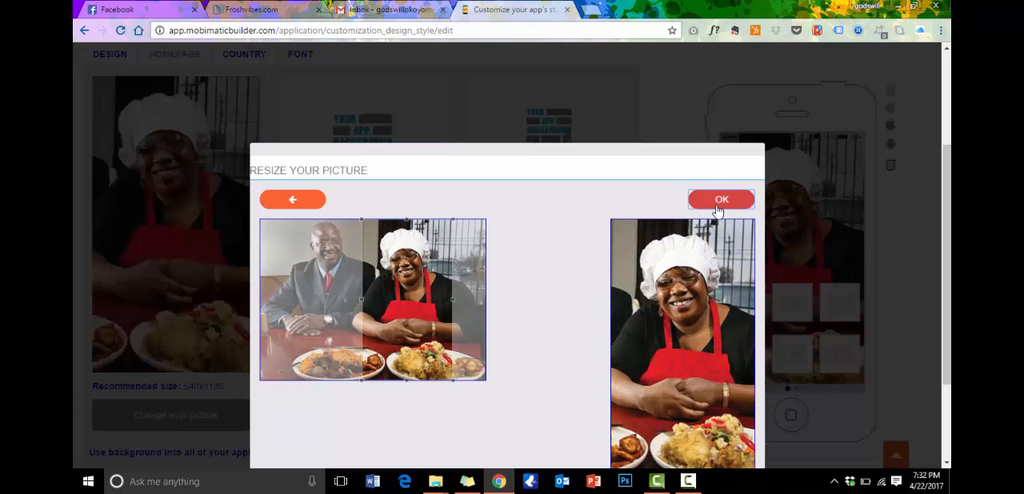
left_click(720, 199)
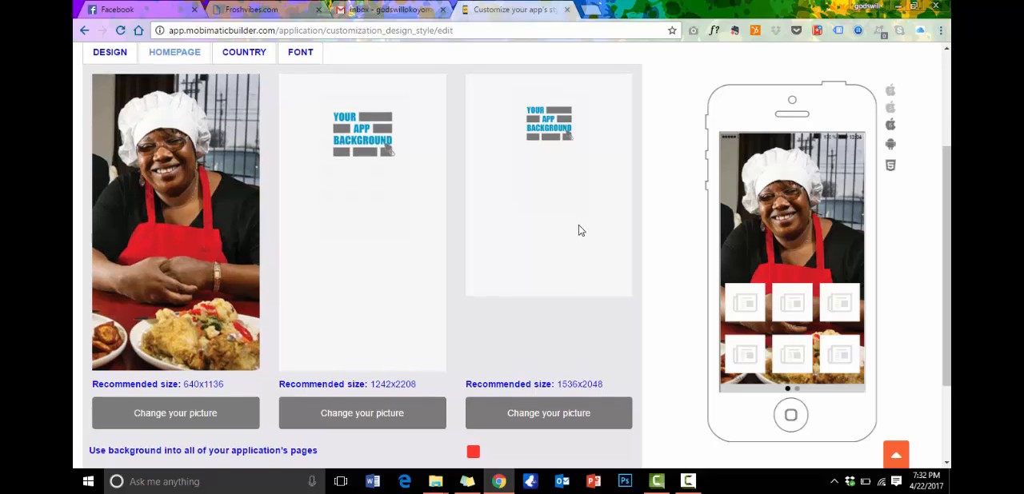
scroll("down", 3)
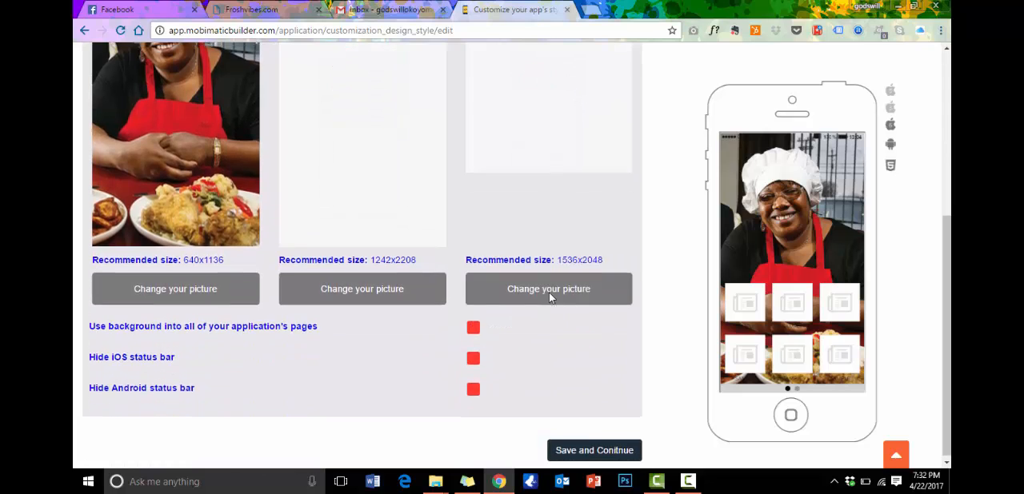
left_click(547, 288)
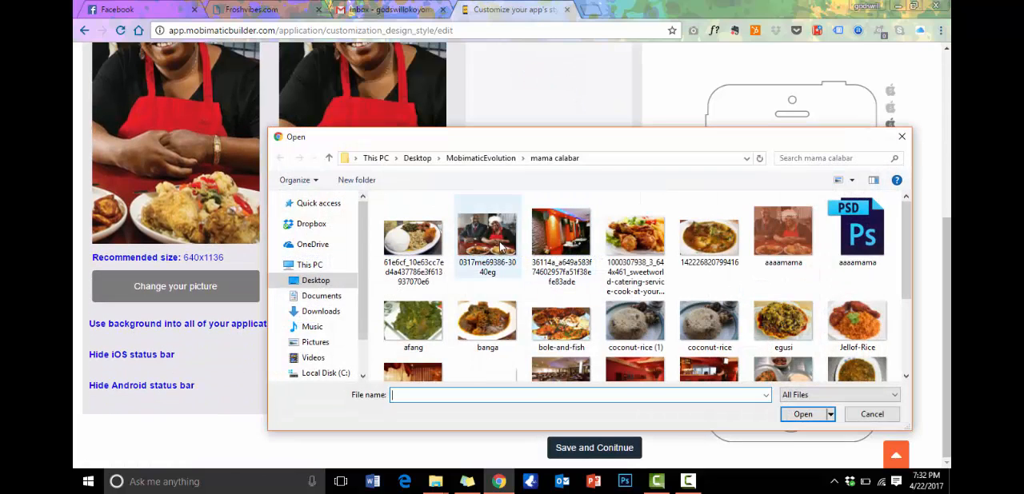
left_click(802, 414)
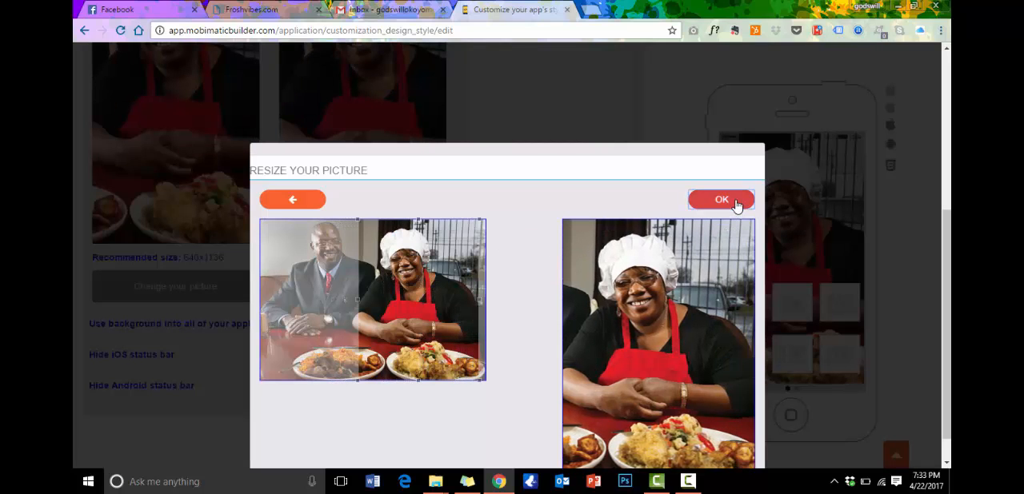
left_click(721, 199)
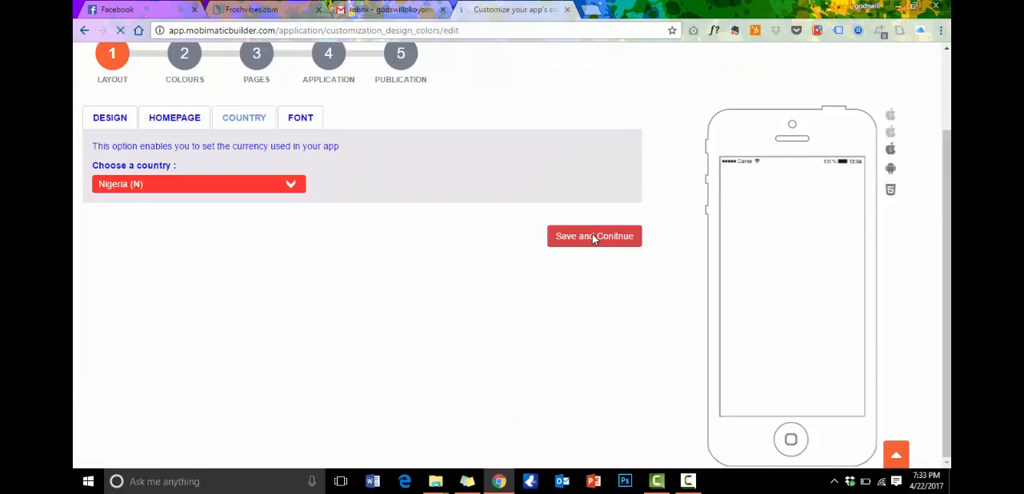
Save the Nigeria currency country and make the header background bright red.
left_click(593, 237)
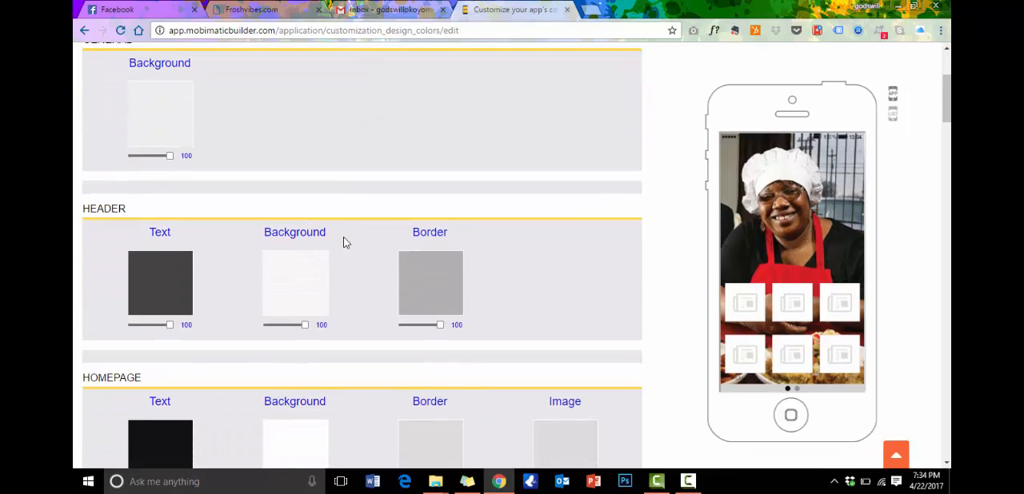
left_click(160, 285)
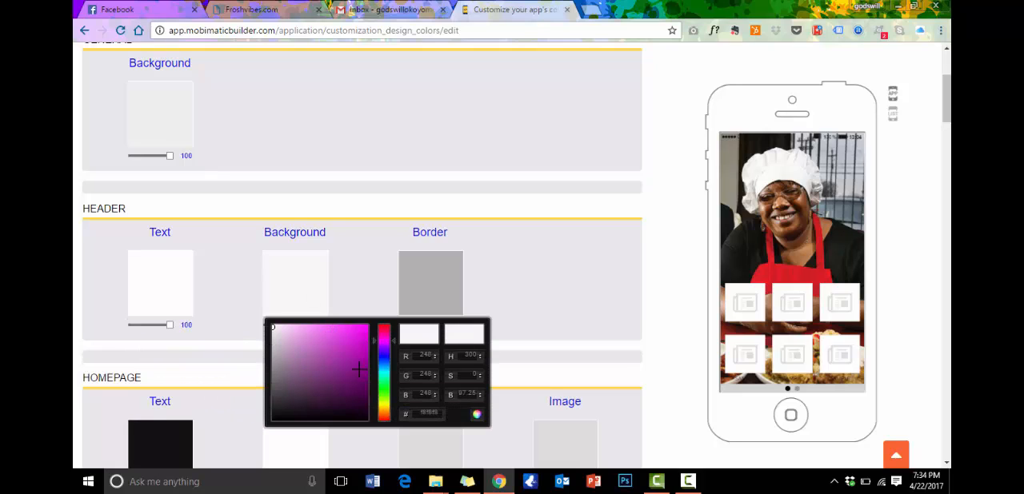
left_click_drag(384, 339, 384, 416)
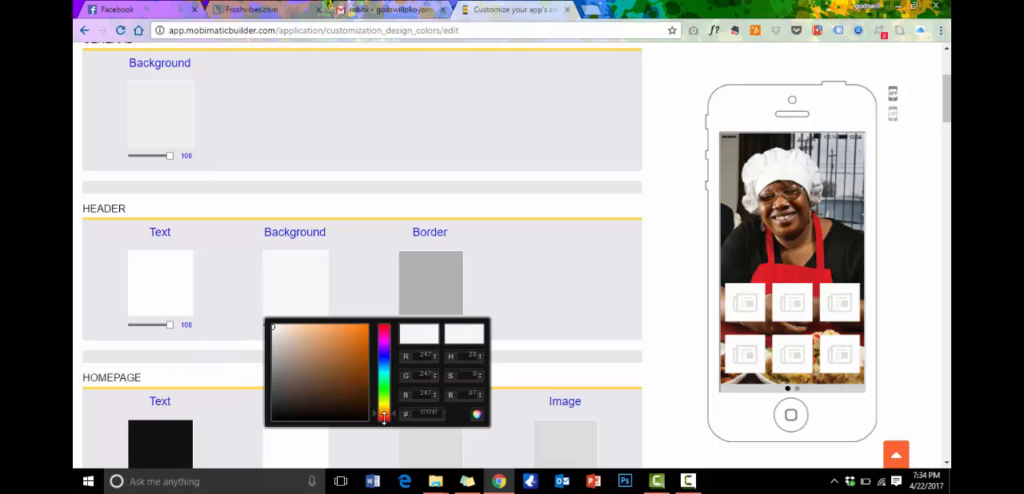
left_click(347, 328)
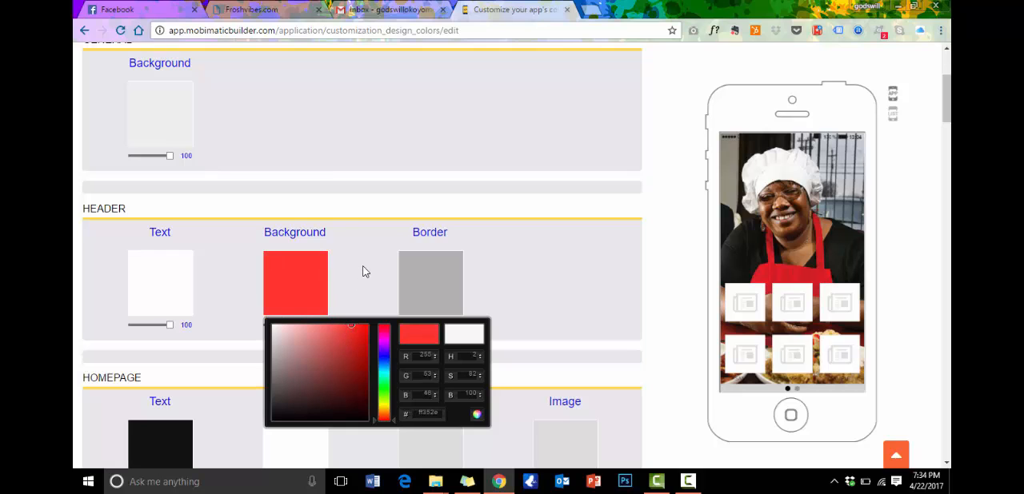
scroll("down", 3)
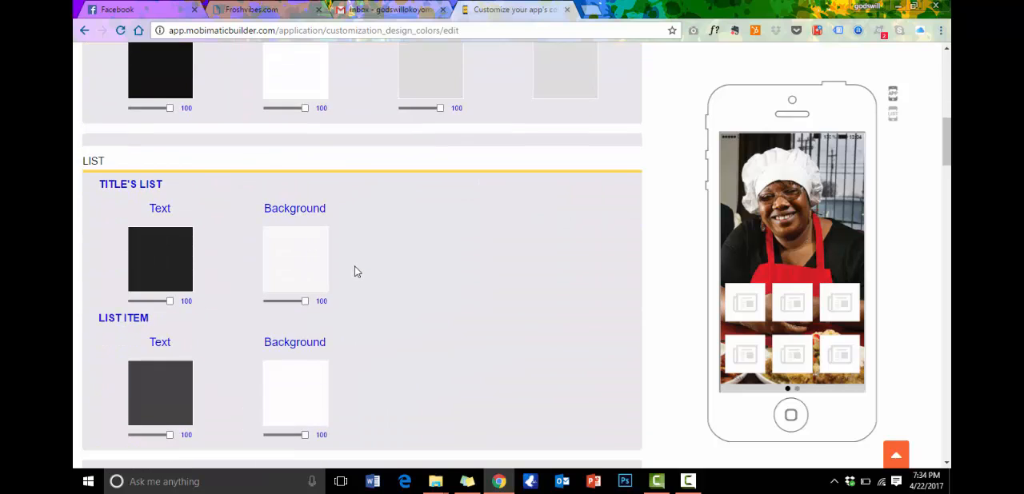
scroll("down", 3)
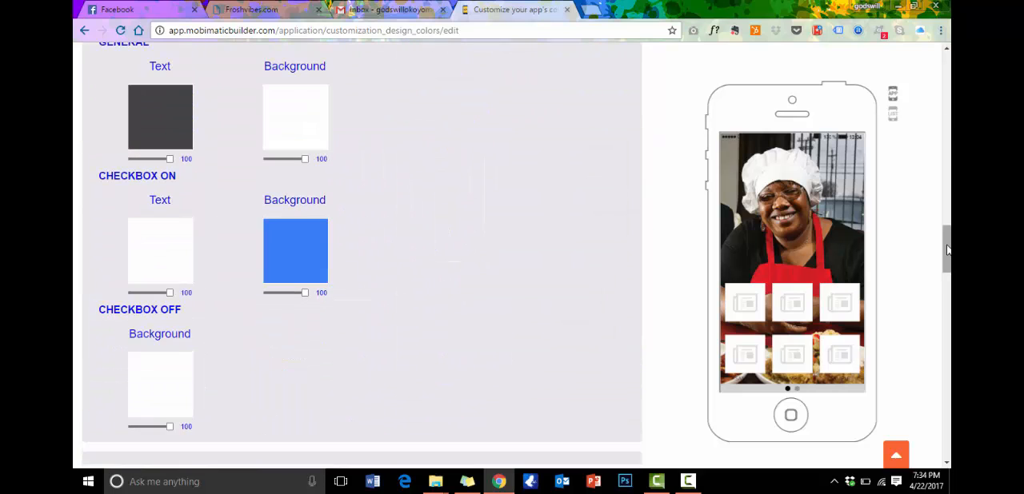
scroll("down", 3)
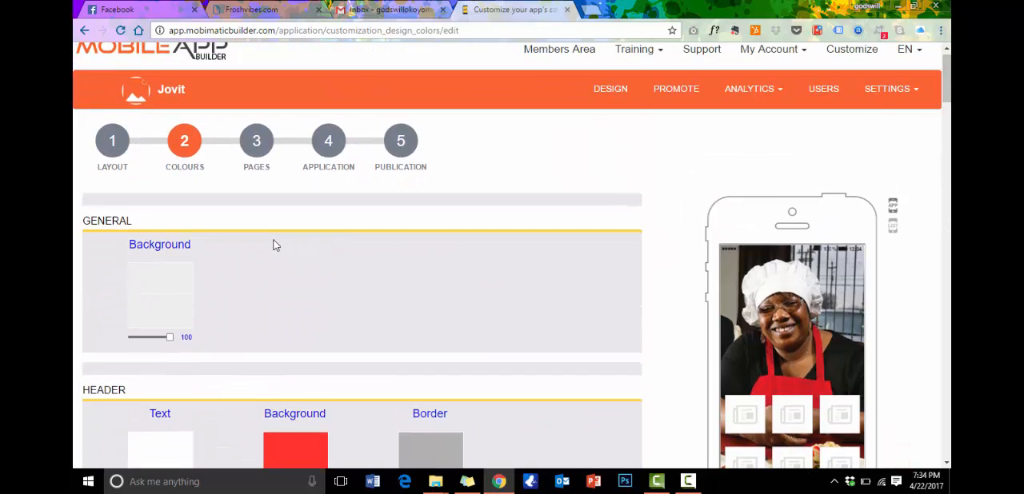
scroll("down", 3)
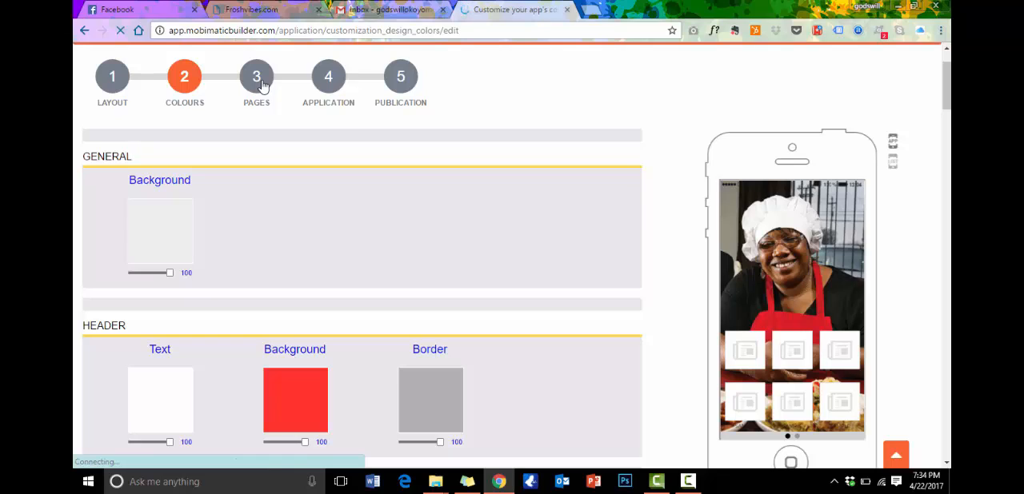
Add the Contact and Booking pages to the app from Add Pages.
left_click(256, 76)
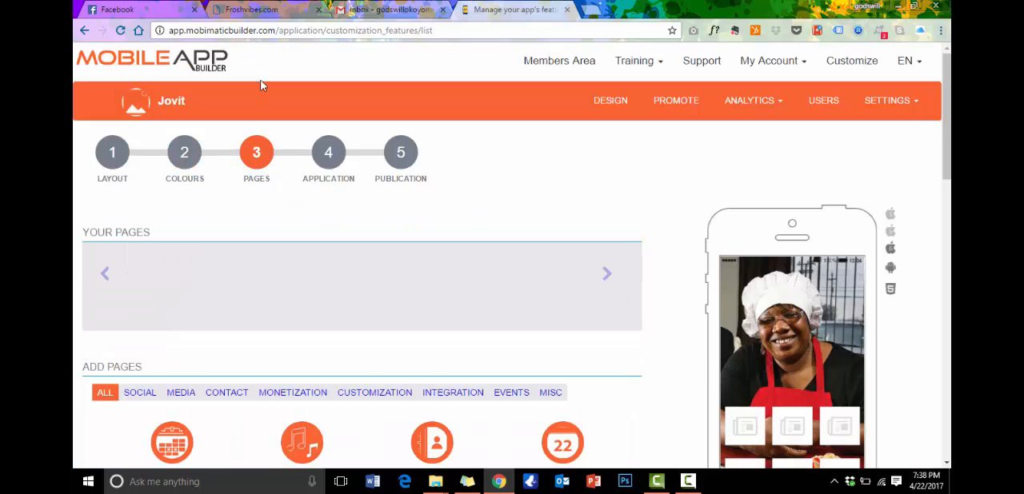
scroll("down", 3)
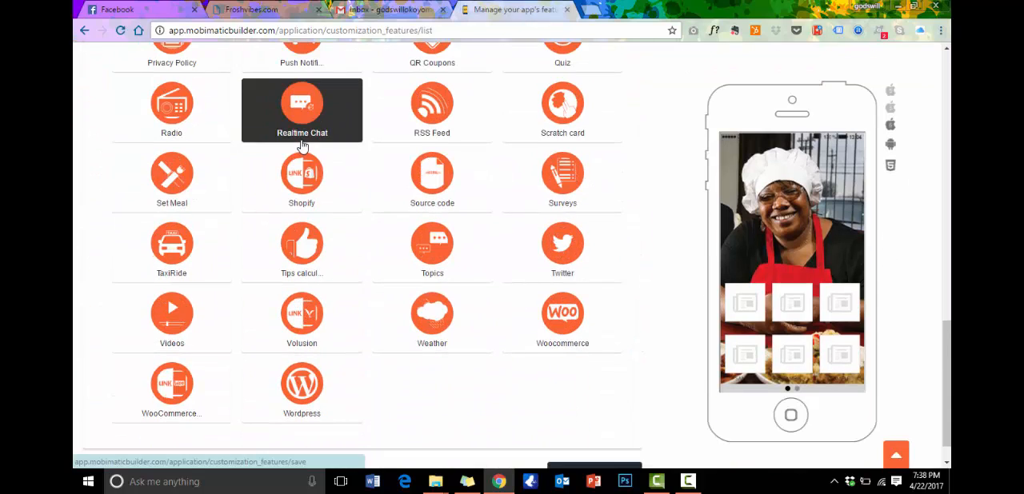
scroll("up", 3)
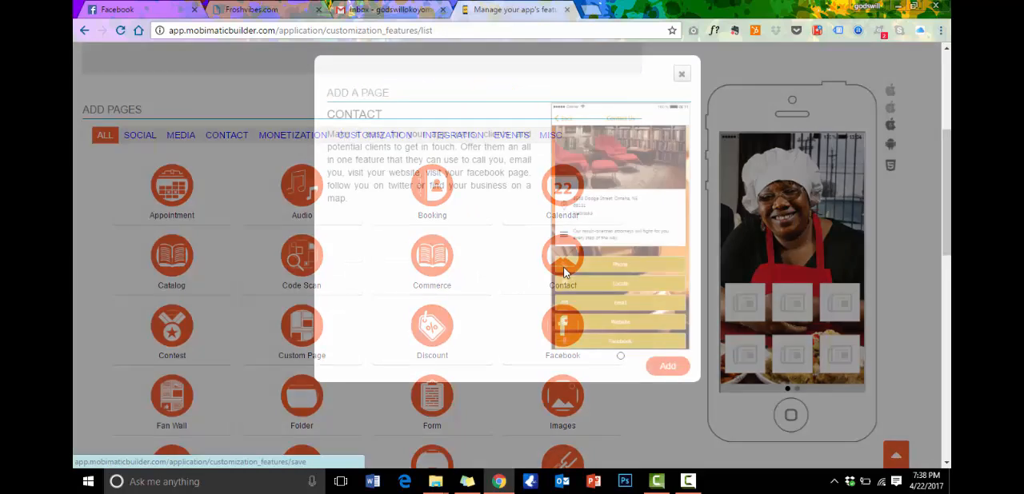
left_click(562, 256)
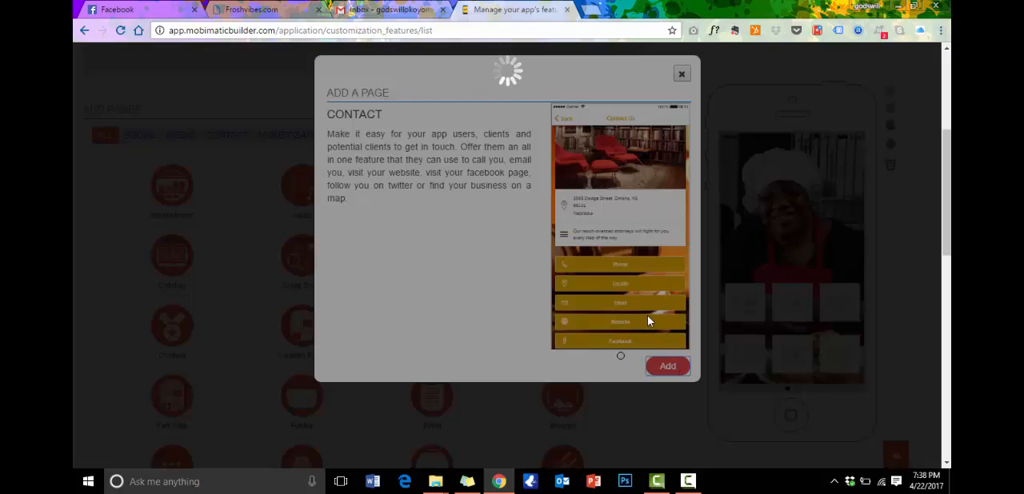
left_click(667, 366)
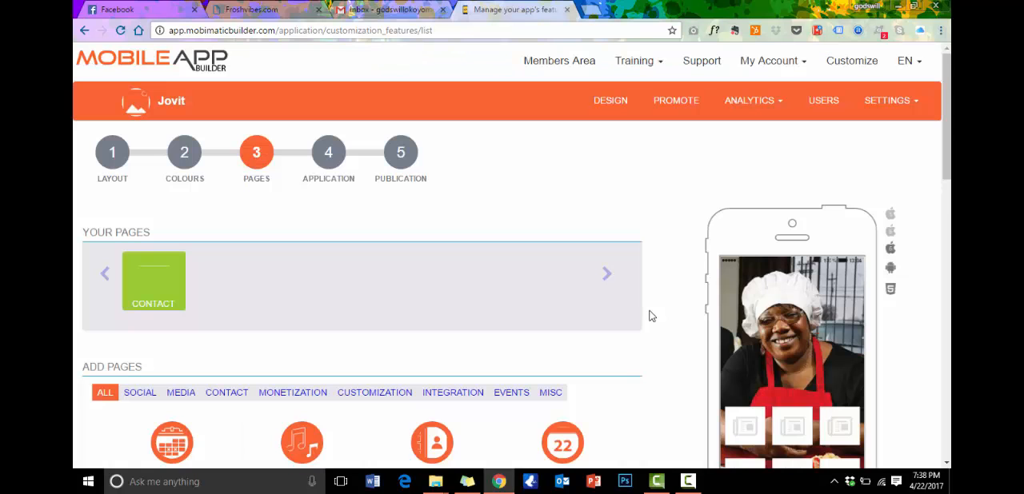
scroll("down", 3)
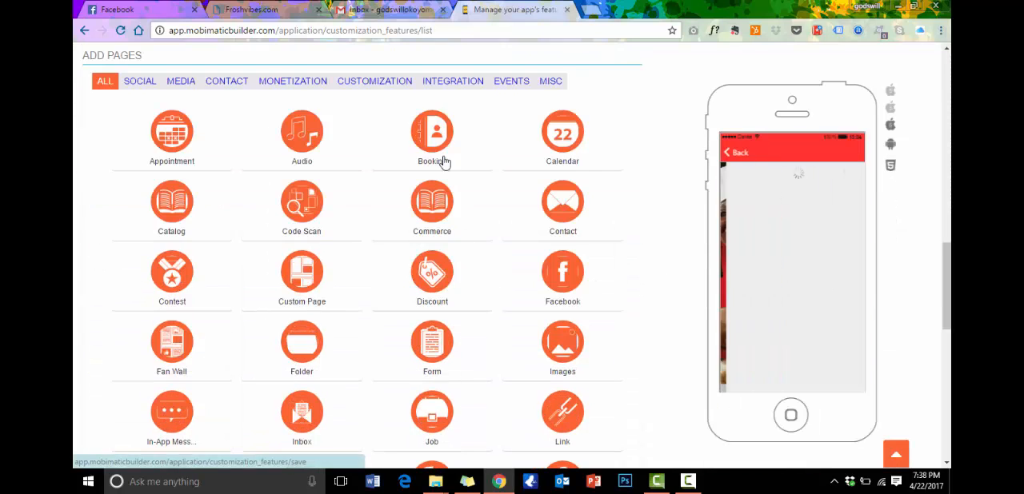
left_click(432, 131)
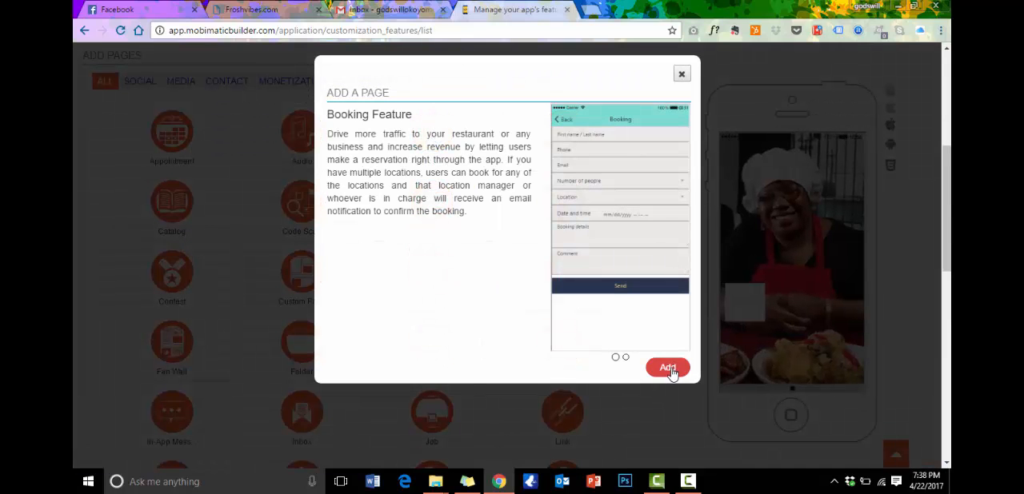
left_click(667, 368)
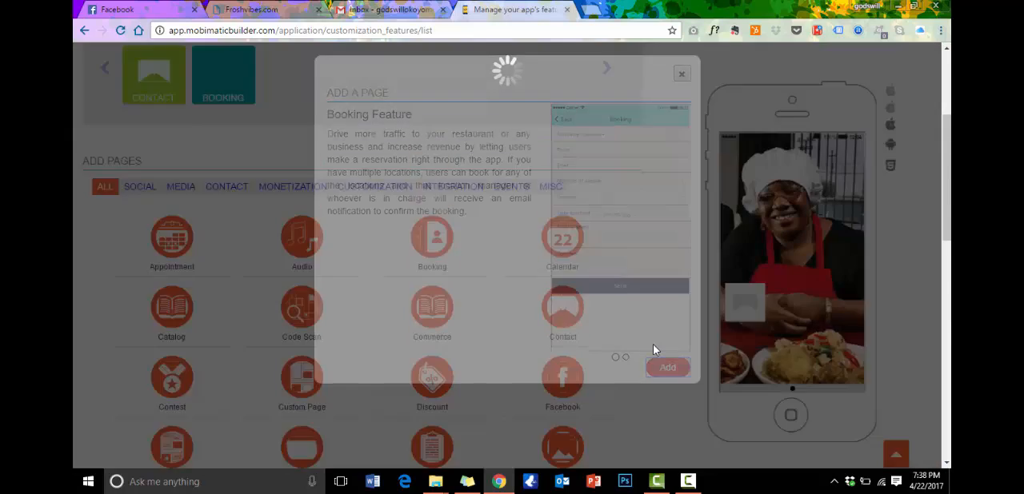
left_click(682, 73)
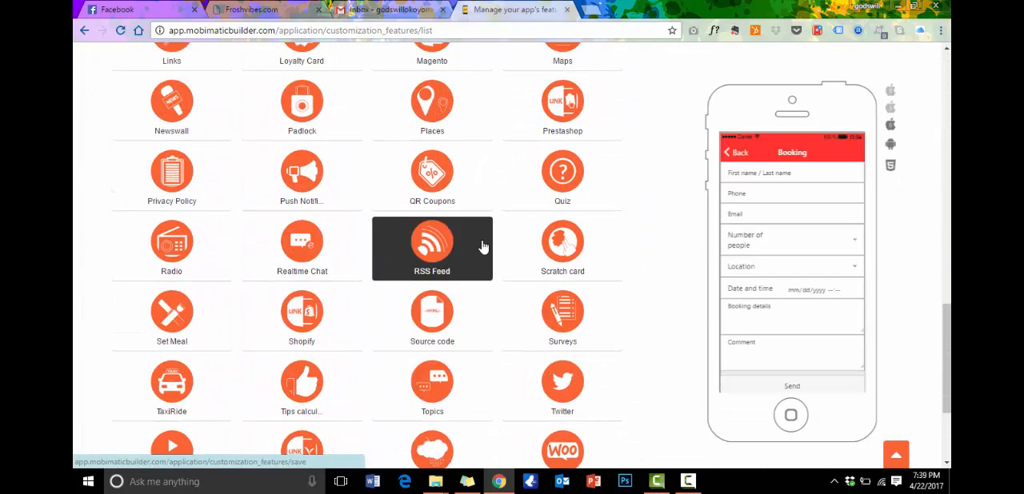
Add the Set Meal page and a Custom Page to the app.
left_click(171, 312)
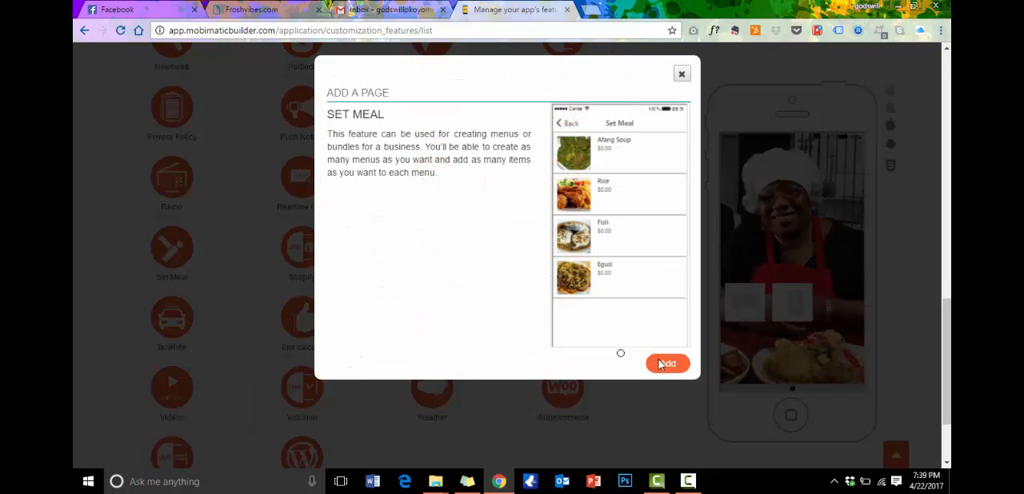
left_click(667, 363)
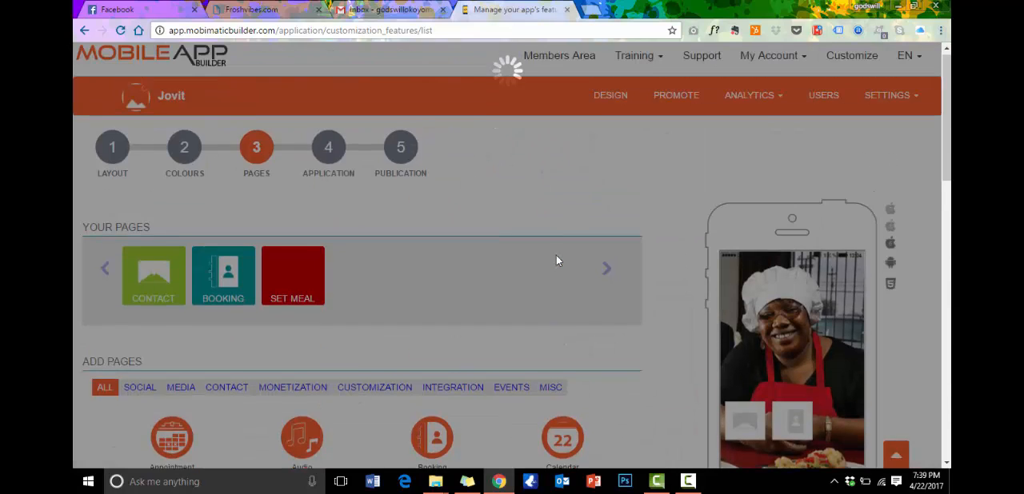
scroll("down", 3)
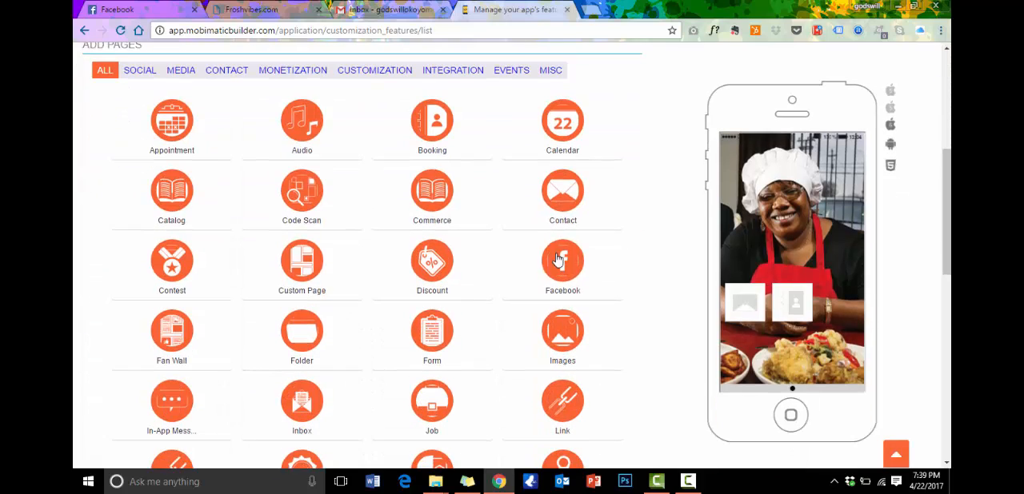
left_click(300, 260)
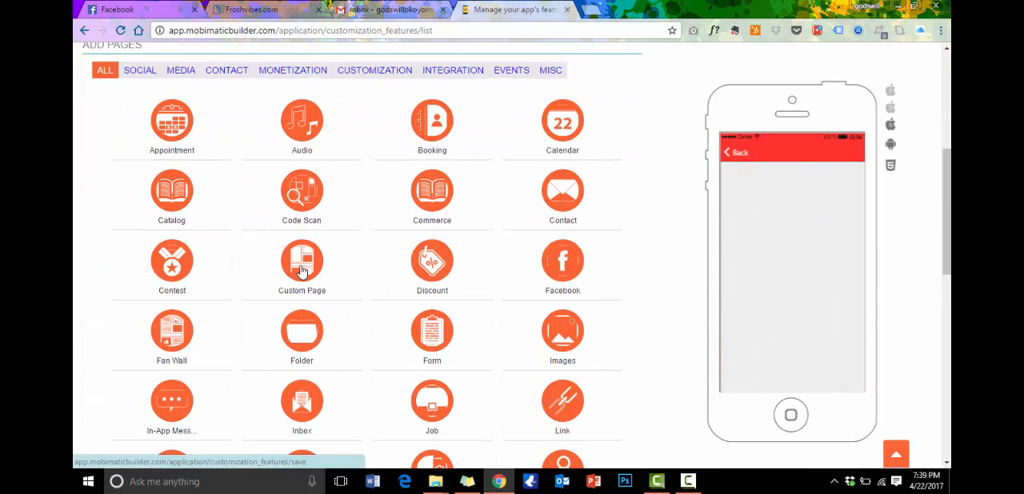
left_click(301, 259)
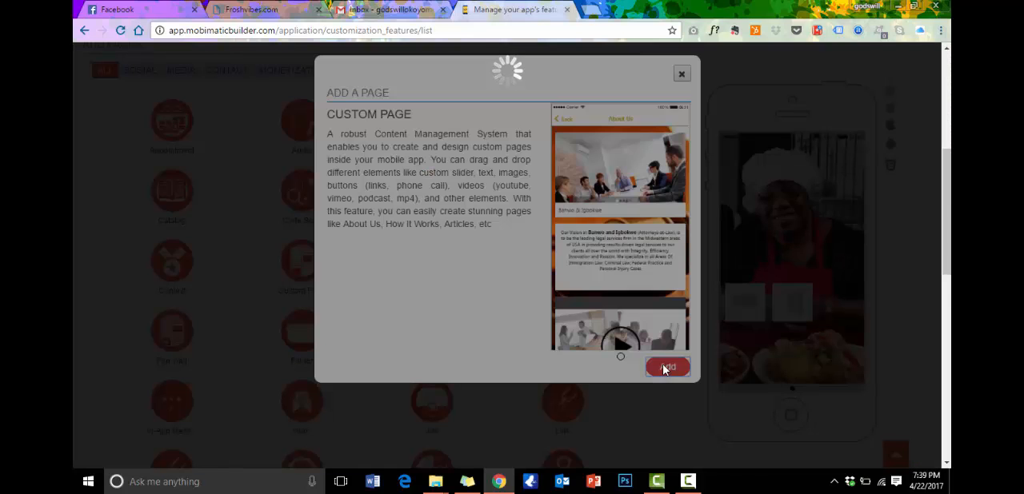
left_click(669, 366)
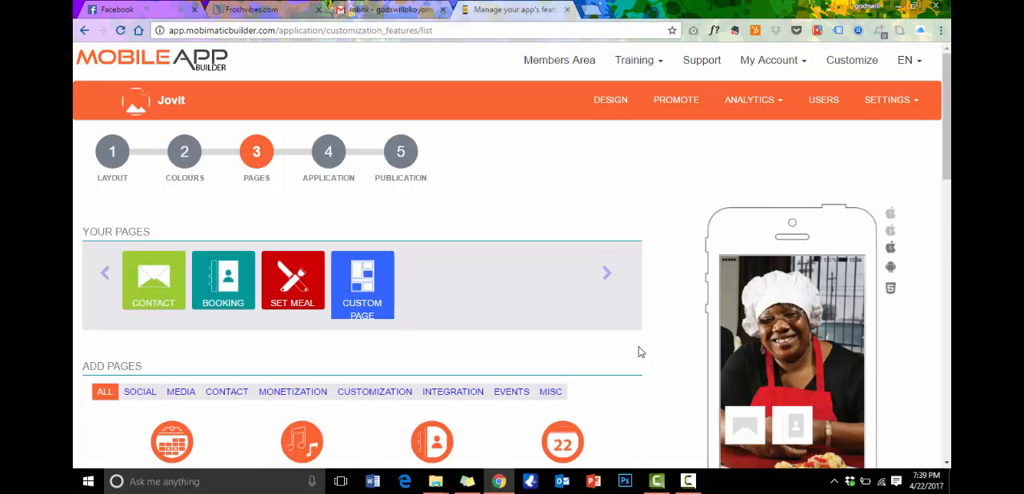
left_click(362, 285)
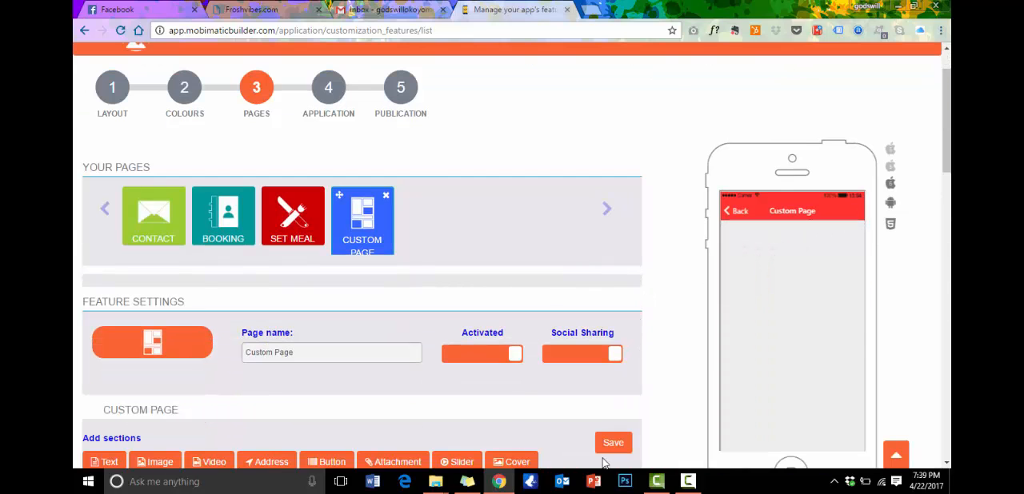
left_click(613, 442)
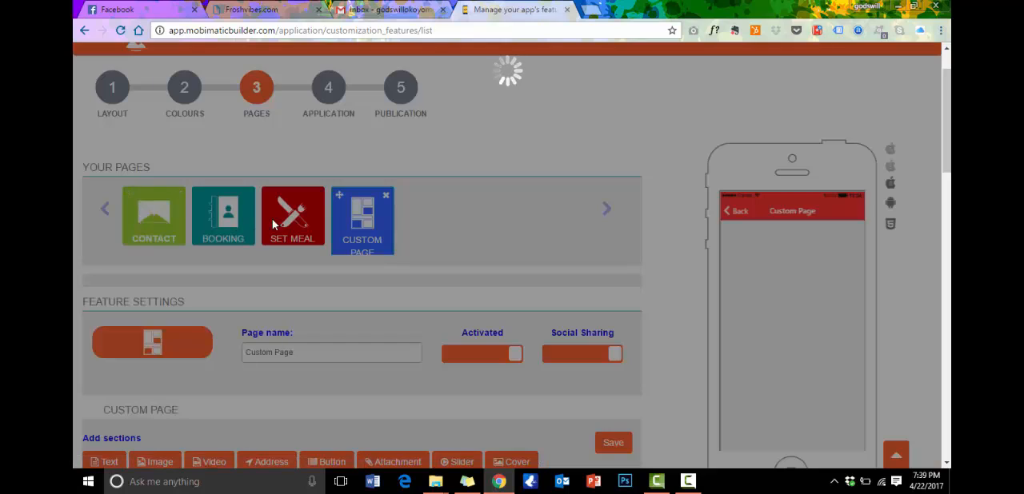
mouse_move(329, 218)
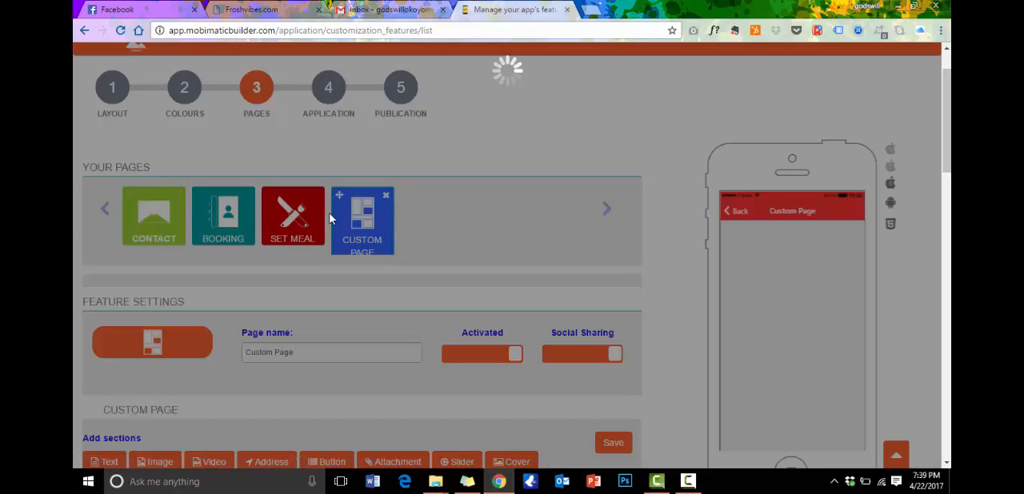
left_click(154, 216)
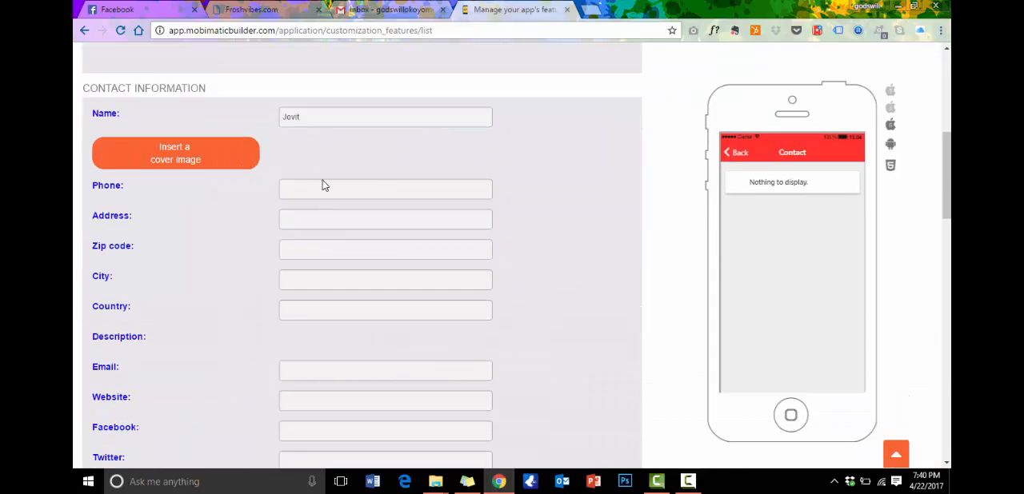
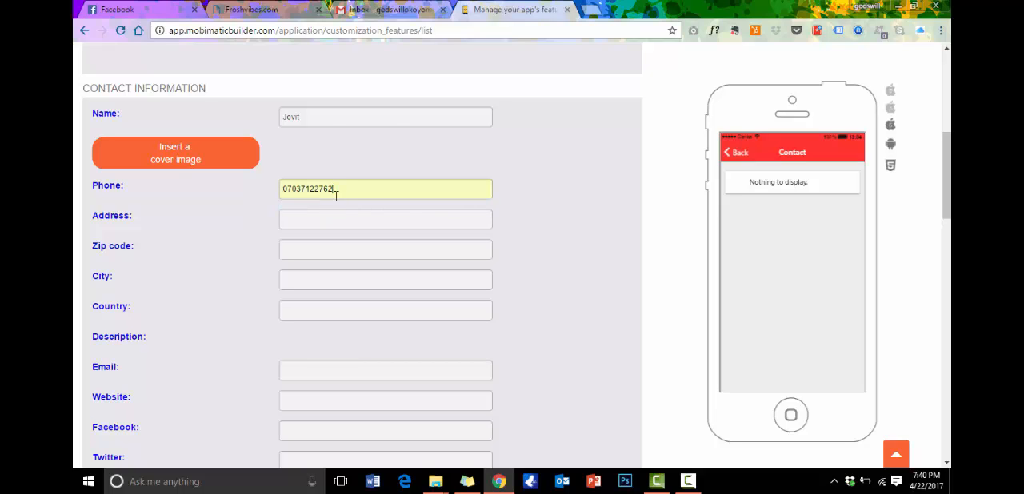
left_click(175, 154)
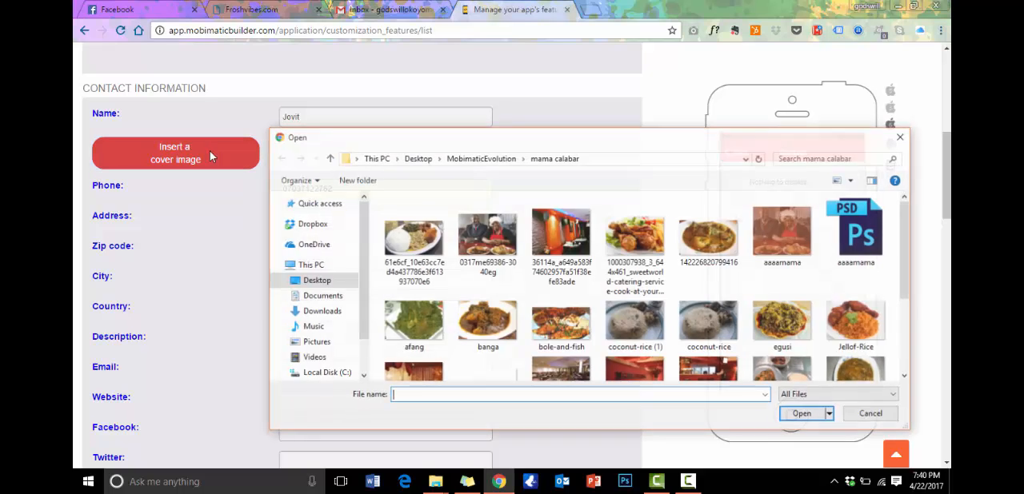
scroll("down", 3)
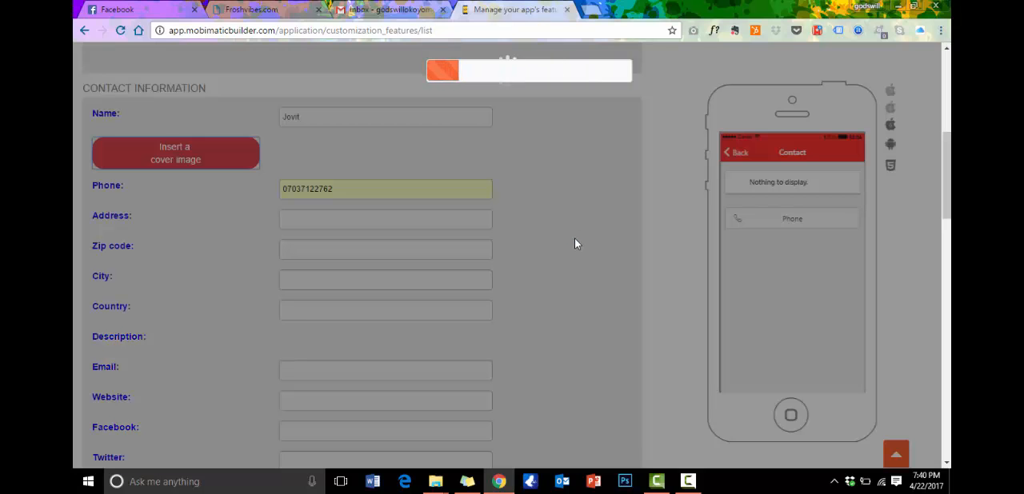
scroll("down", 3)
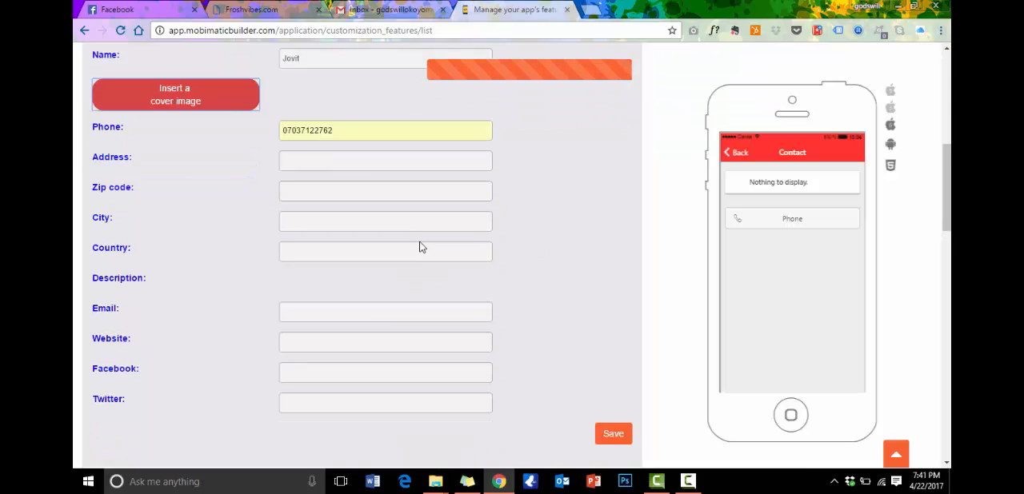
Load the restaurant interior photo and confirm its crop as the Contact cover image.
left_click(176, 92)
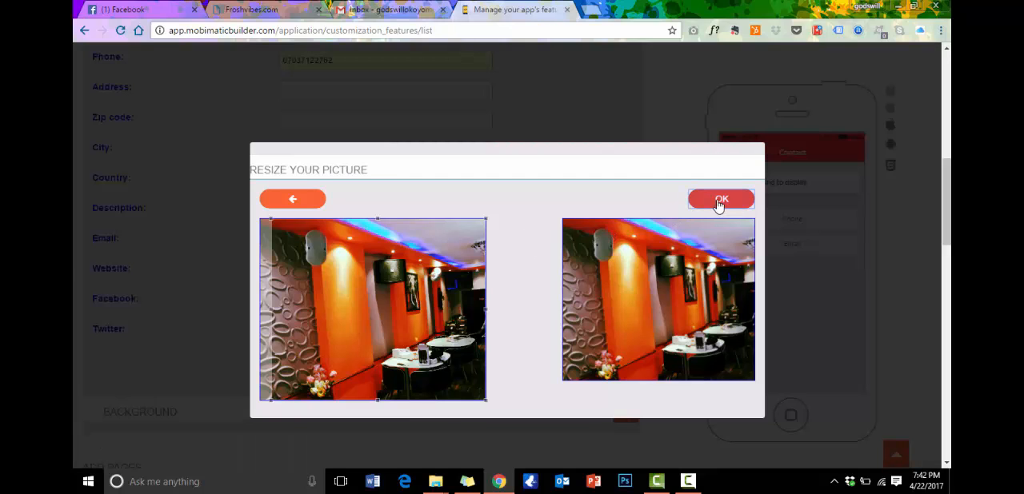
left_click(720, 199)
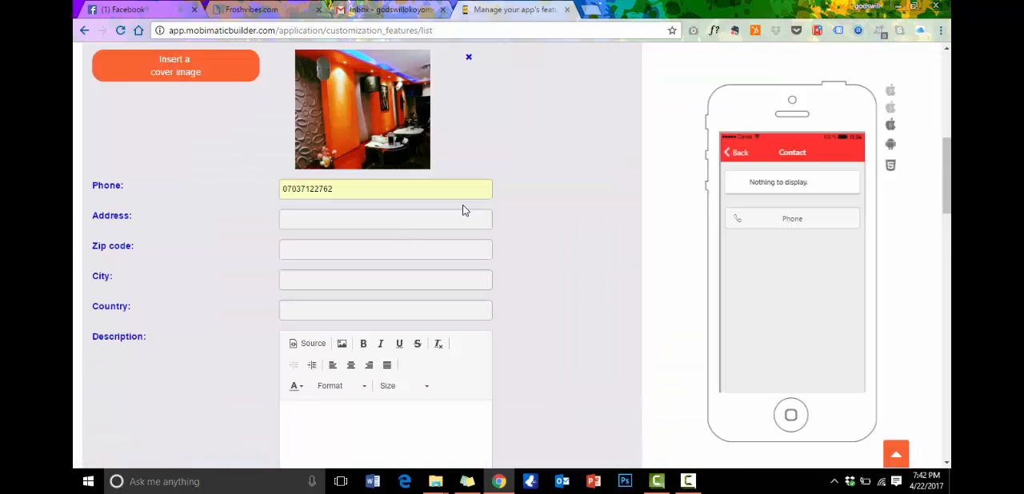
scroll("down", 3)
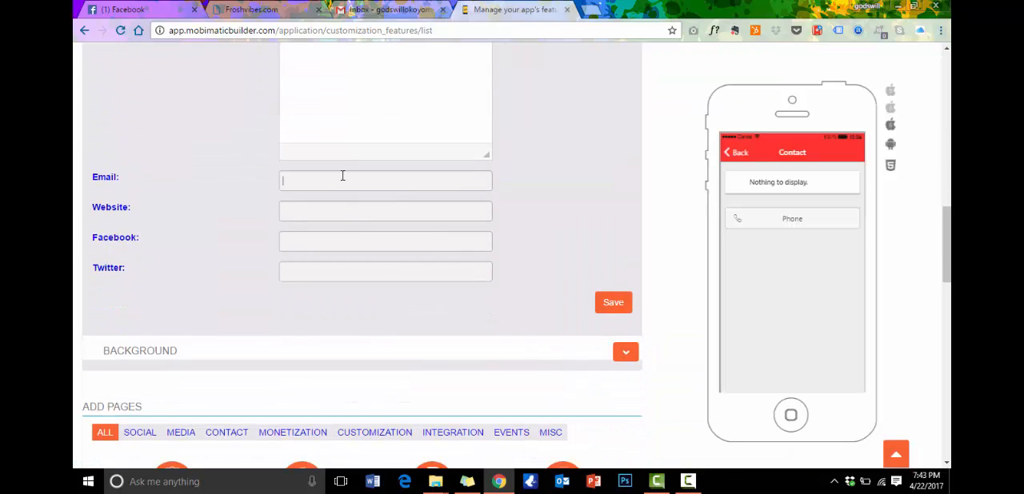
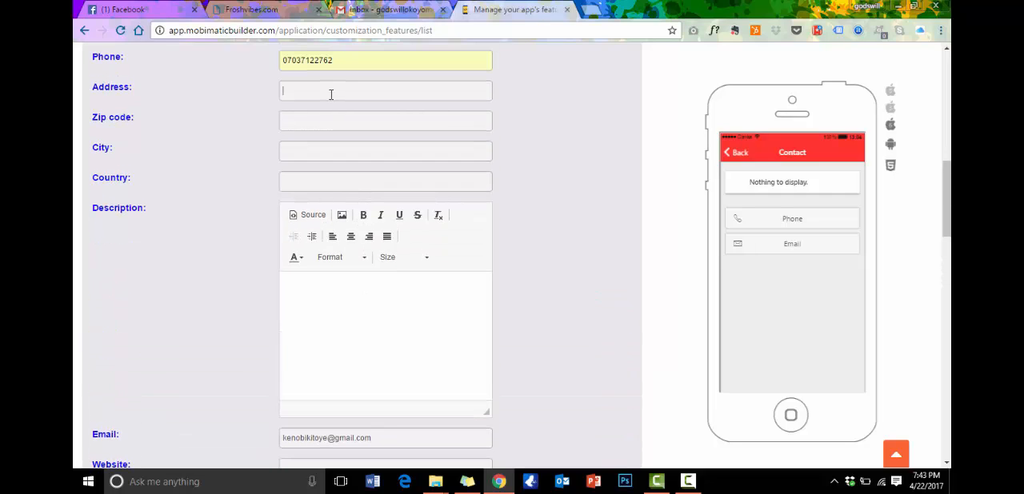
left_click(384, 89)
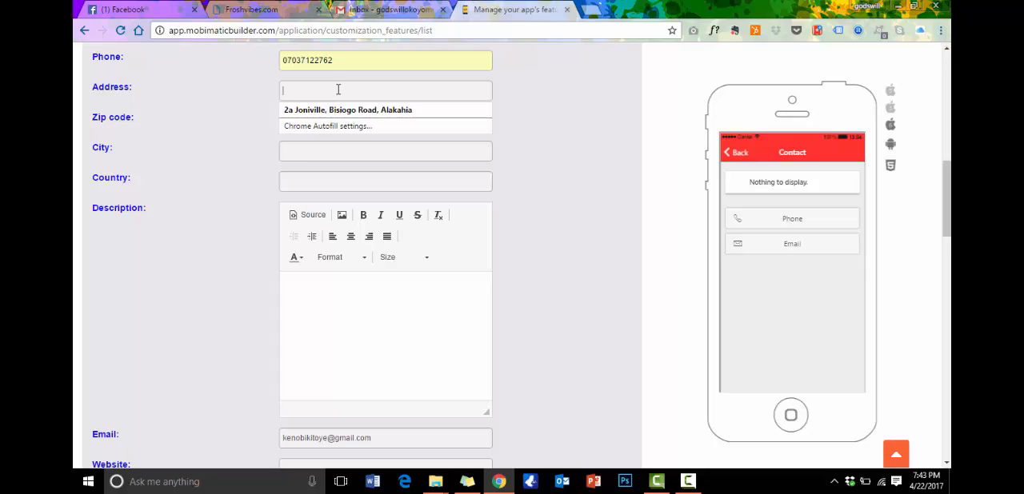
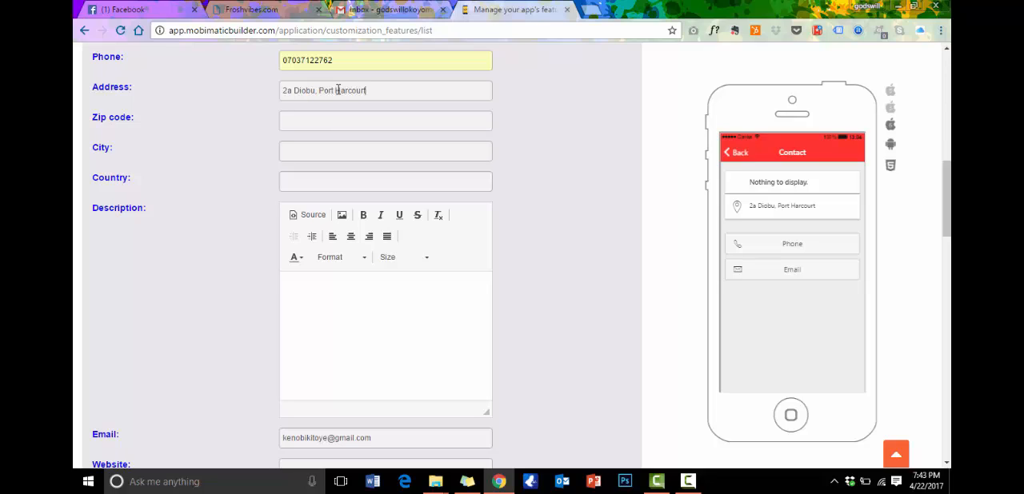
mouse_move(330, 83)
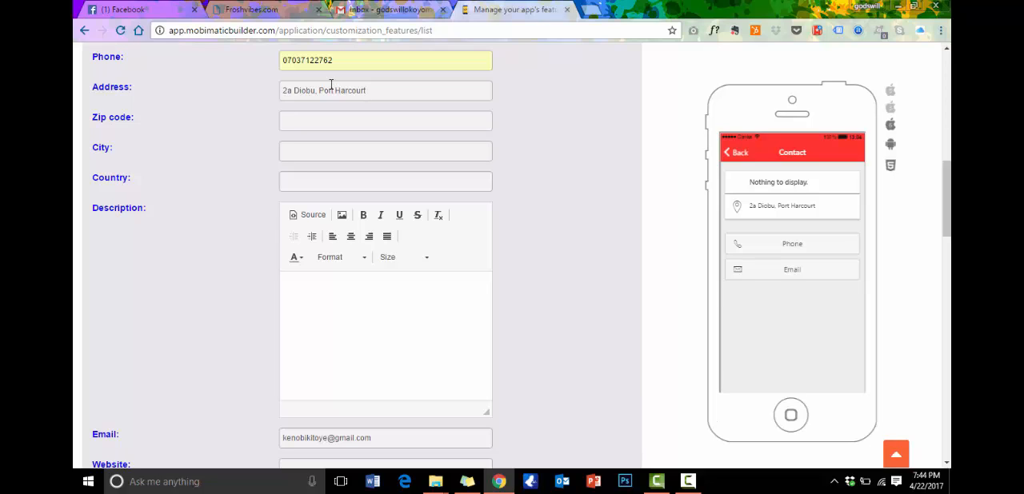
scroll("down", 3)
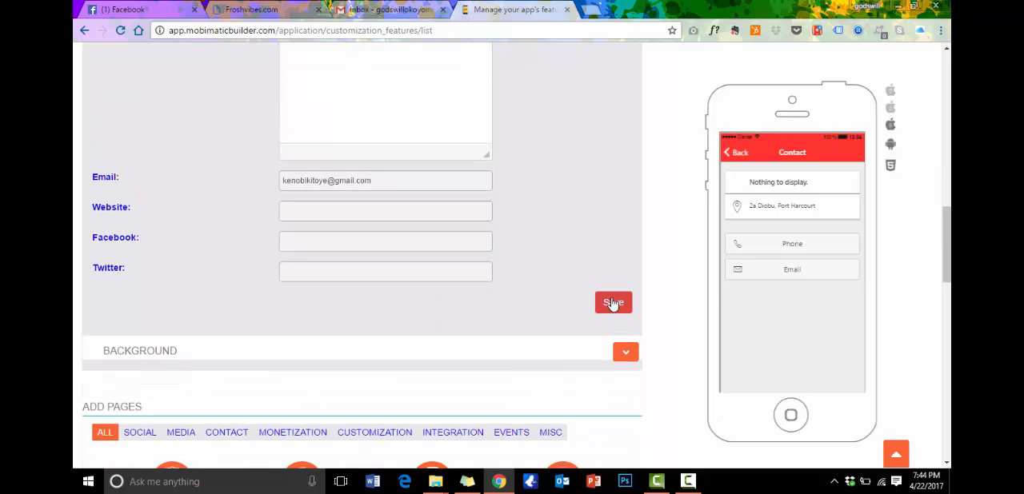
left_click(613, 302)
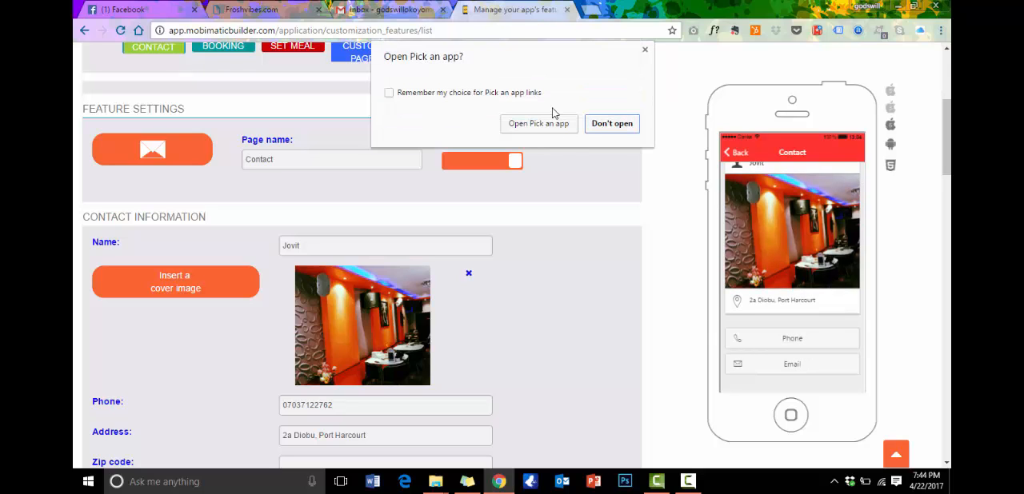
mouse_move(643, 53)
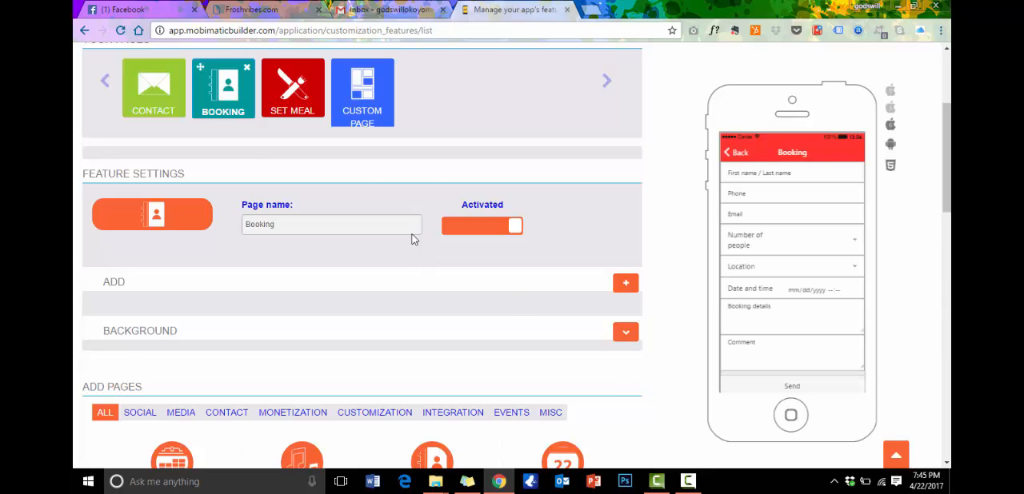
Replace the Booking page name, starting to type 'Reservation'.
double_click(259, 224)
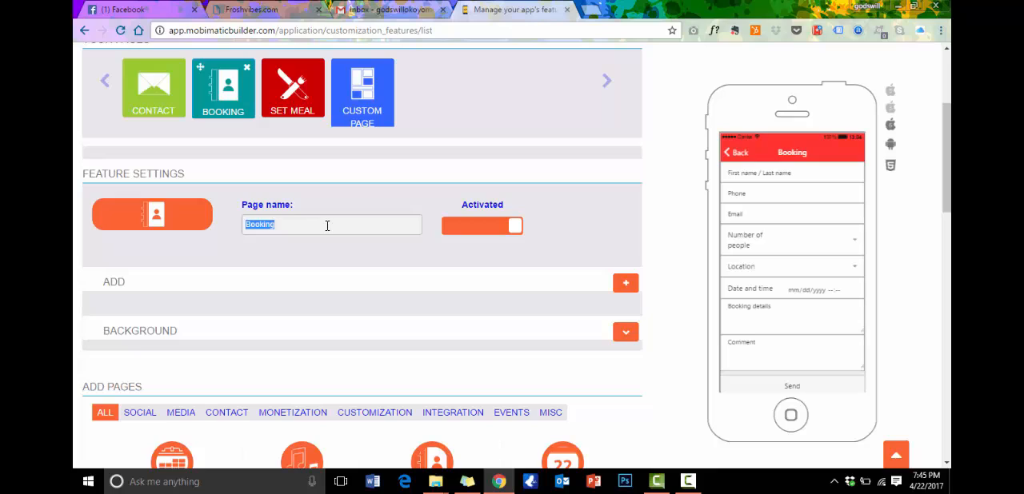
type("Reserva")
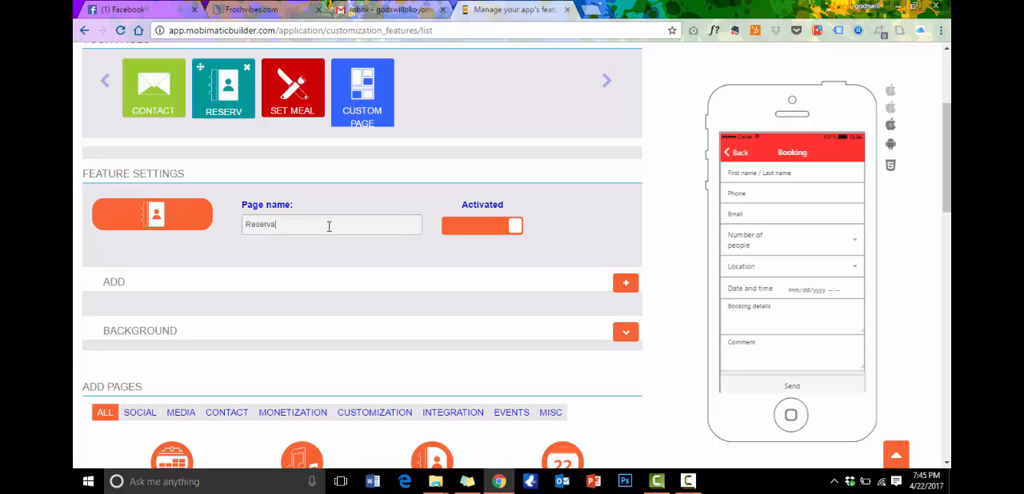
Finish the name 'Reservation' and add a Port Harcourt location with the suggested contact email.
type("tion")
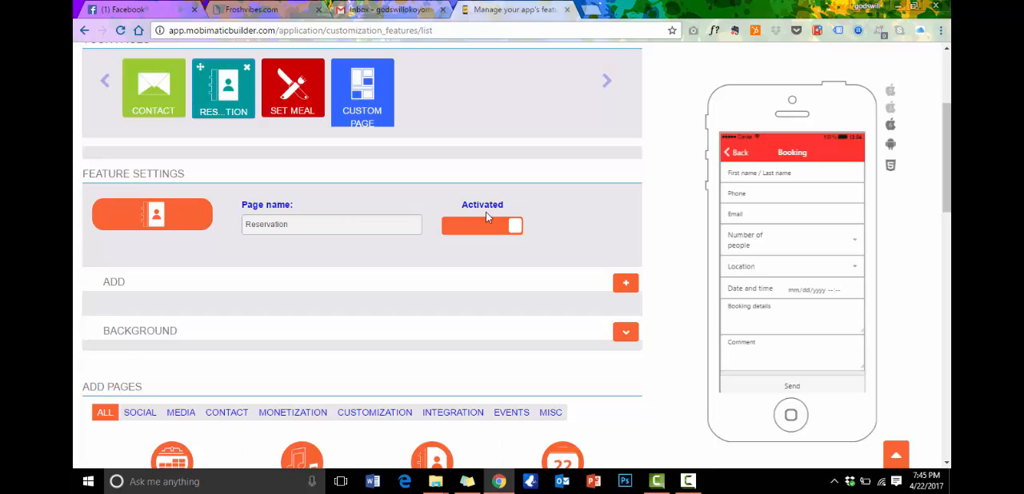
scroll("down", 3)
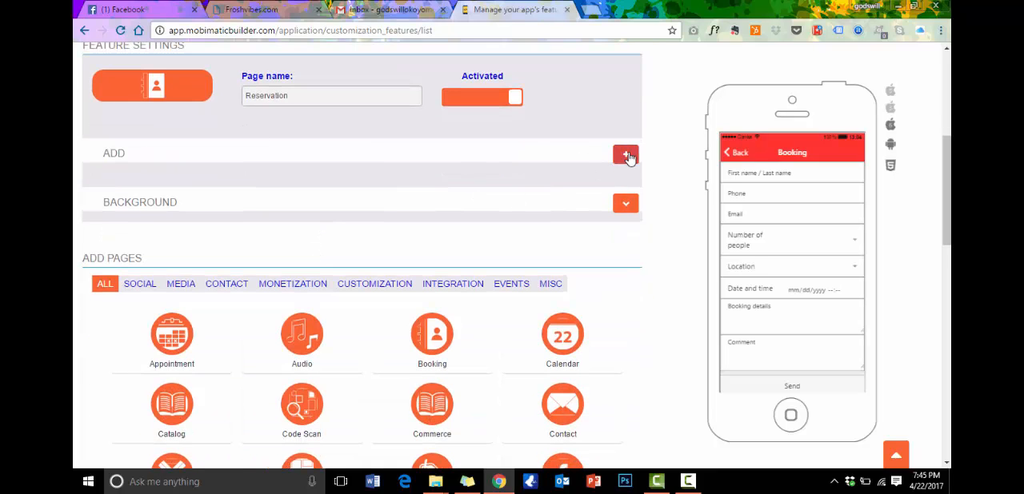
left_click(624, 154)
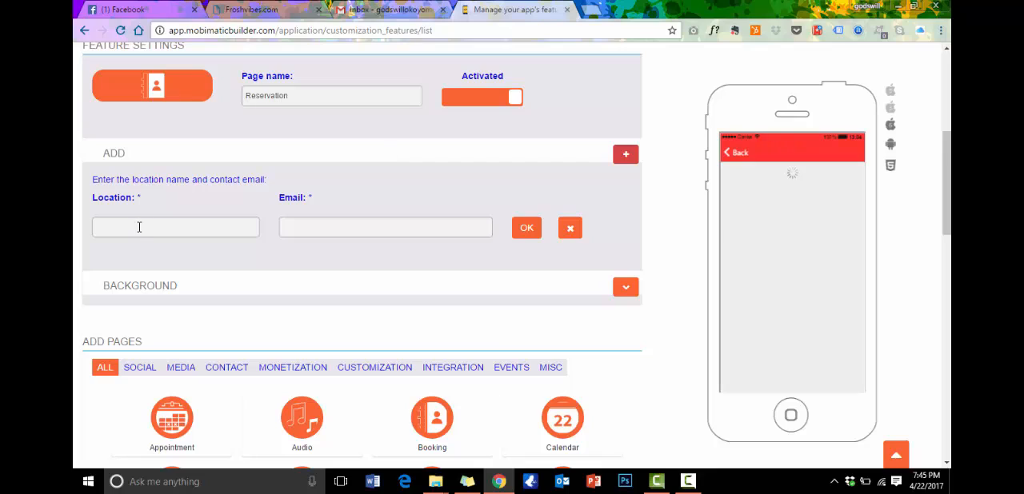
type("Port Harcou")
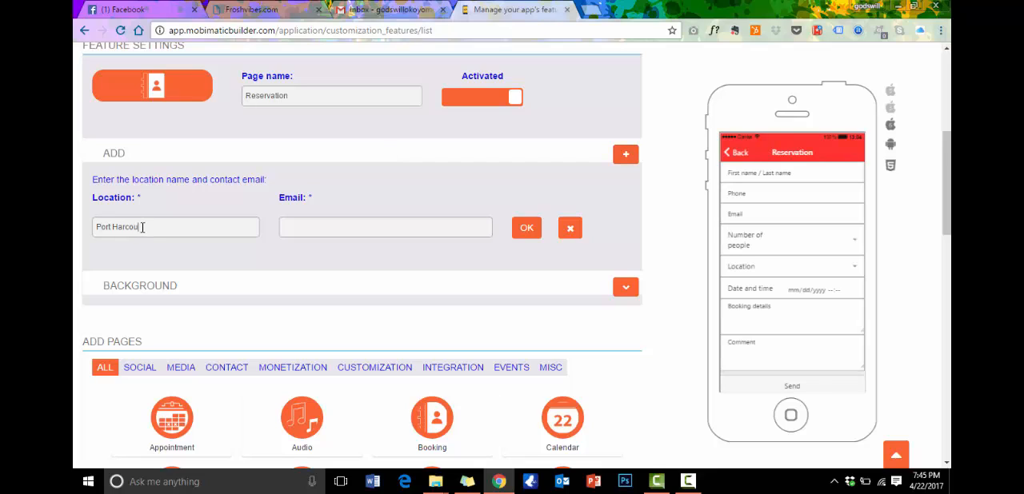
left_click(386, 227)
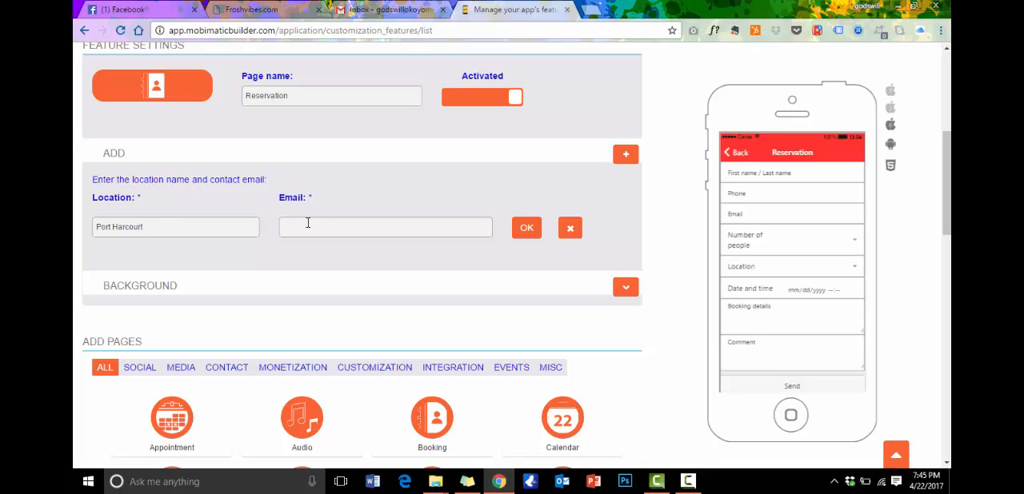
type("ken")
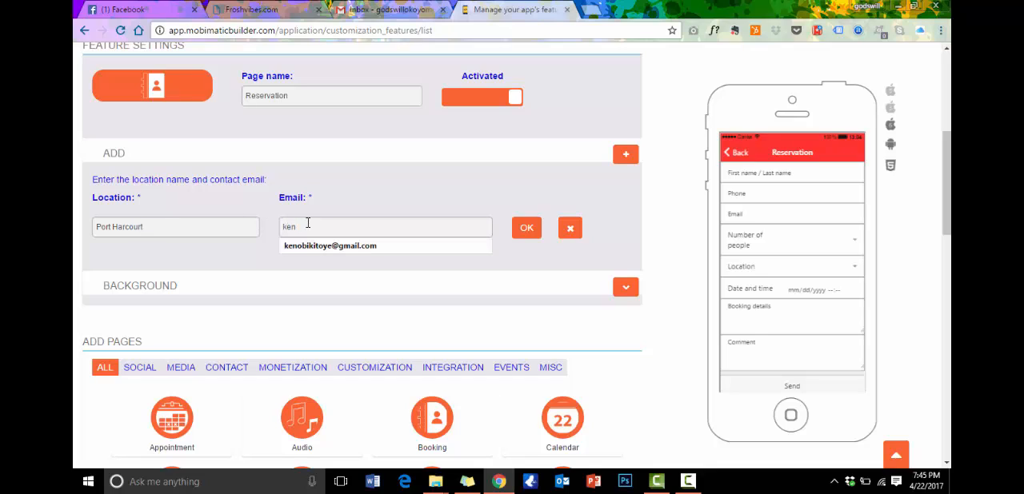
left_click(330, 246)
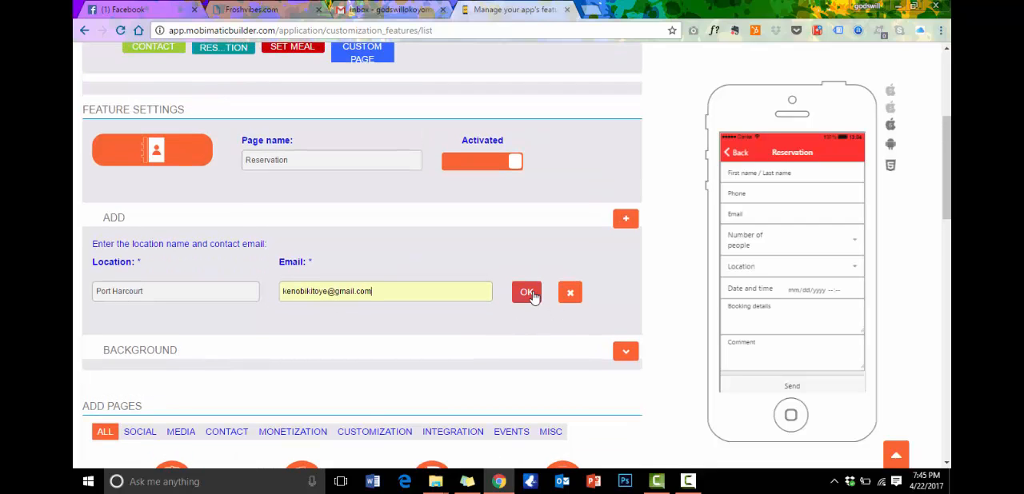
left_click(525, 291)
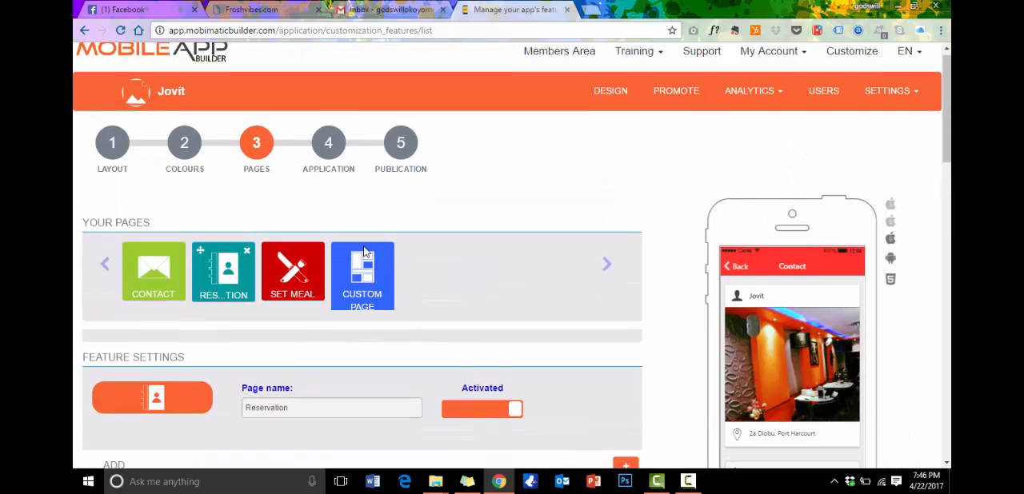
Start a new empty item on Jovit's Set Meal page.
scroll("down", 3)
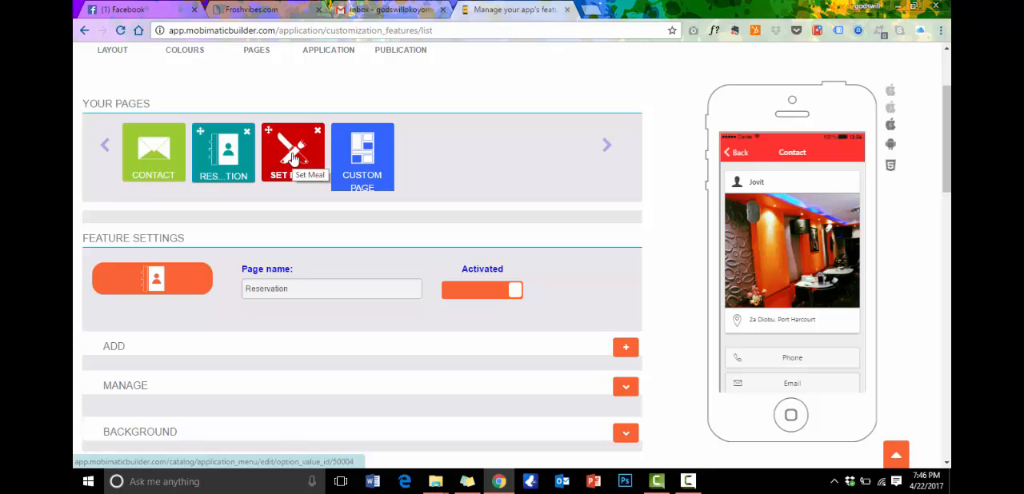
left_click(293, 152)
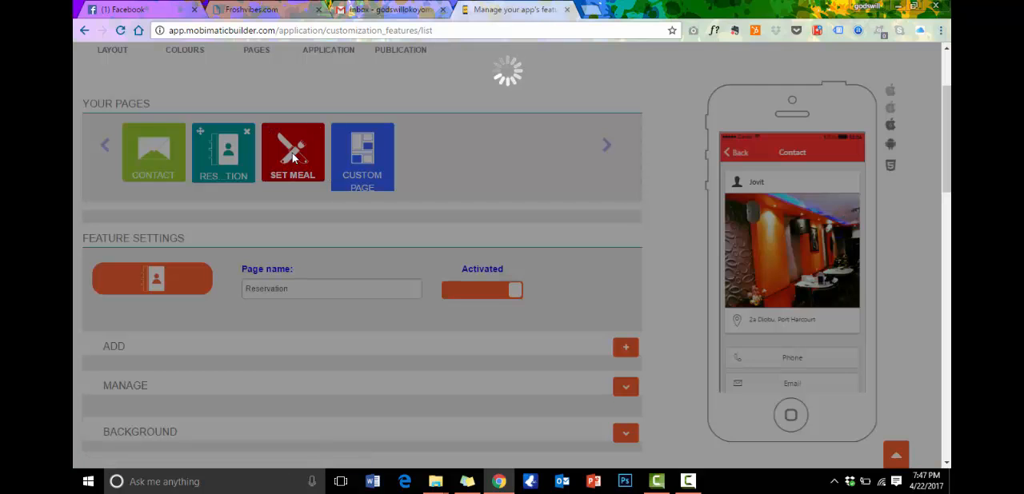
left_click(291, 152)
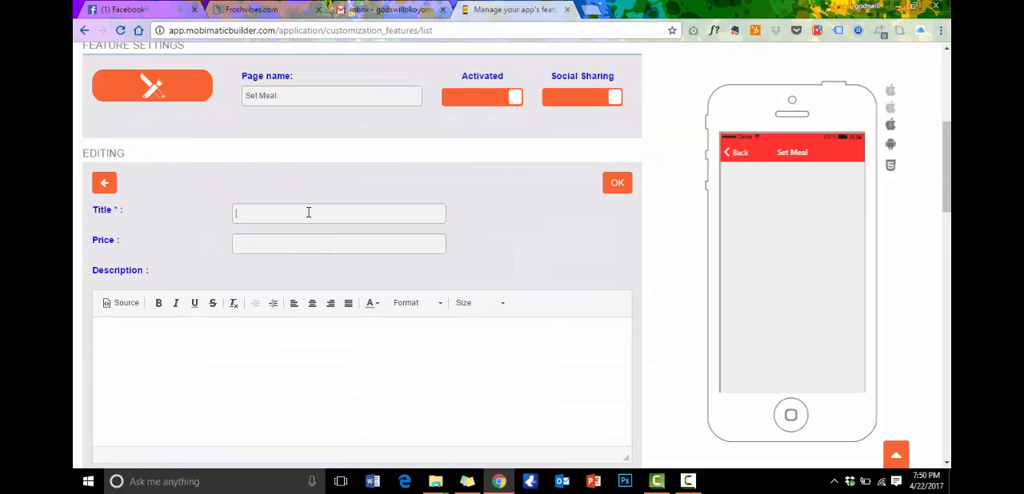
Name the item 'Afang Soup' with price 2500.
type("A")
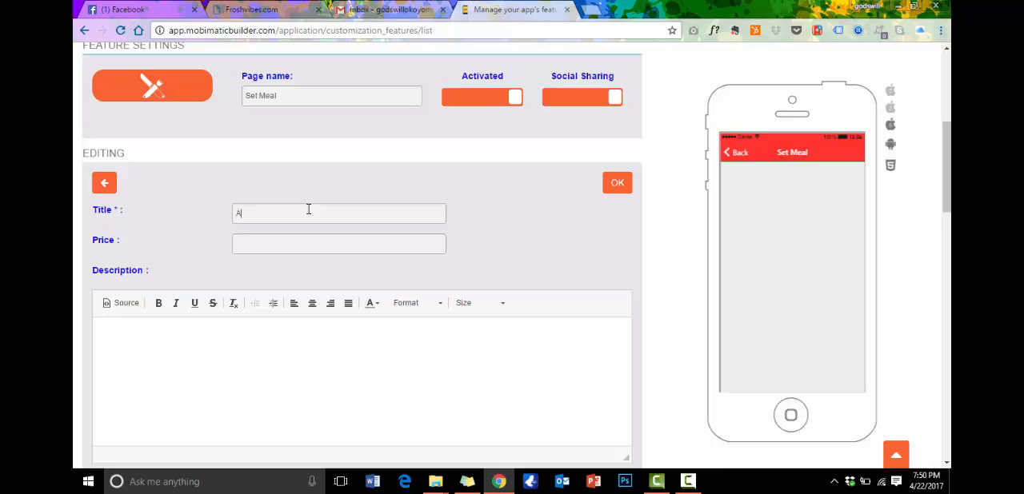
type("fang")
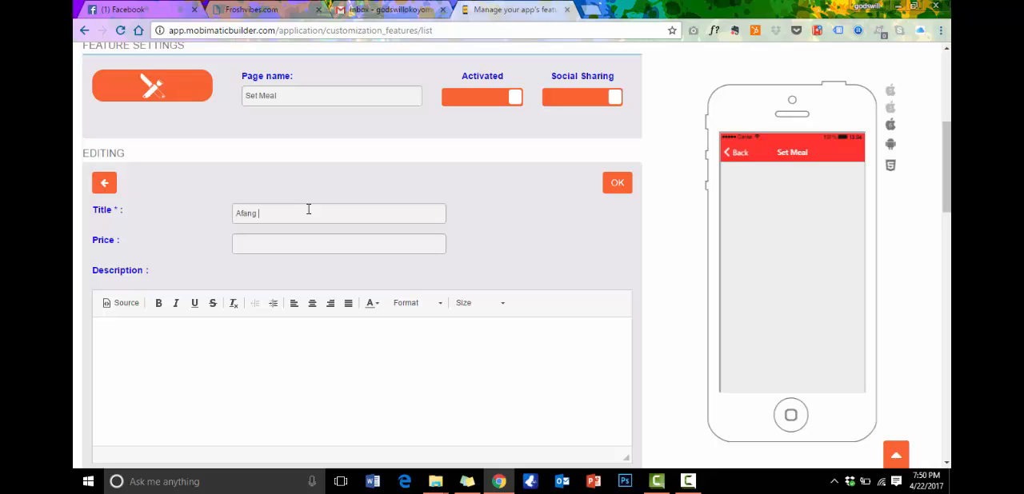
type("Soup")
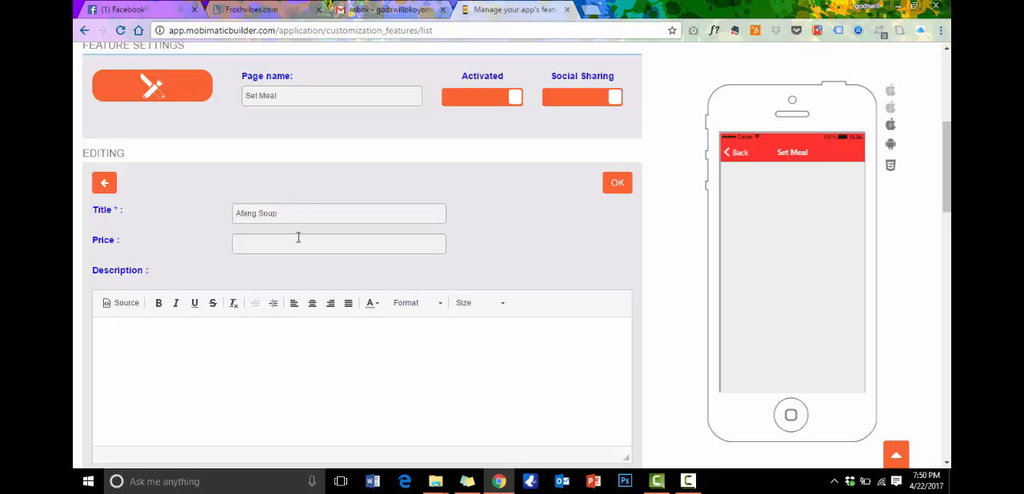
type("2")
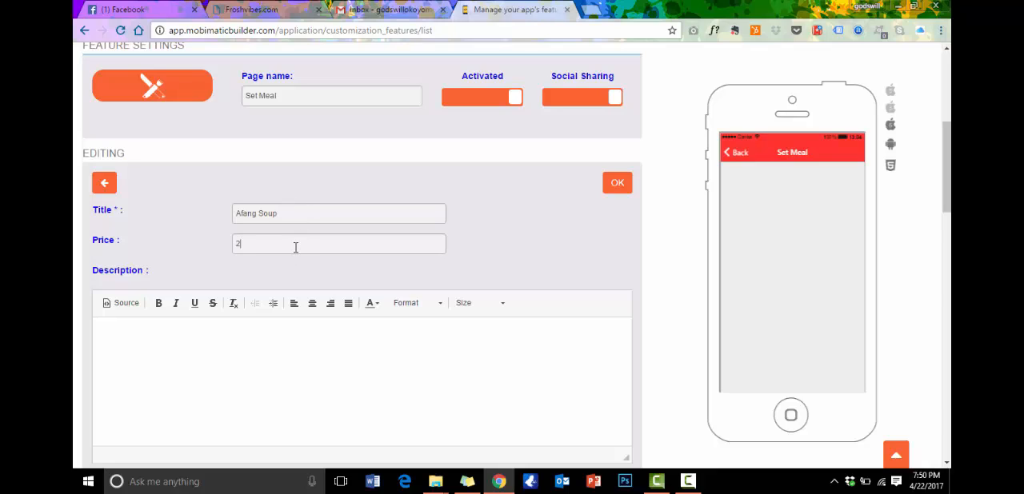
type("500")
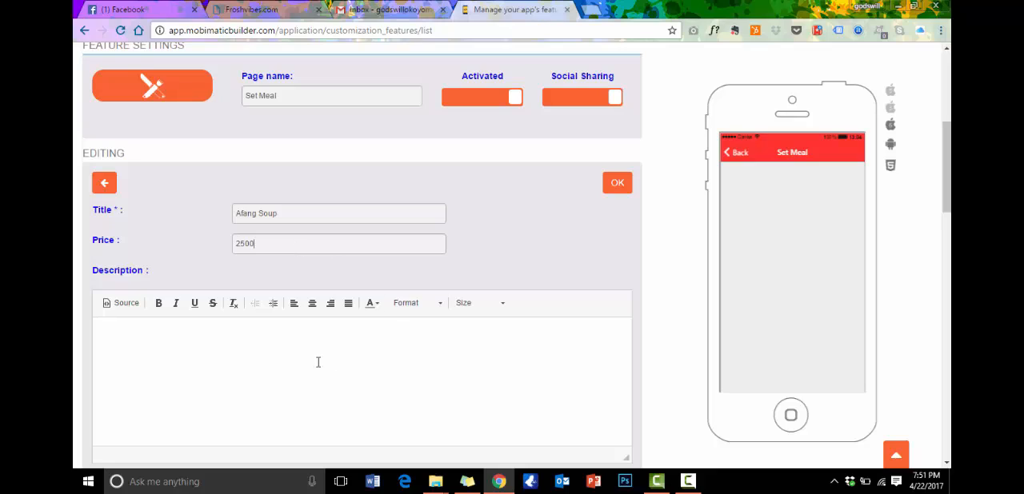
Describe Afang Soup as delicious, delivered with extra time, making you come back for more.
type("O")
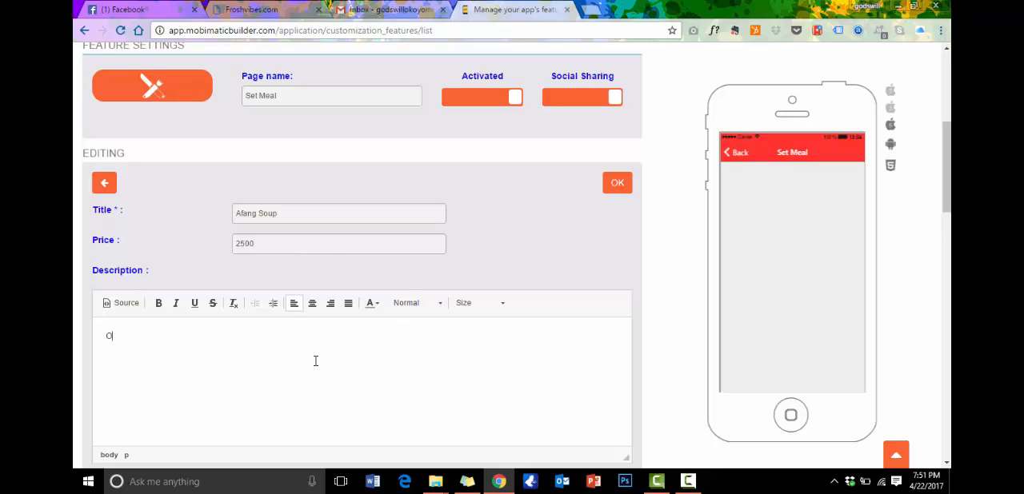
type("ur Adfang Soup is ver")
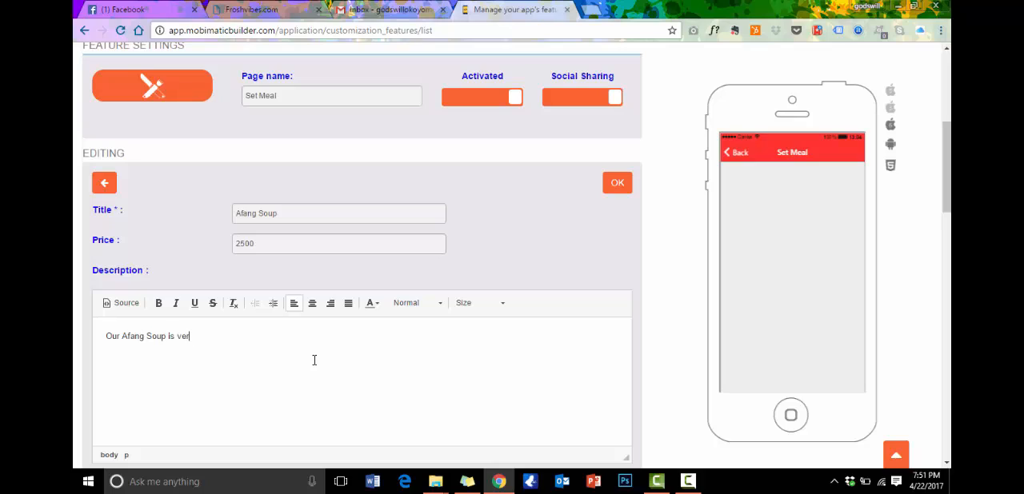
type("y Delic")
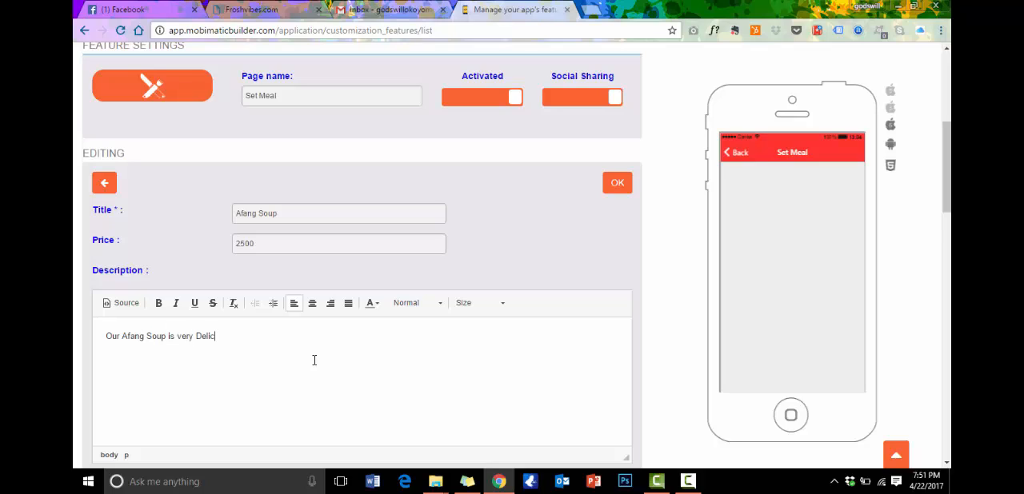
type("ious, we")
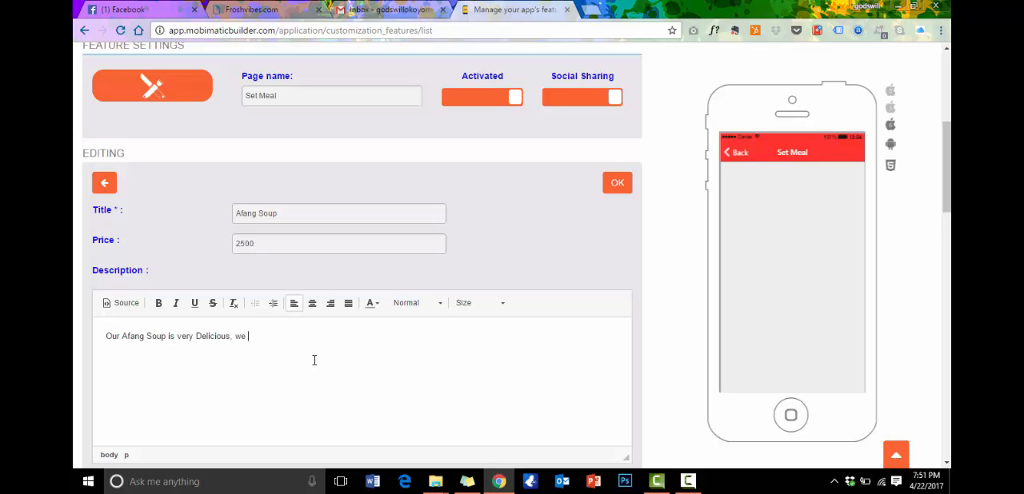
type("take the ex")
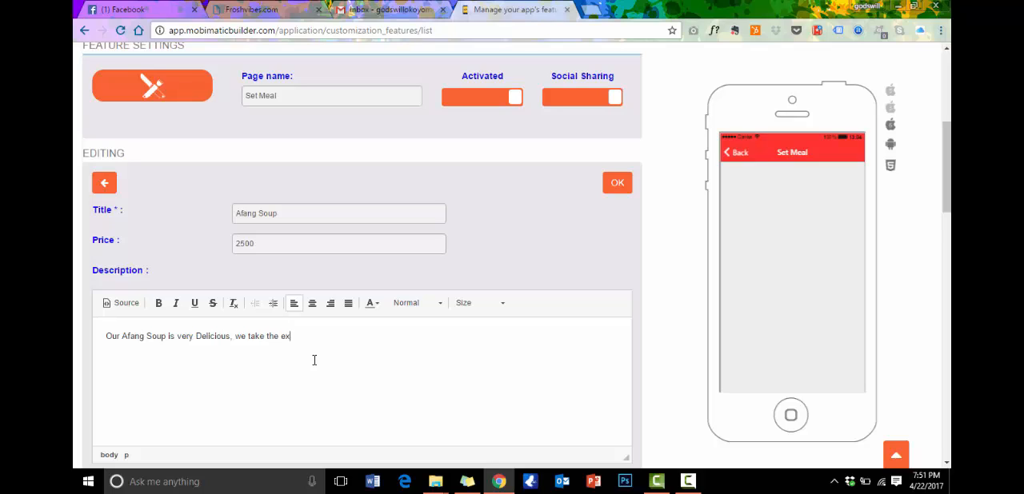
type("tra time t")
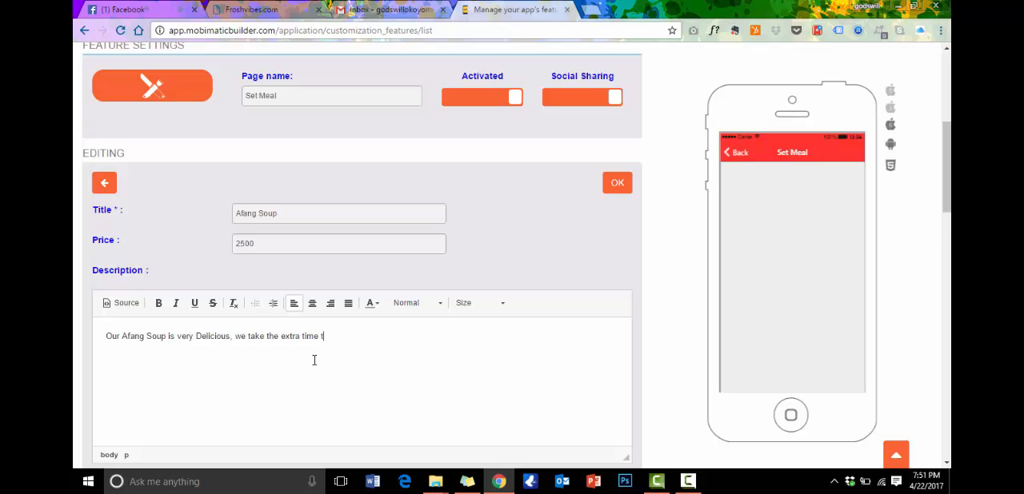
type("o deliver")
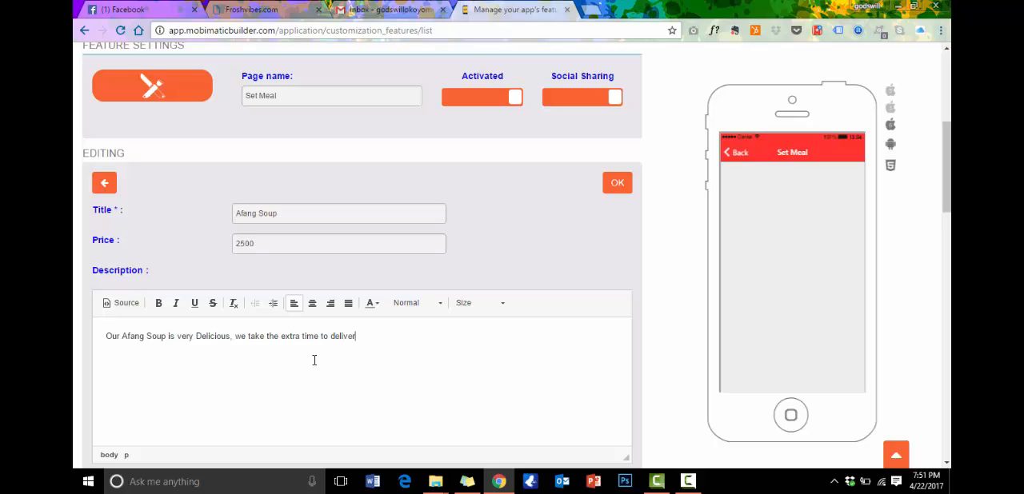
type("a delicacy that")
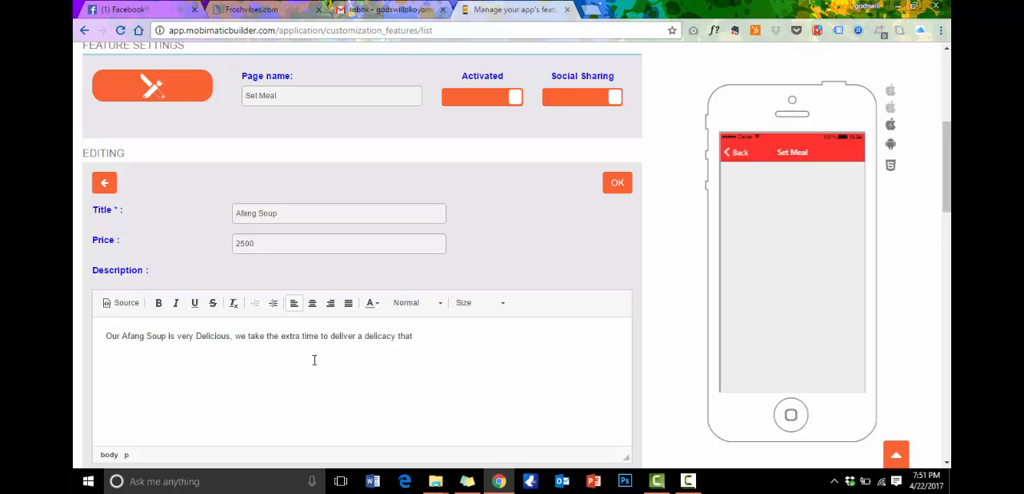
type("will")
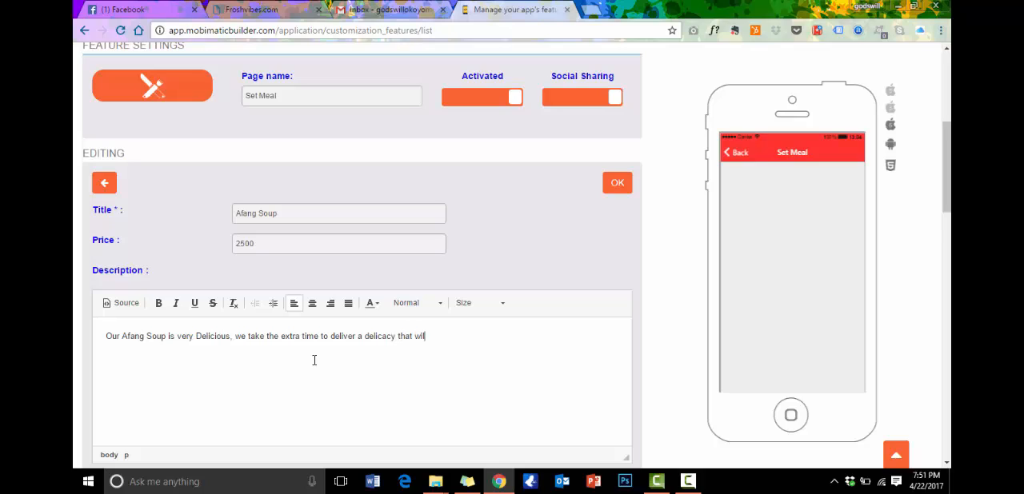
type("wow")
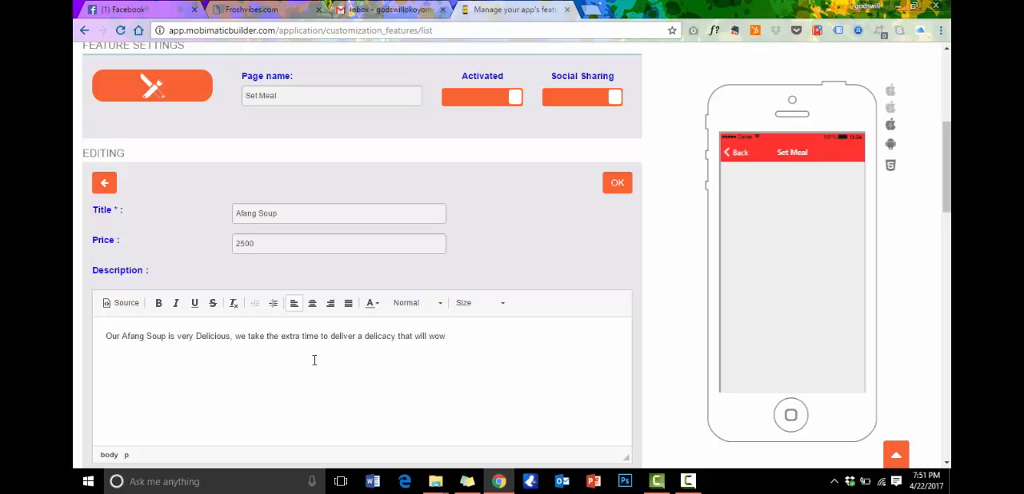
type("you and")
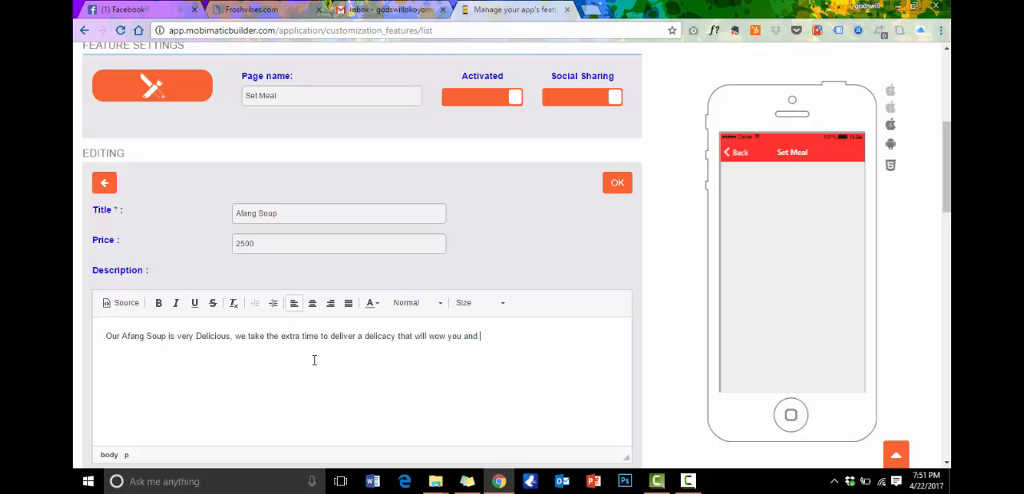
type("will make")
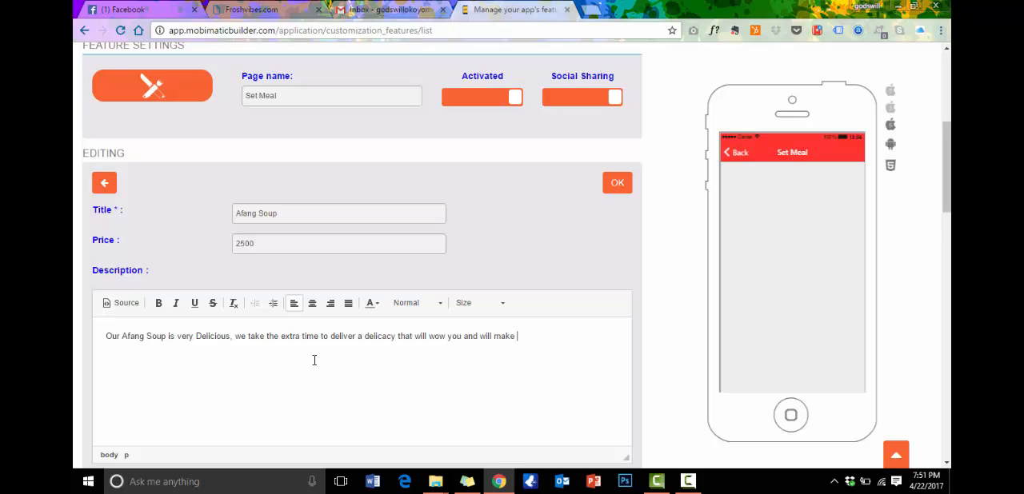
type("you come nback")
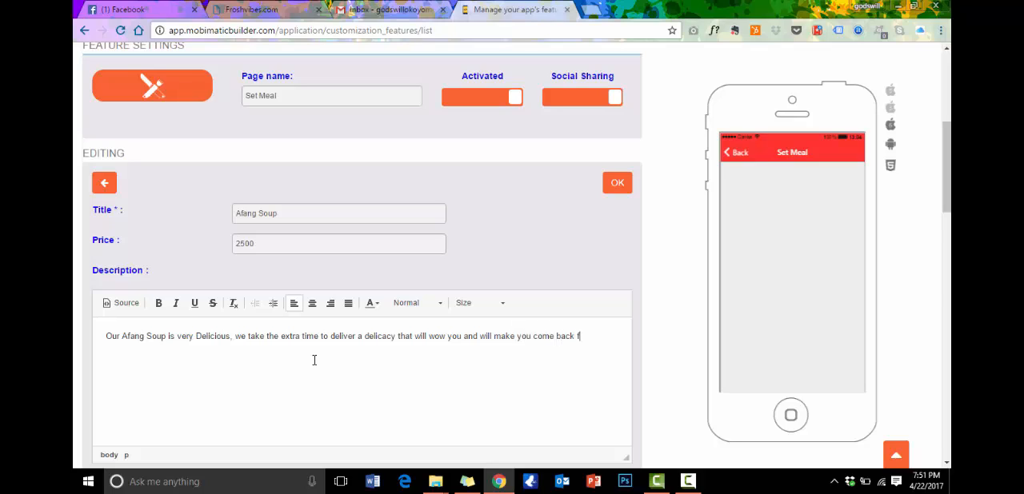
type("for more")
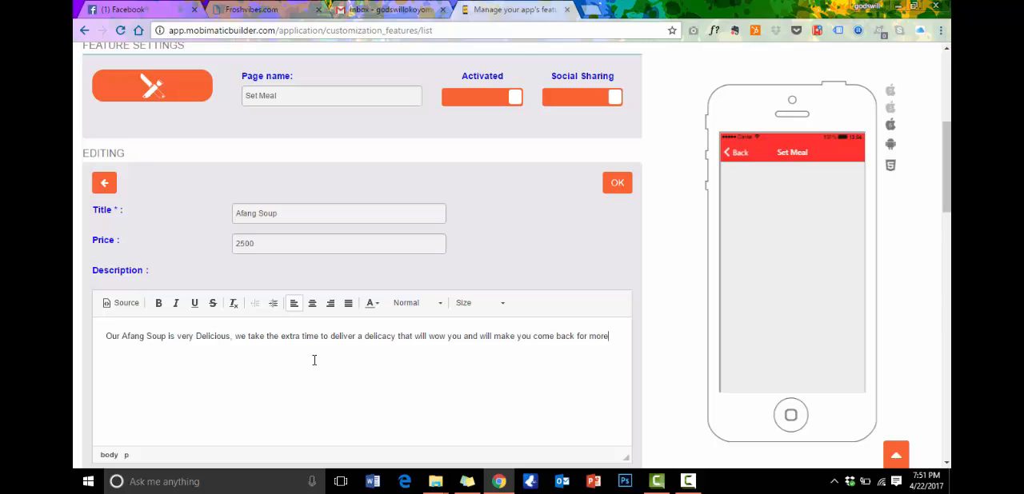
scroll("down", 3)
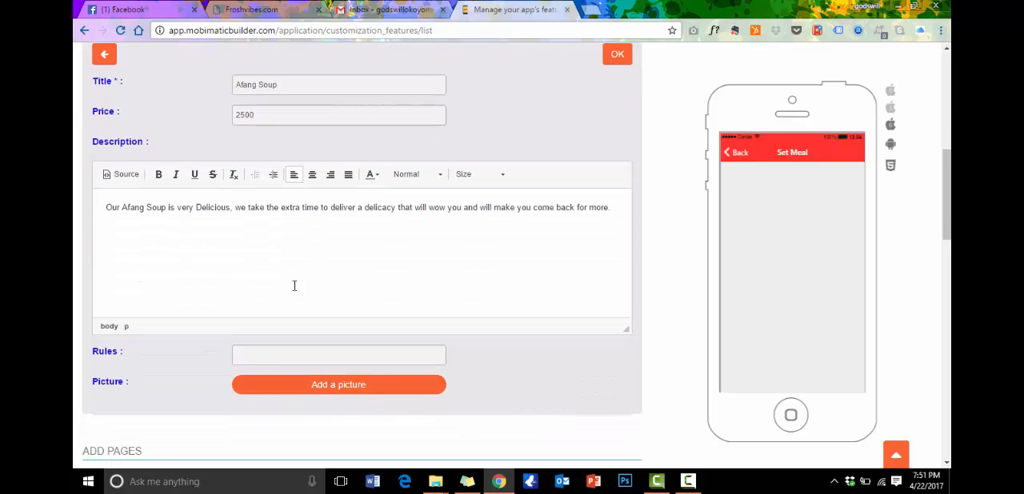
scroll("down", 3)
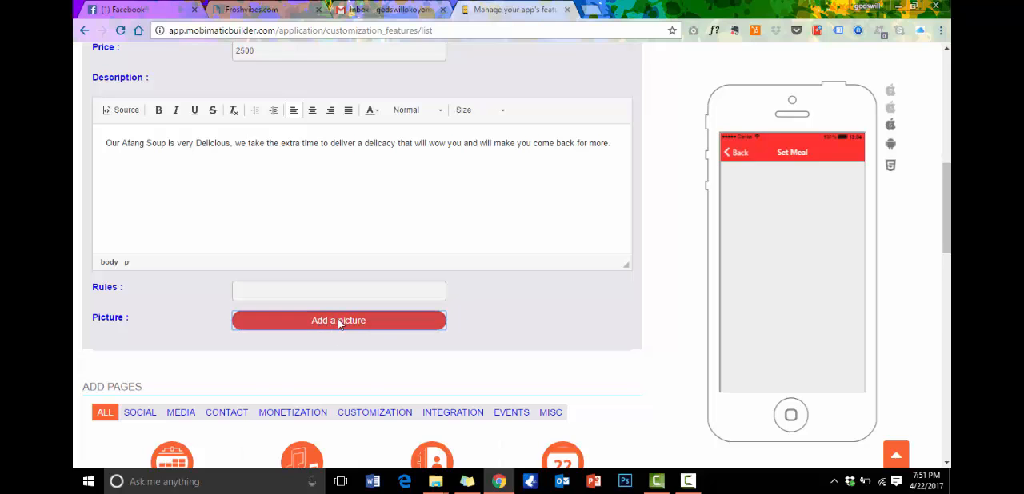
Upload the afang photo as the Afang Soup item's picture.
left_click(339, 320)
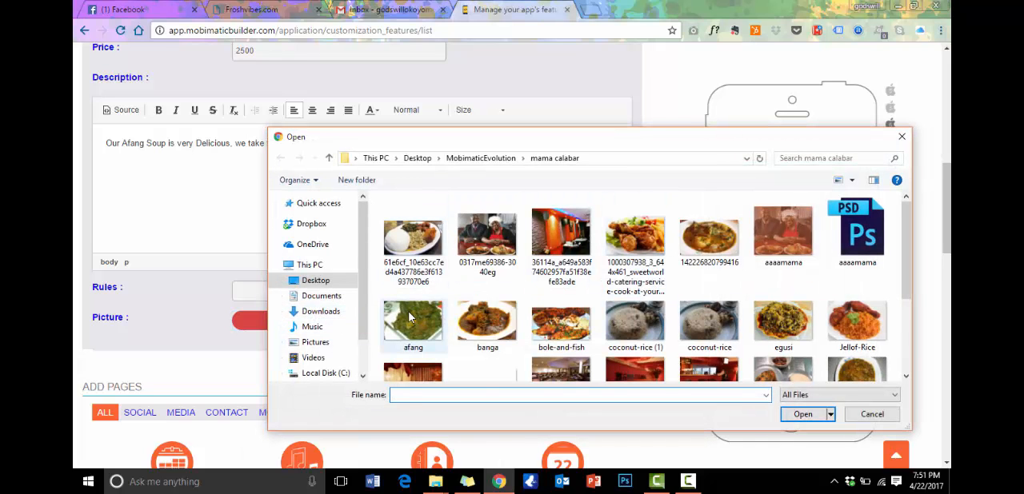
left_click(413, 323)
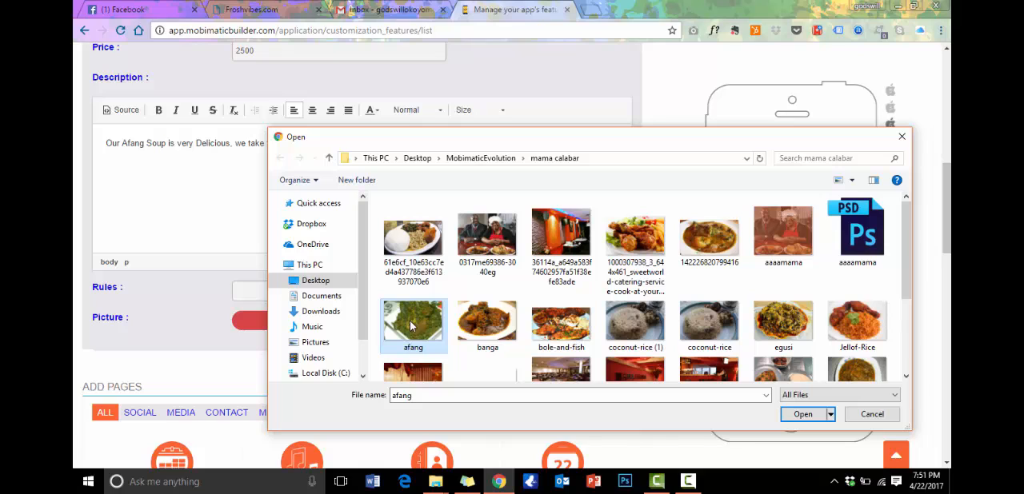
left_click(801, 414)
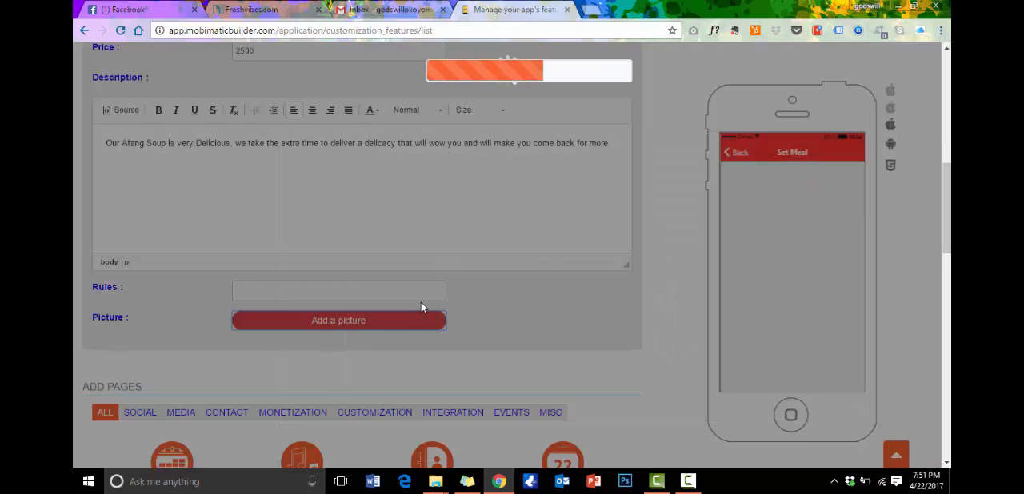
mouse_move(413, 308)
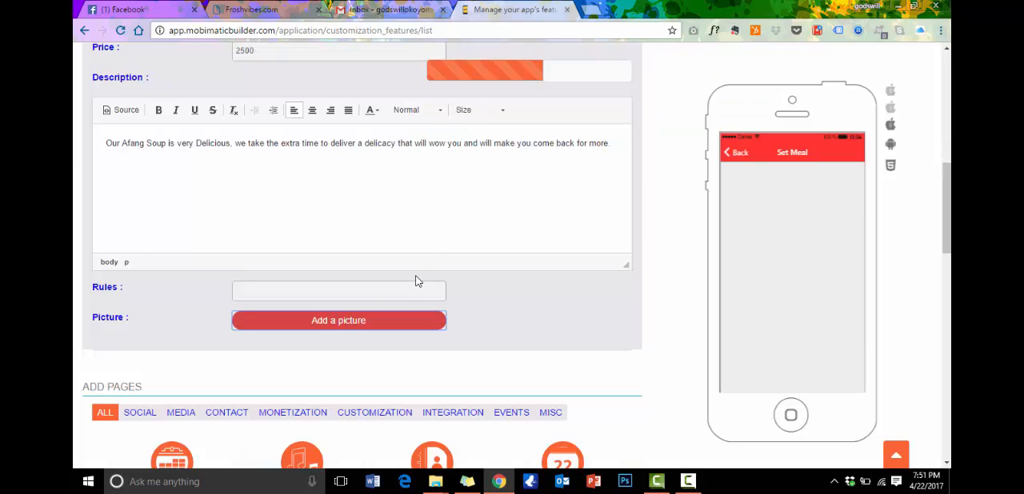
scroll("up", 3)
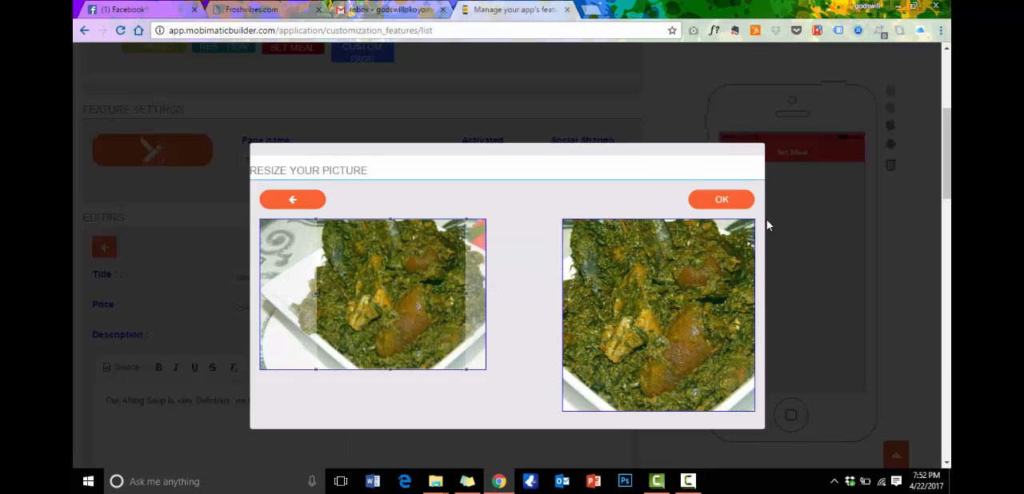
Accept the cropped photo and save the Afang Soup item.
left_click(720, 198)
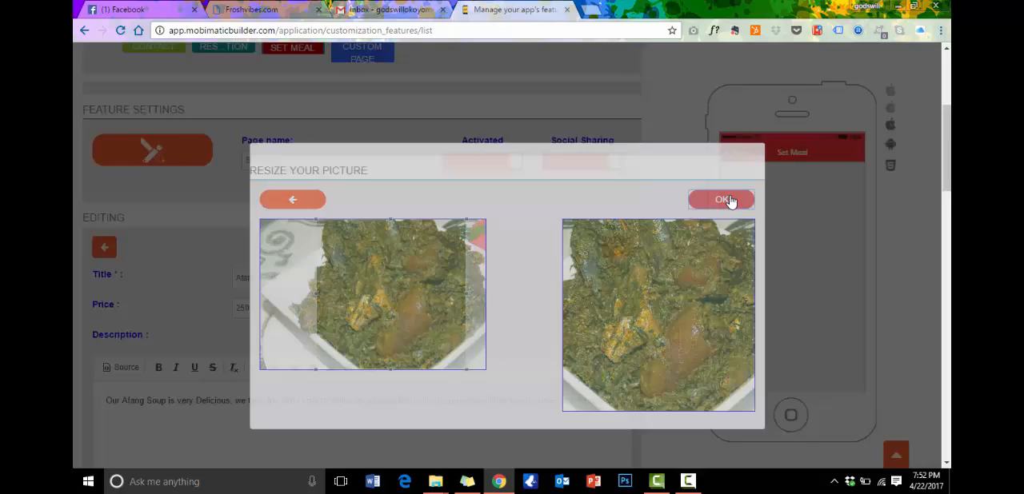
left_click(720, 198)
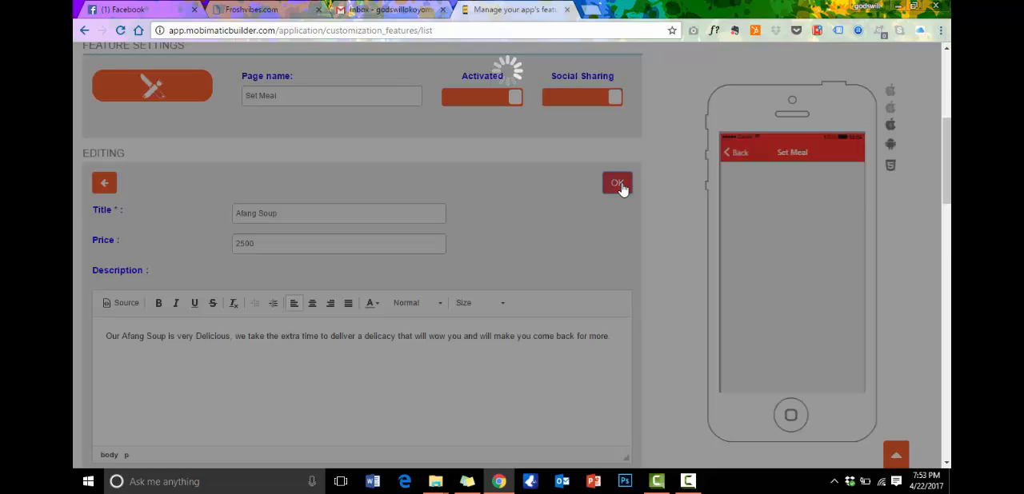
scroll("down", 3)
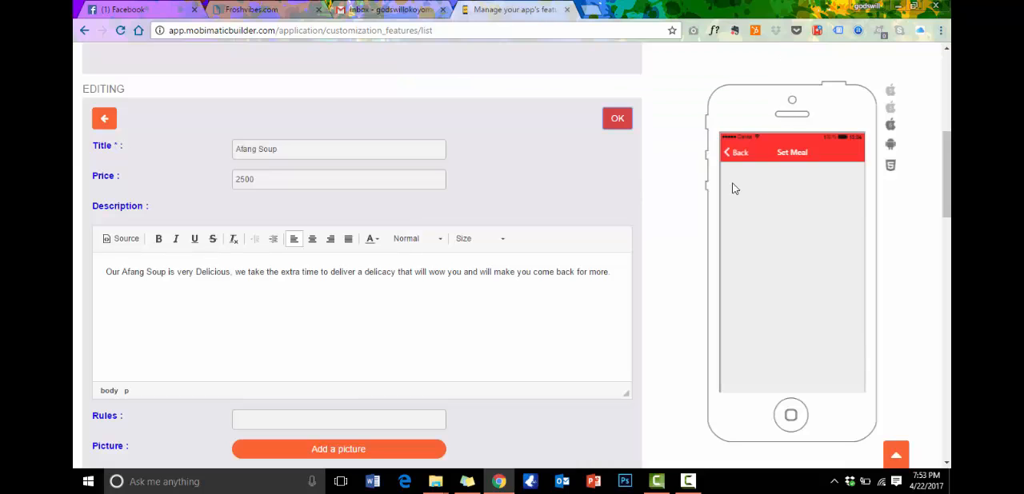
left_click(617, 119)
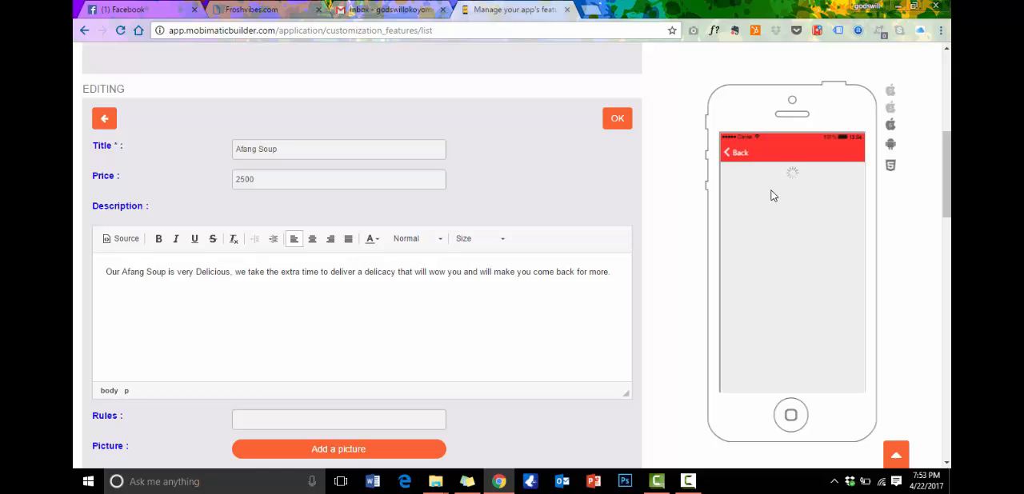
Start a second item named Banga Soup priced 3000.
left_click(618, 119)
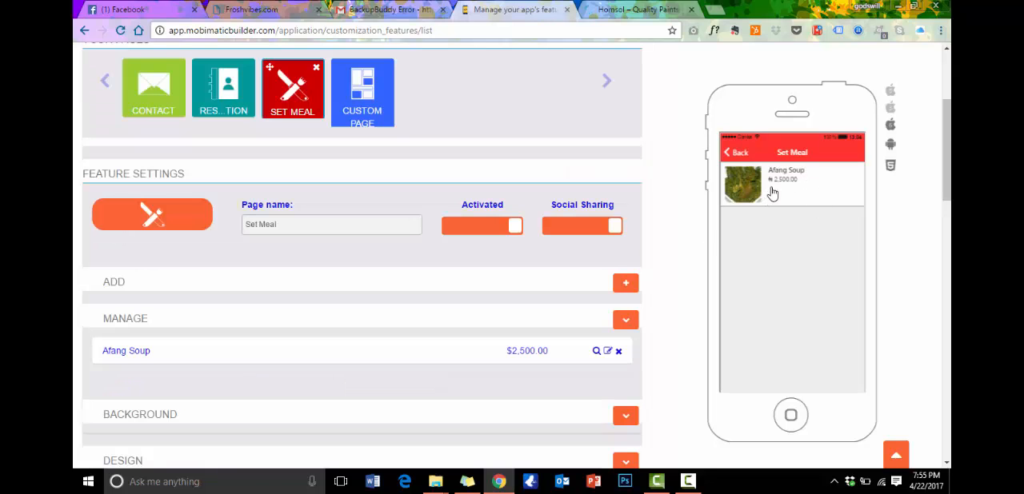
scroll("down", 3)
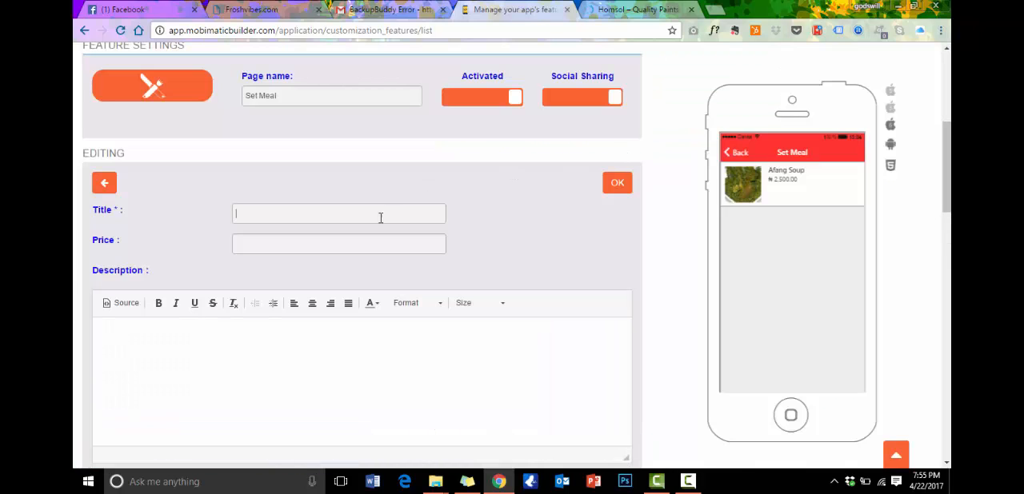
type("E")
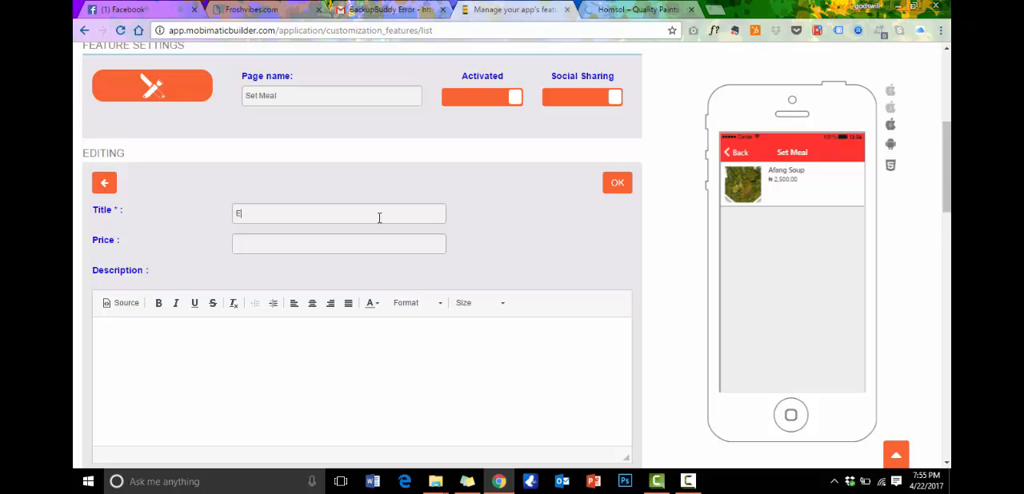
type("Banga")
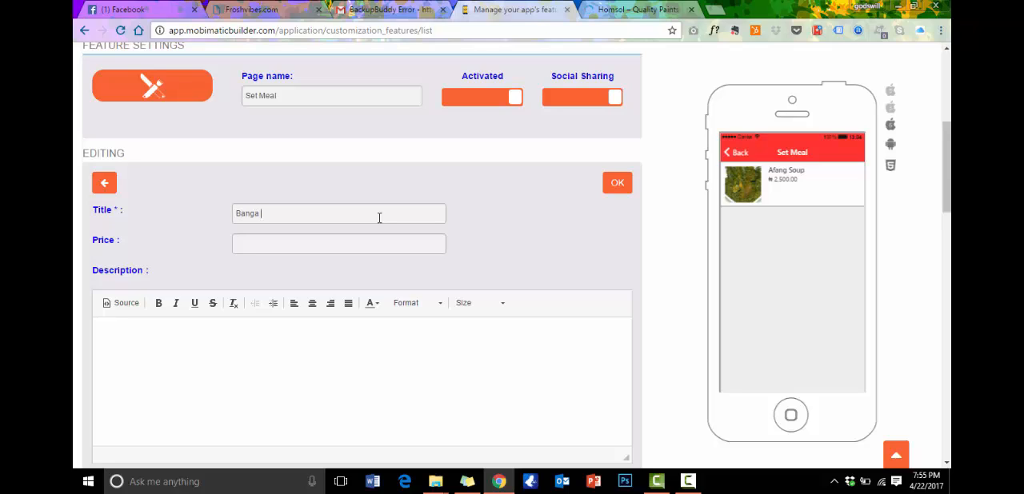
type("Soup")
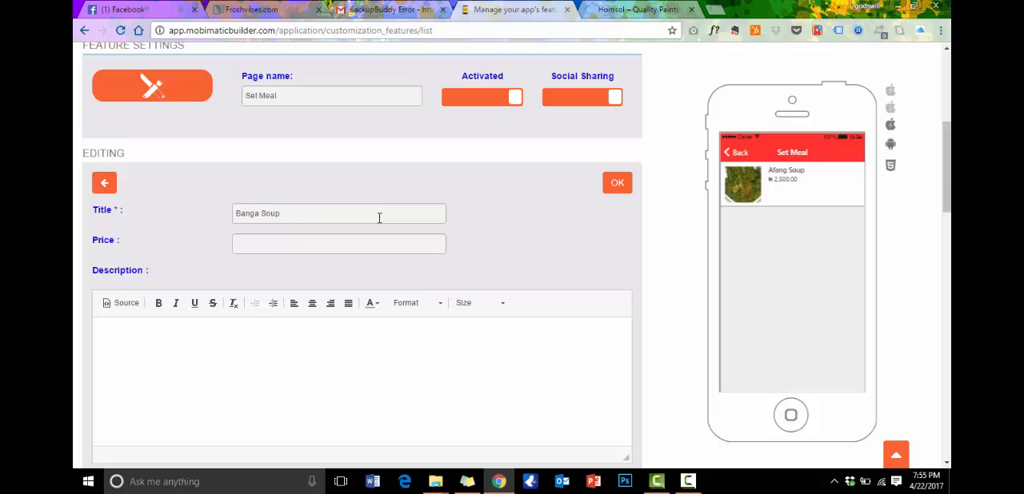
left_click(339, 243)
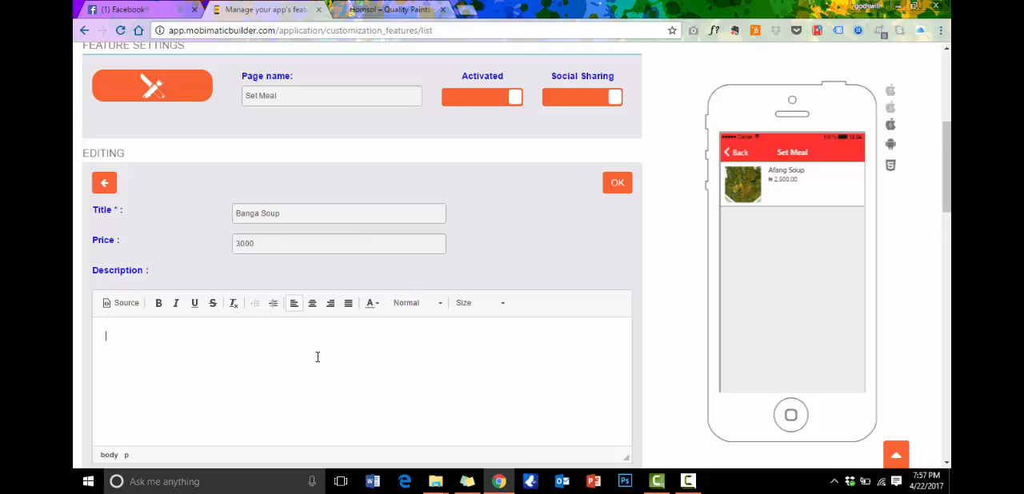
Describe it as 'vERY TASTY Banga Soup in style' and save it beside Afang Soup.
type("vERY")
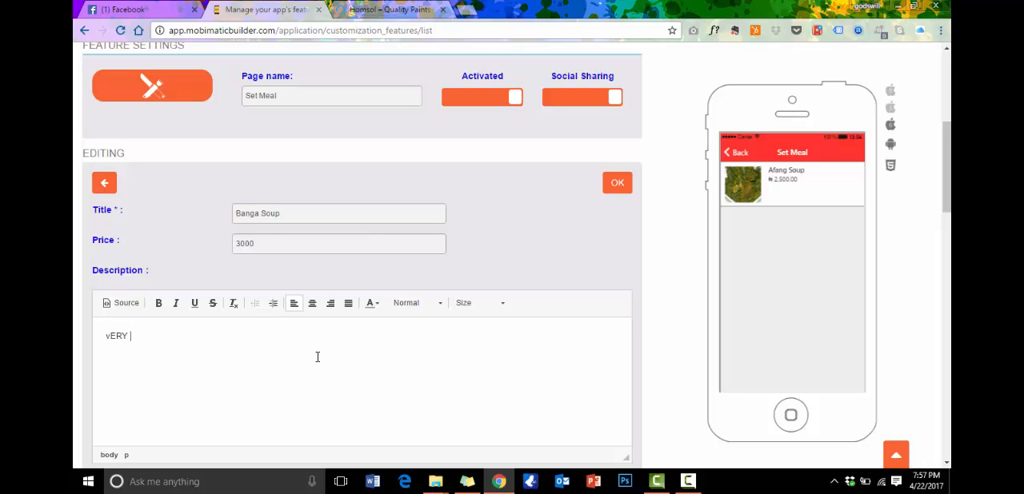
type("TASTY")
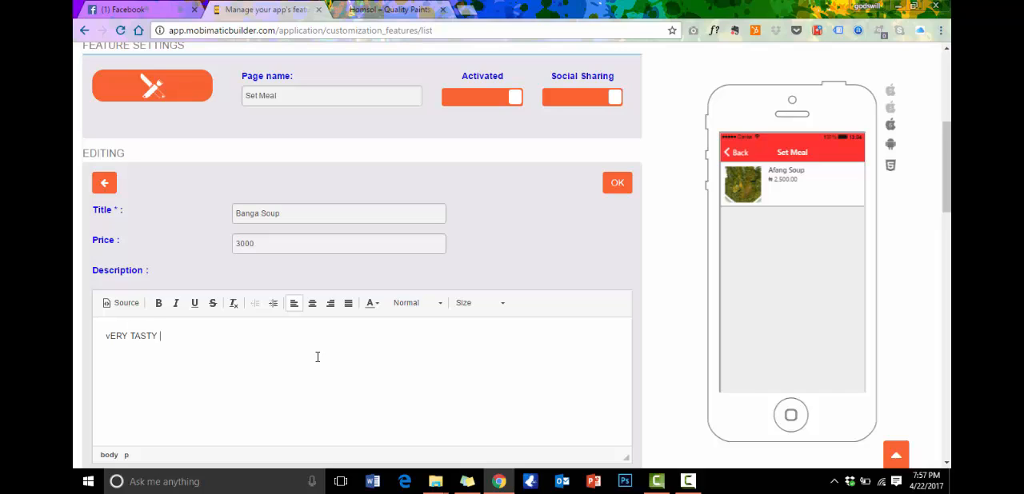
type("Banga Soup in")
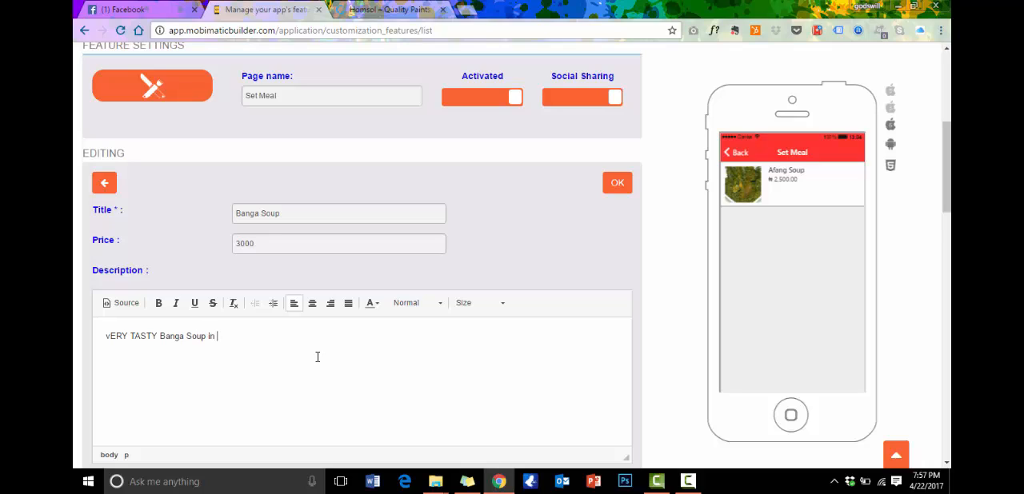
type("s")
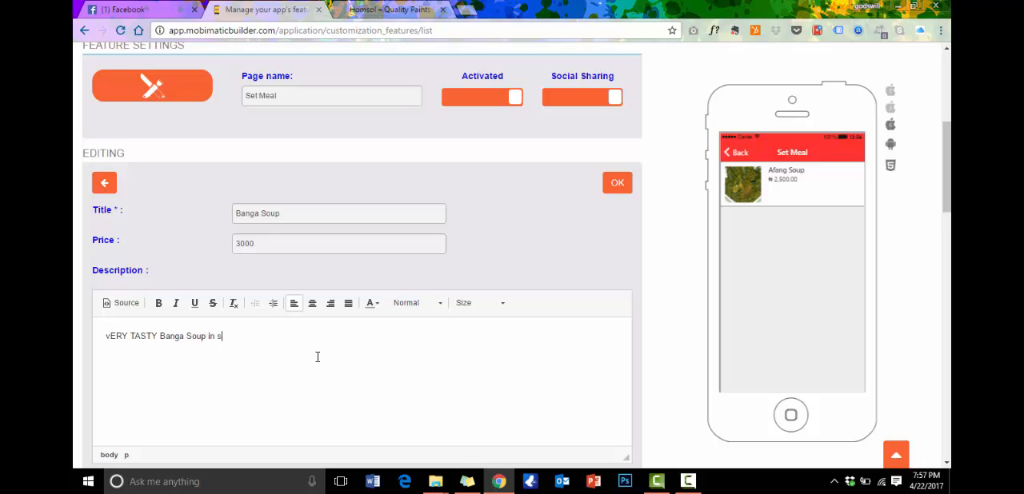
scroll("down", 3)
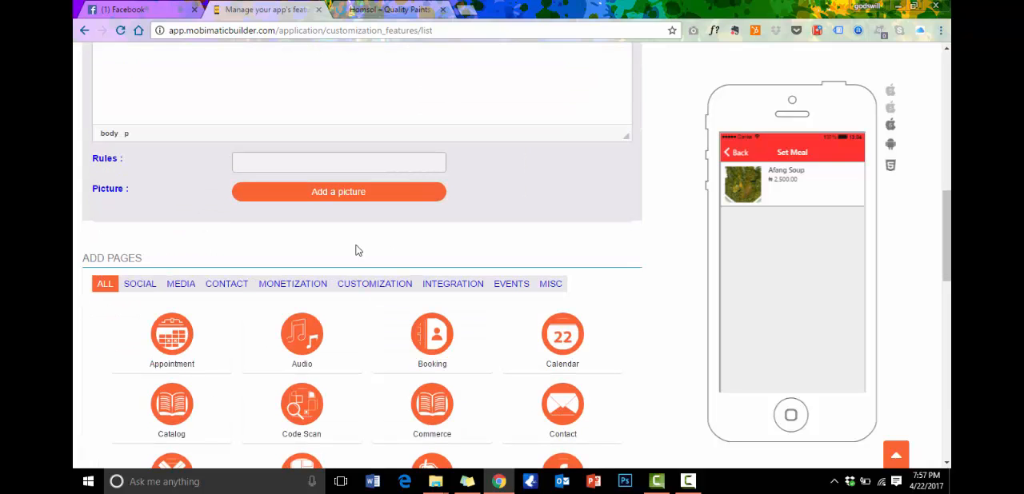
left_click(339, 192)
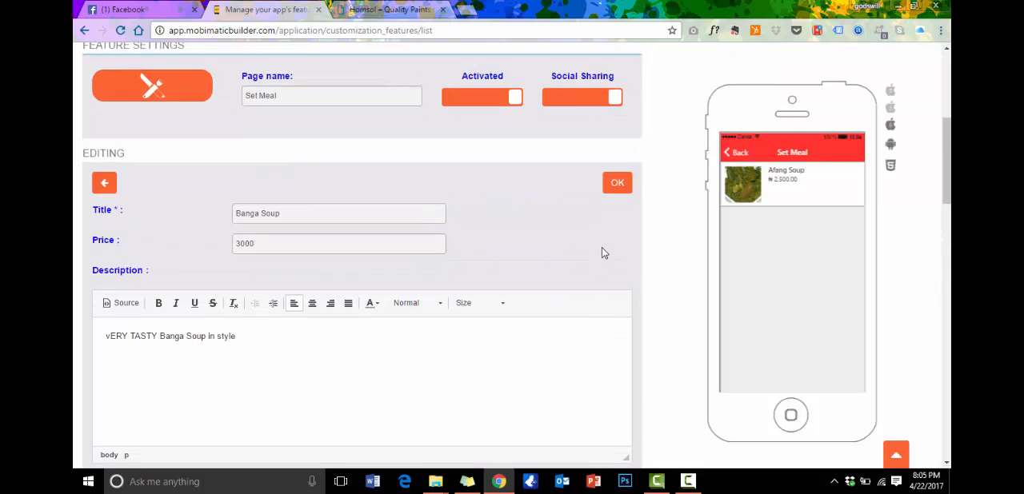
left_click(618, 183)
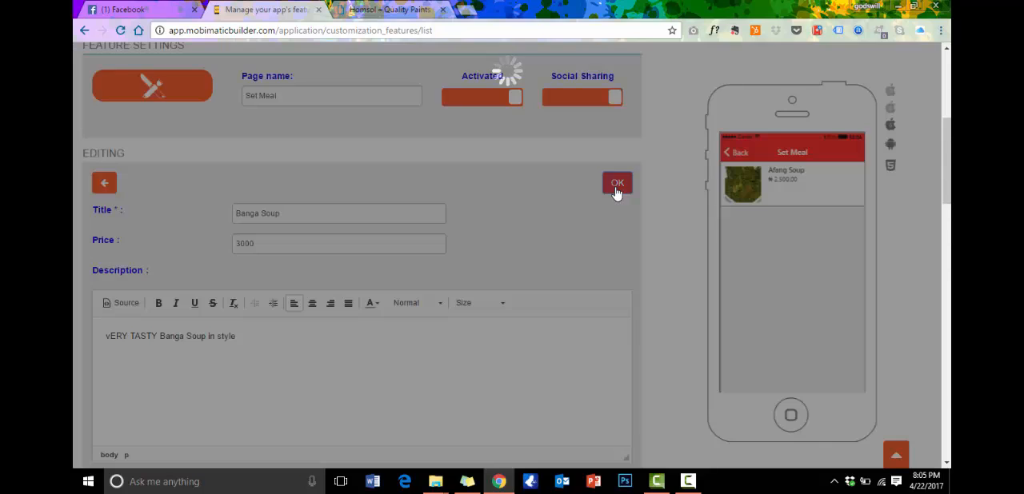
left_click(618, 182)
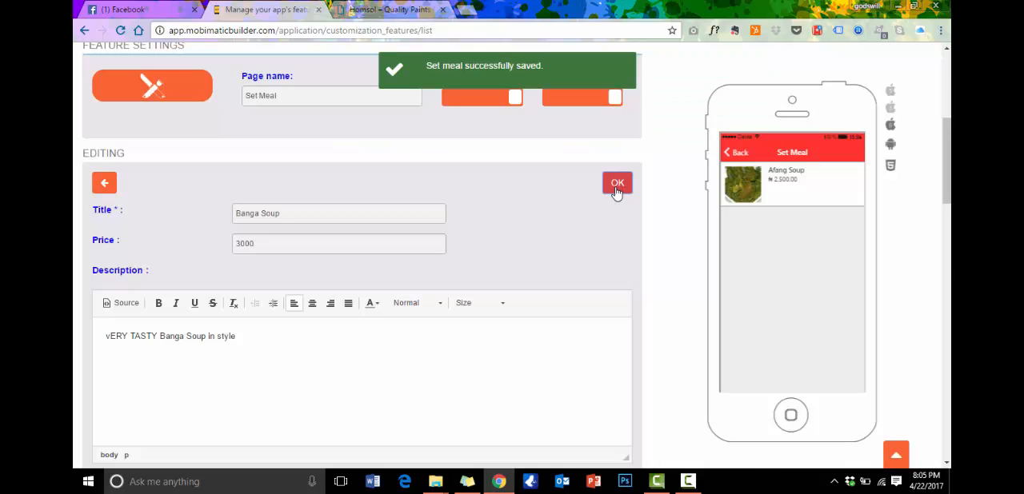
left_click(618, 182)
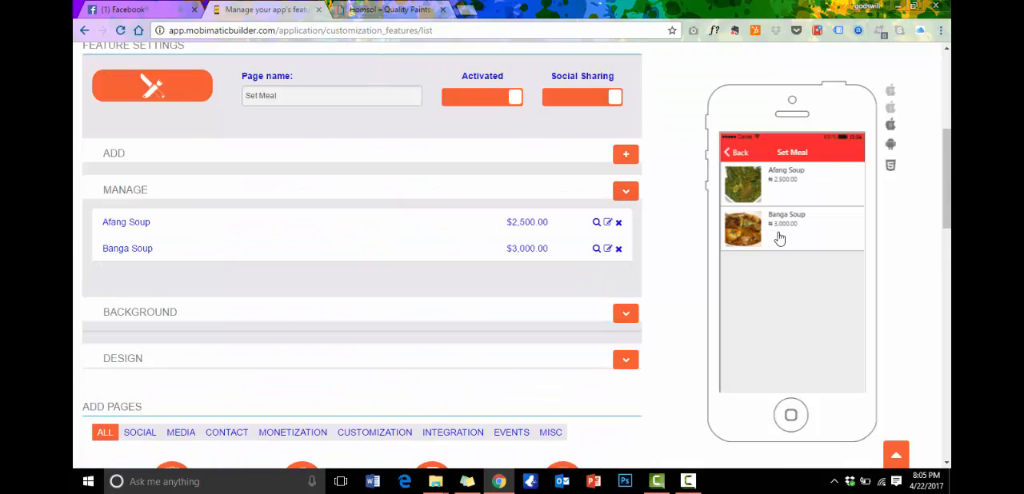
Add a Custom Page with a Slider section showing the mama-calabar interior photo.
left_click(780, 230)
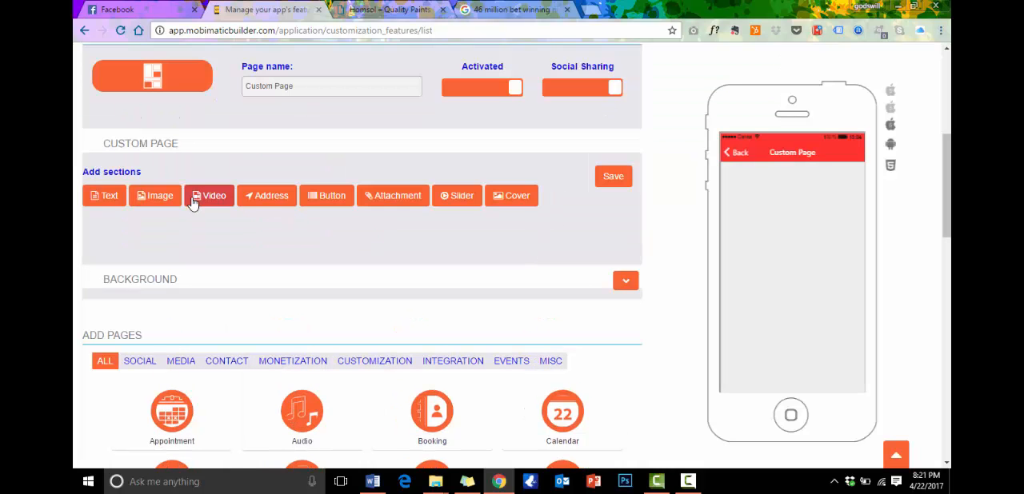
mouse_move(458, 196)
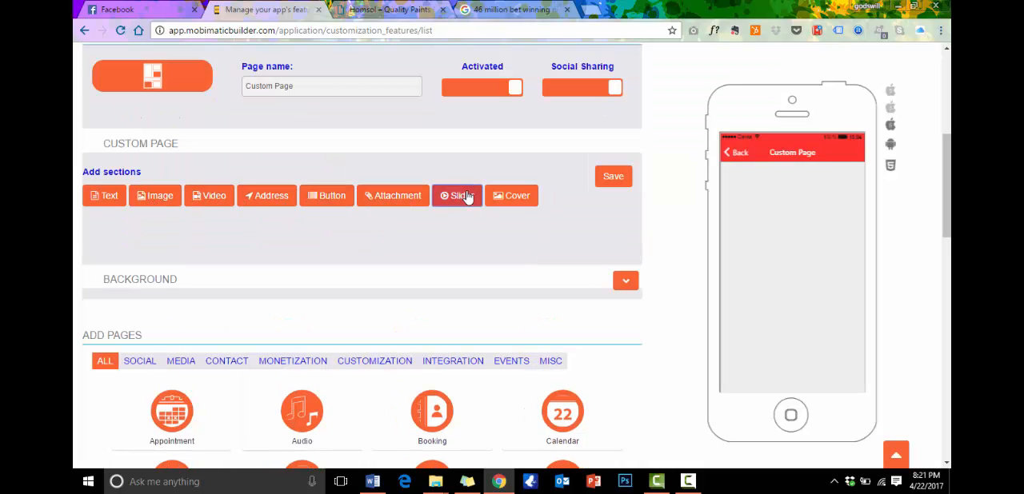
left_click(458, 195)
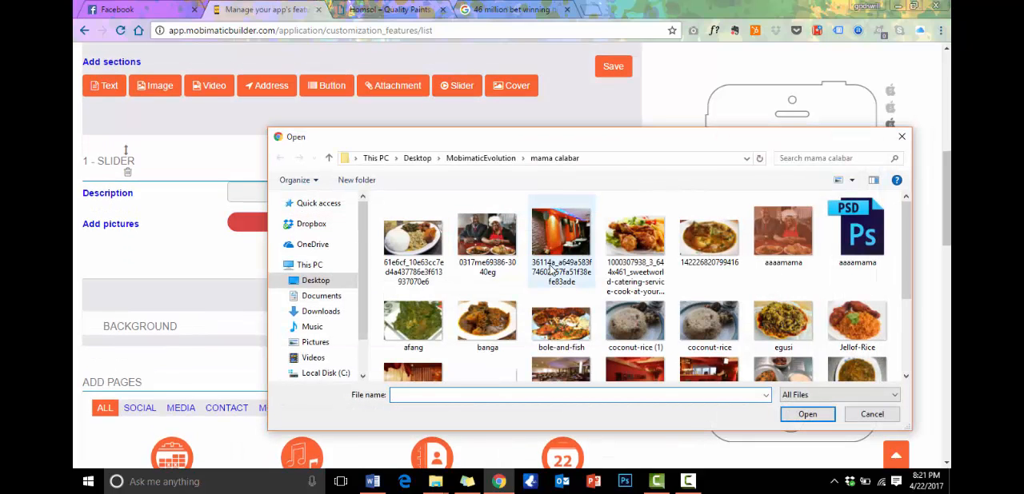
scroll("down", 3)
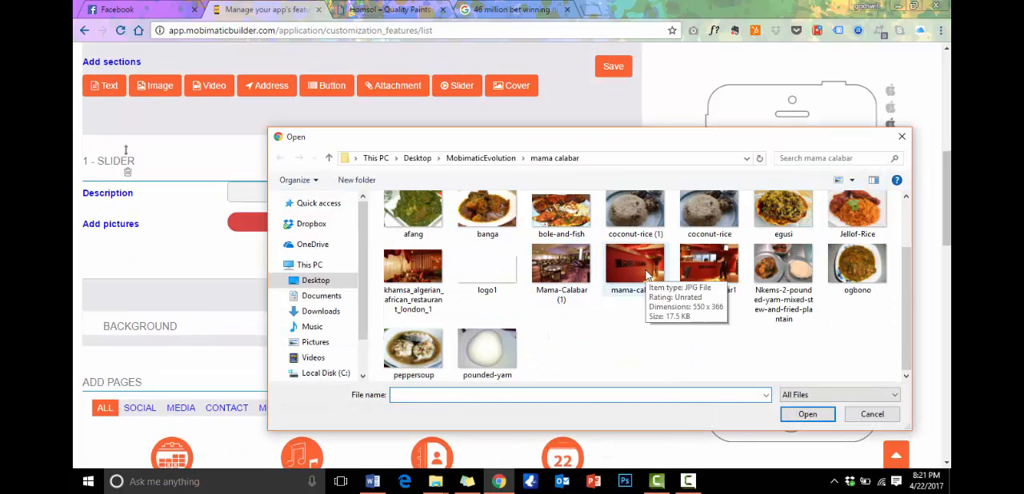
left_click(635, 269)
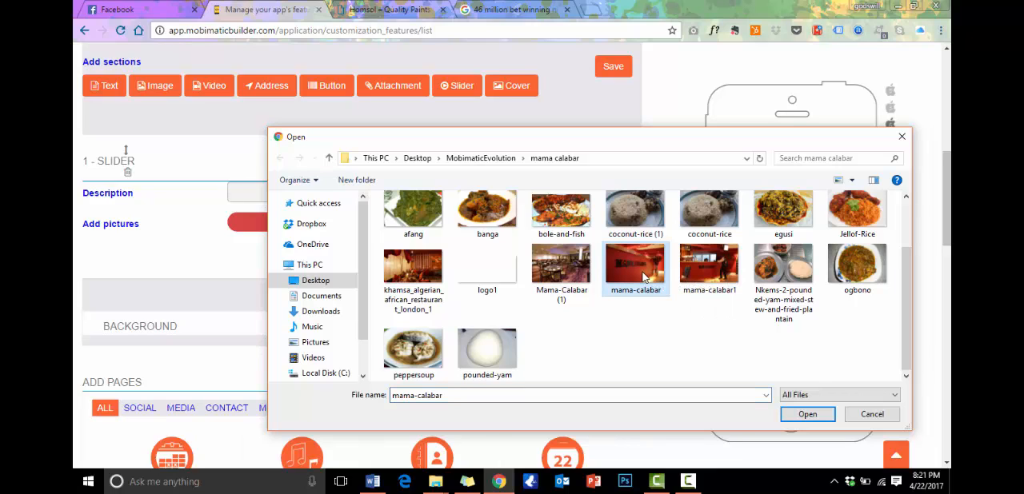
left_click(806, 413)
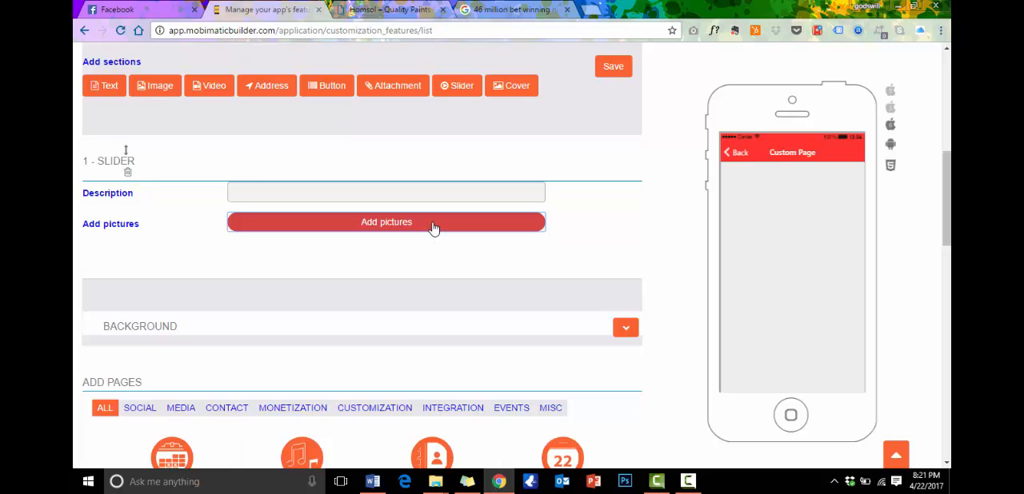
left_click(385, 221)
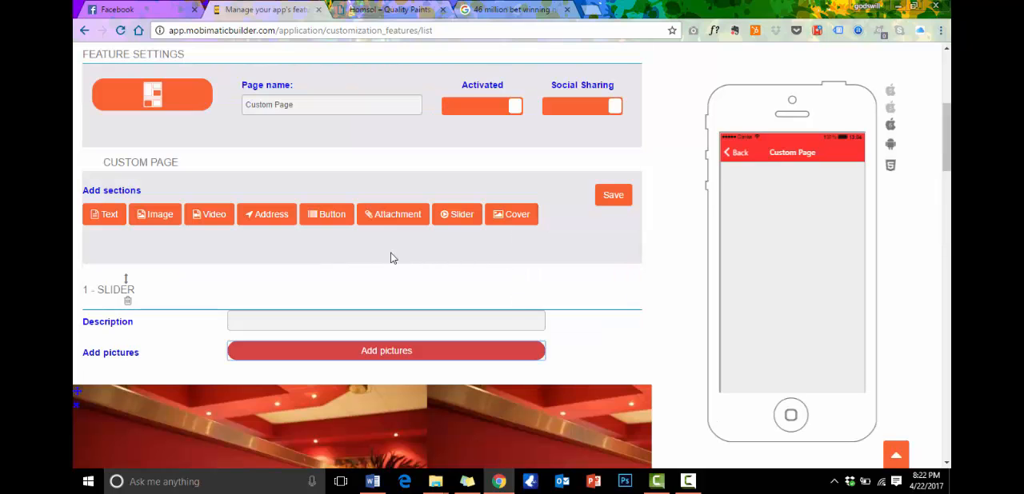
Add a Text section headed 'About Us' describing the food and wine list.
scroll("down", 3)
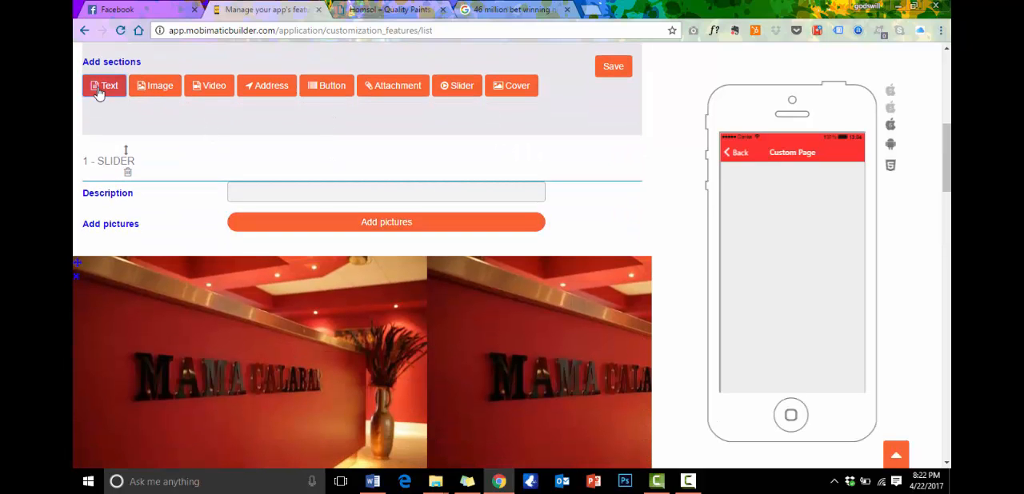
left_click(103, 86)
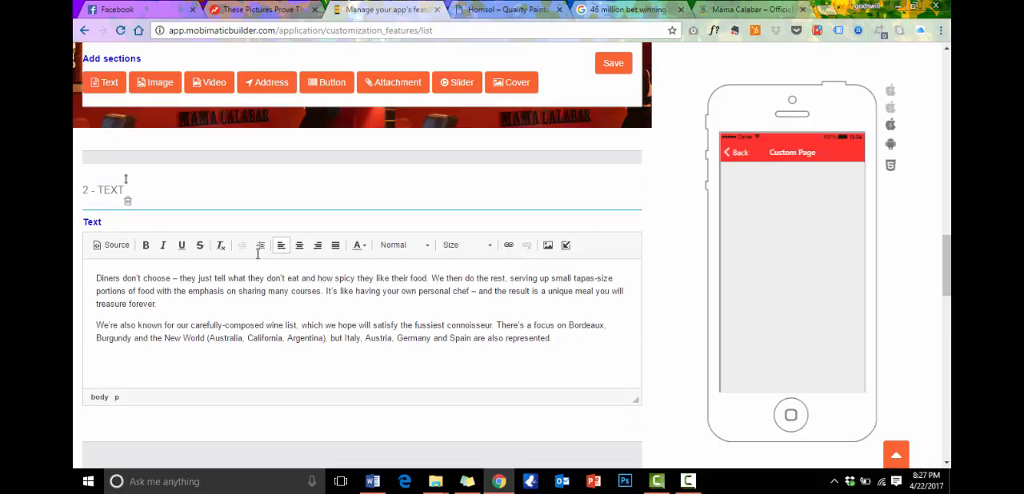
scroll("down", 3)
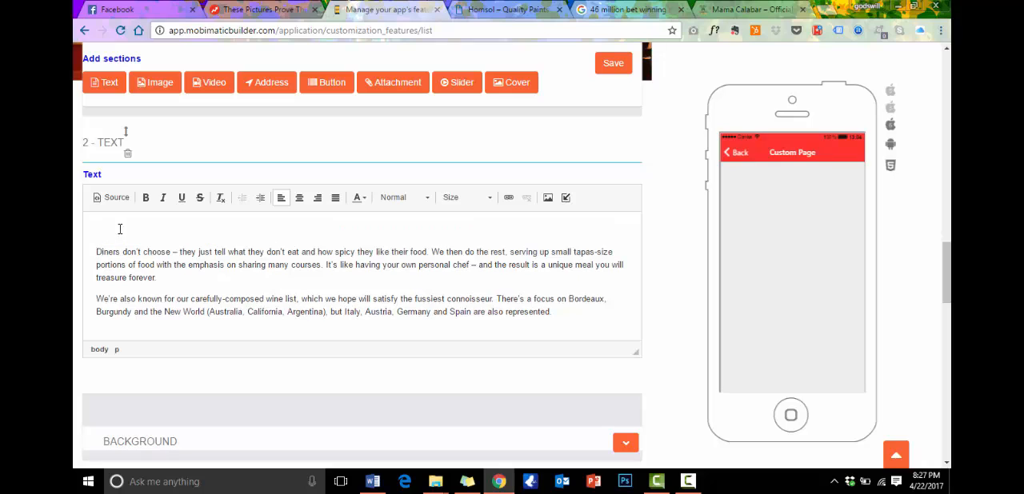
type("About Us")
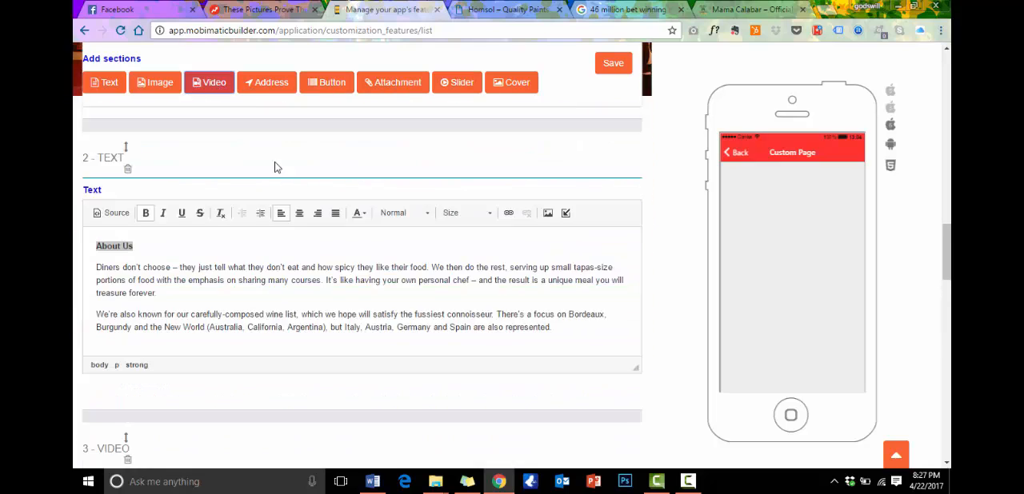
Fill the Video section with a YouTube search for 'food' and save the page.
scroll("down", 3)
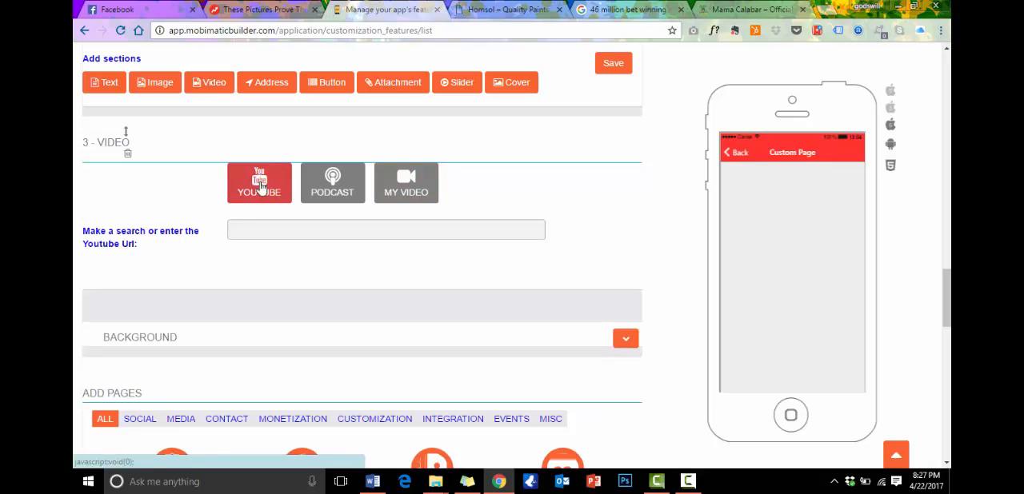
type("food")
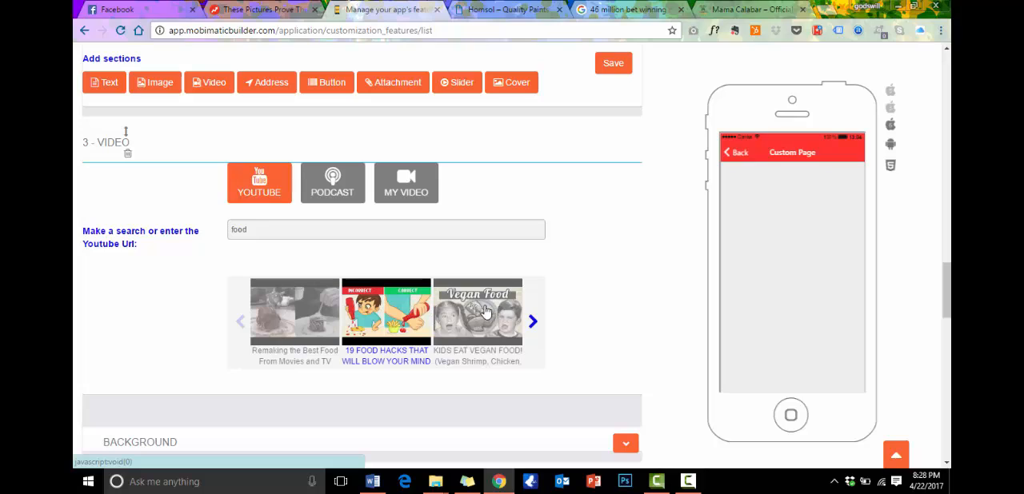
mouse_move(547, 265)
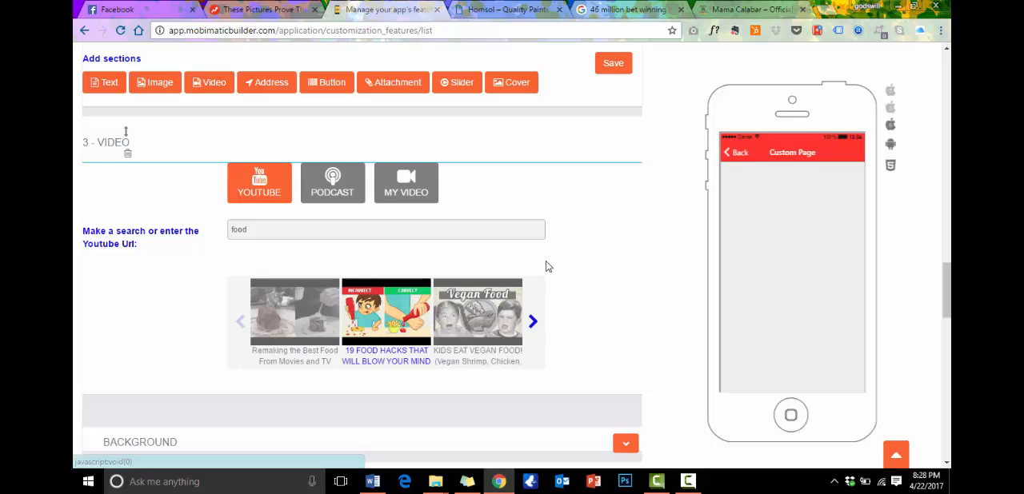
mouse_move(520, 277)
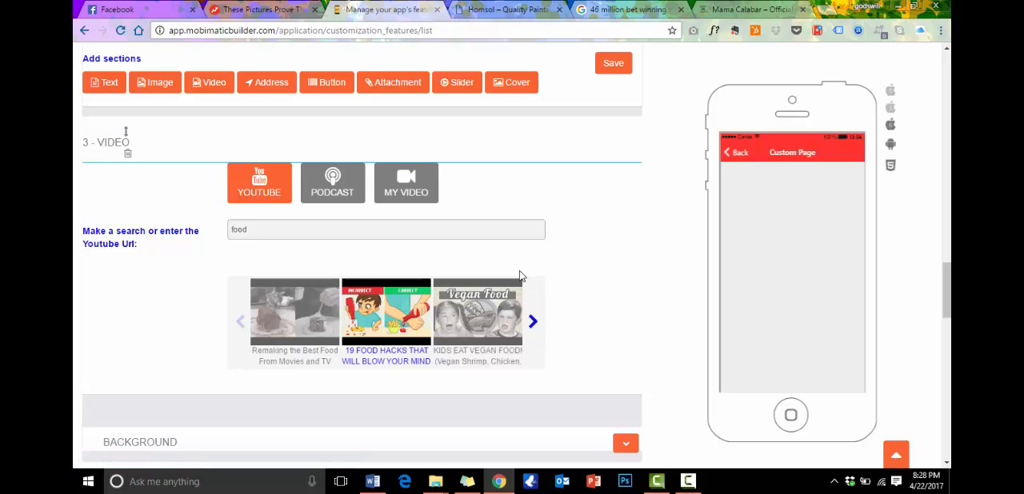
left_click(612, 64)
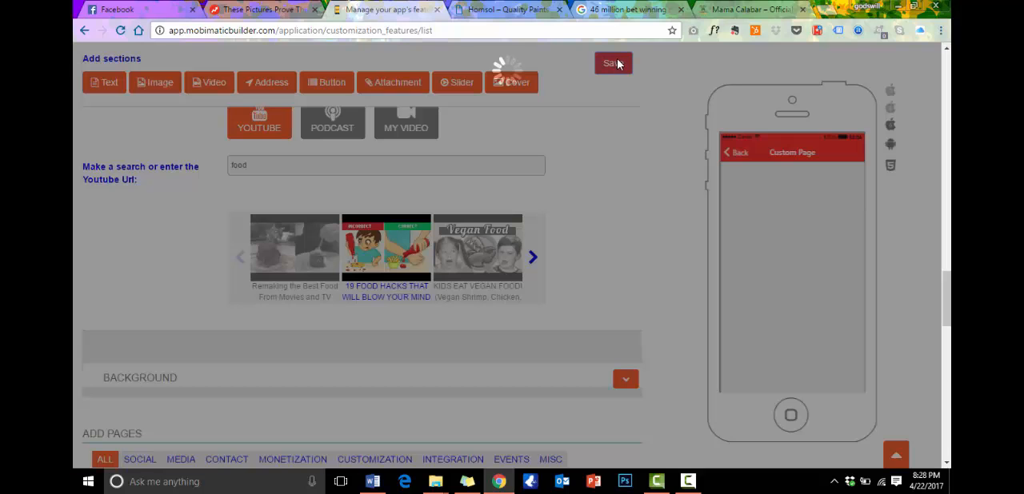
left_click(611, 64)
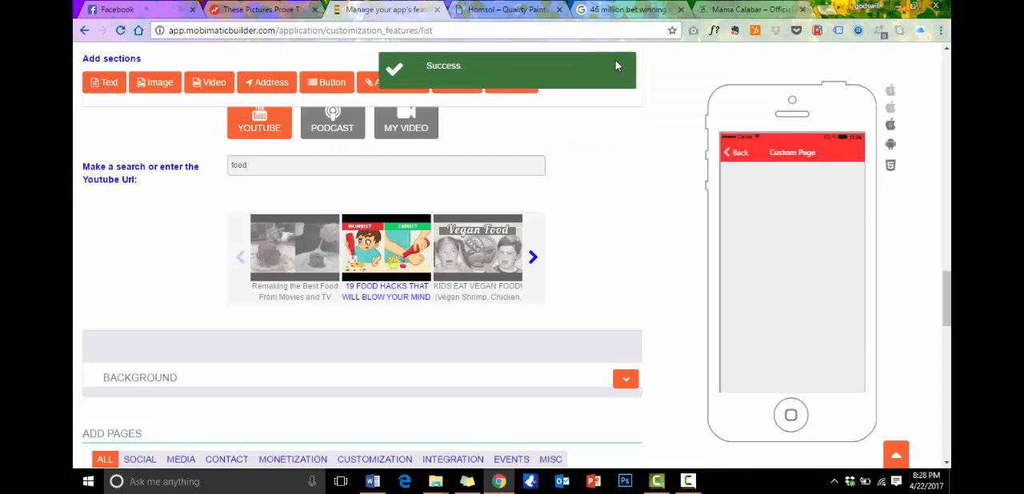